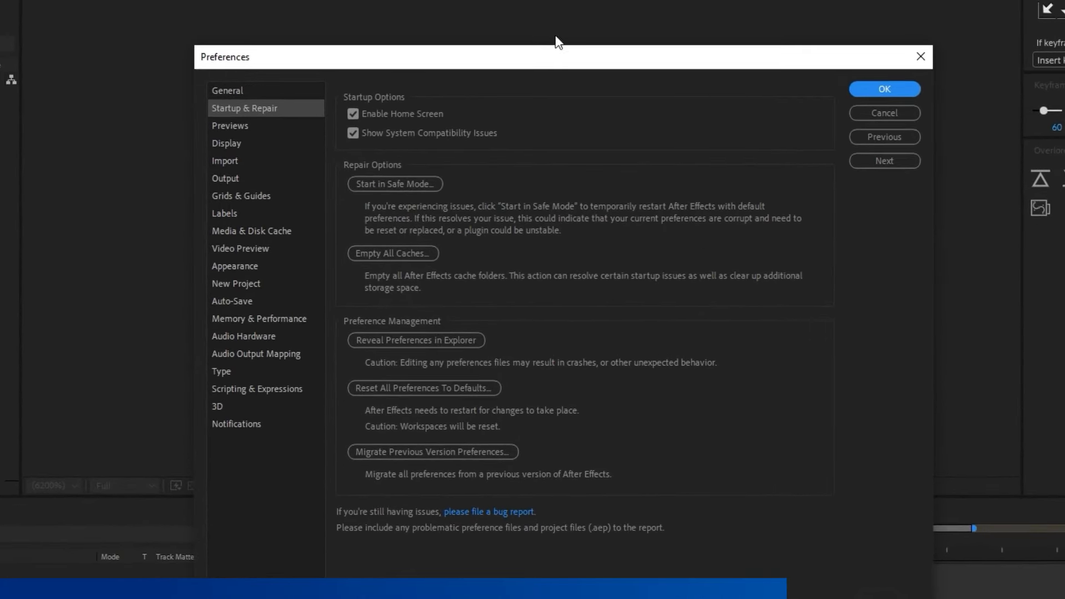
pyautogui.moveTo(353, 115)
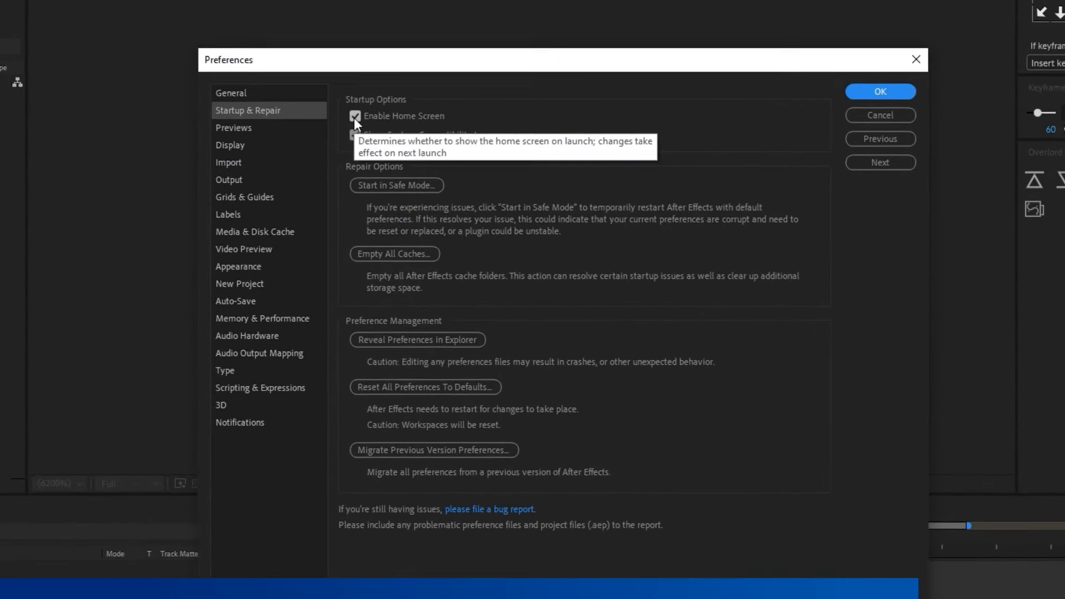
# Step: Close Preferences and create a new empty composition, Comp 1
pyautogui.click(880, 91)
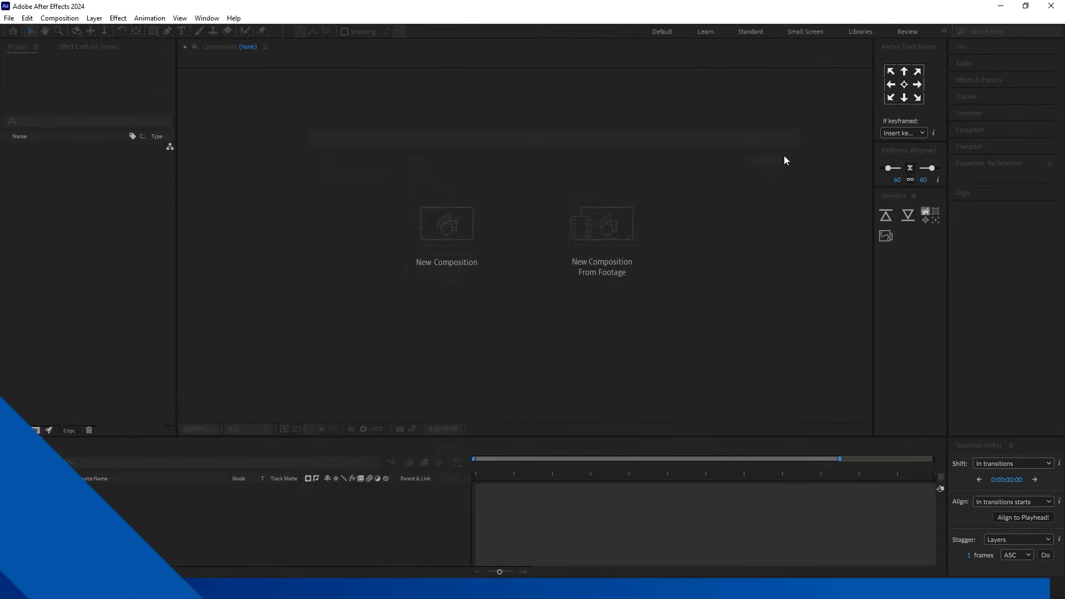
pyautogui.click(446, 223)
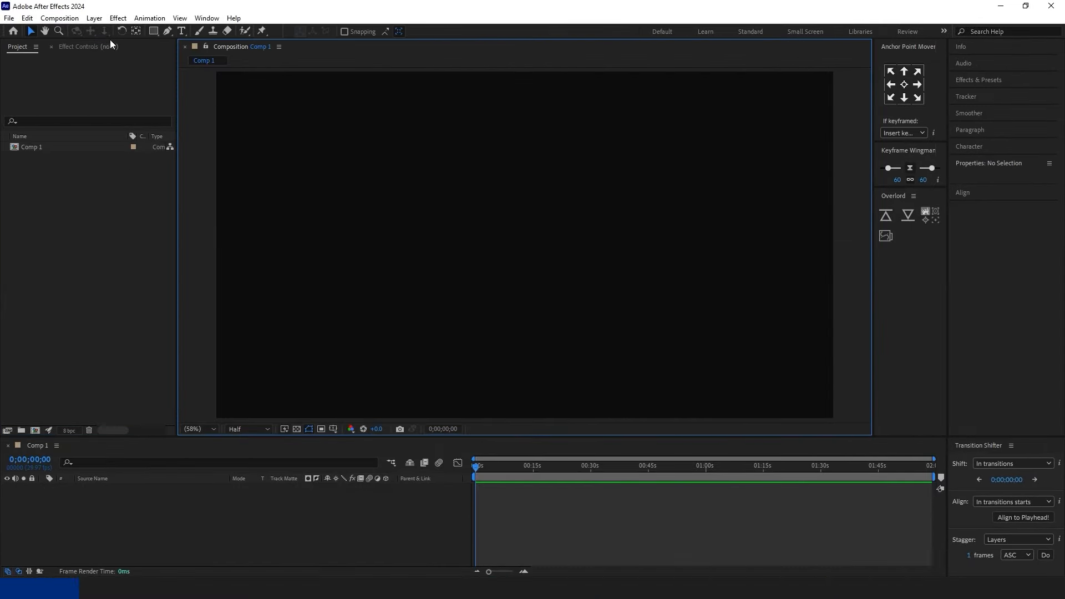
# Step: Go to the Media & Disk Cache preferences via the Edit menu
pyautogui.click(59, 18)
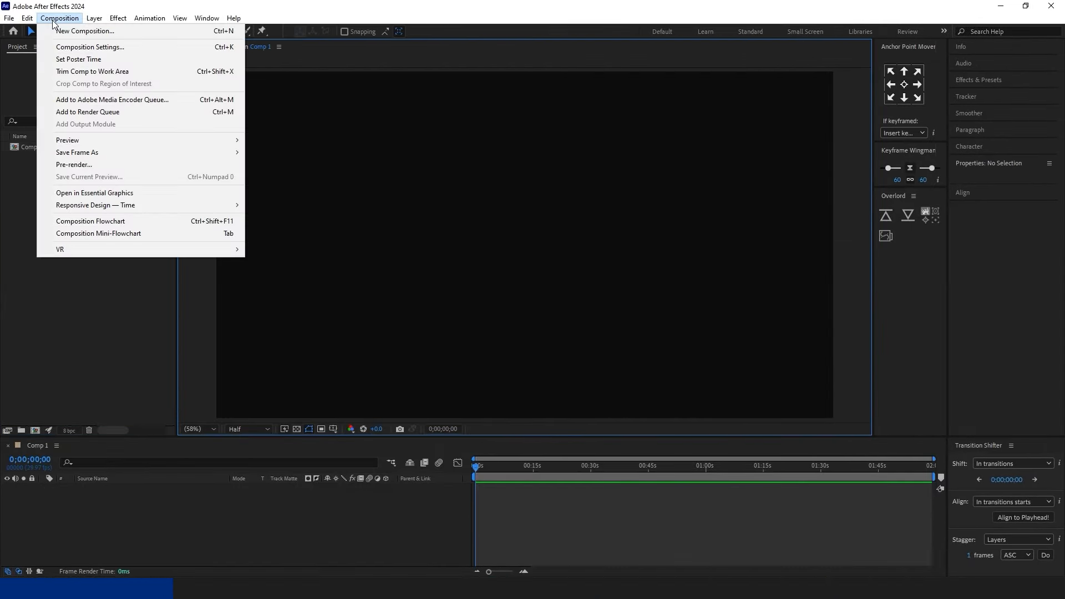
pyautogui.click(26, 17)
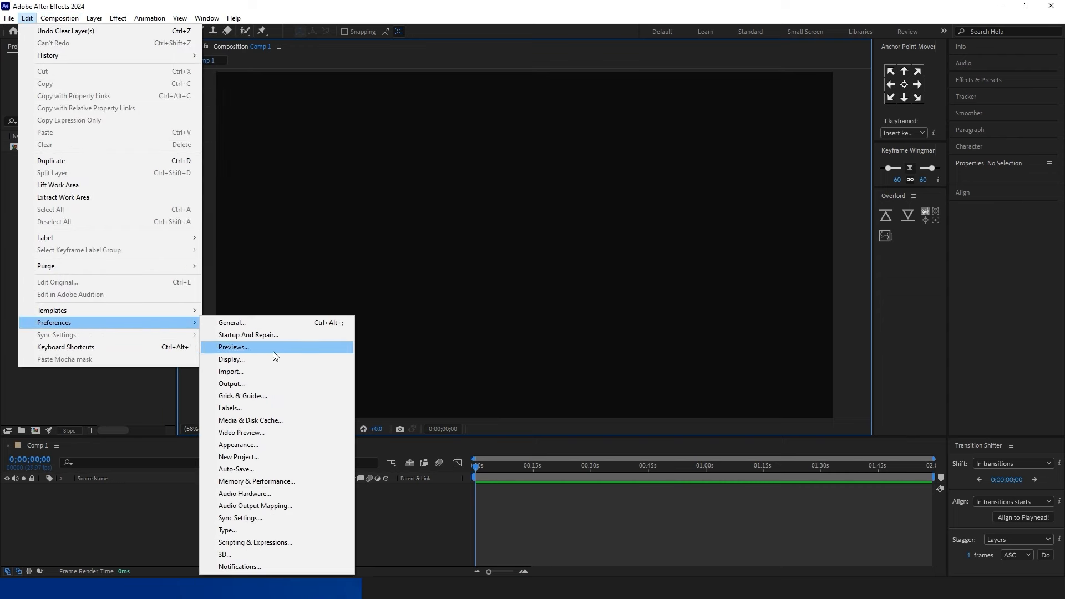
pyautogui.click(250, 420)
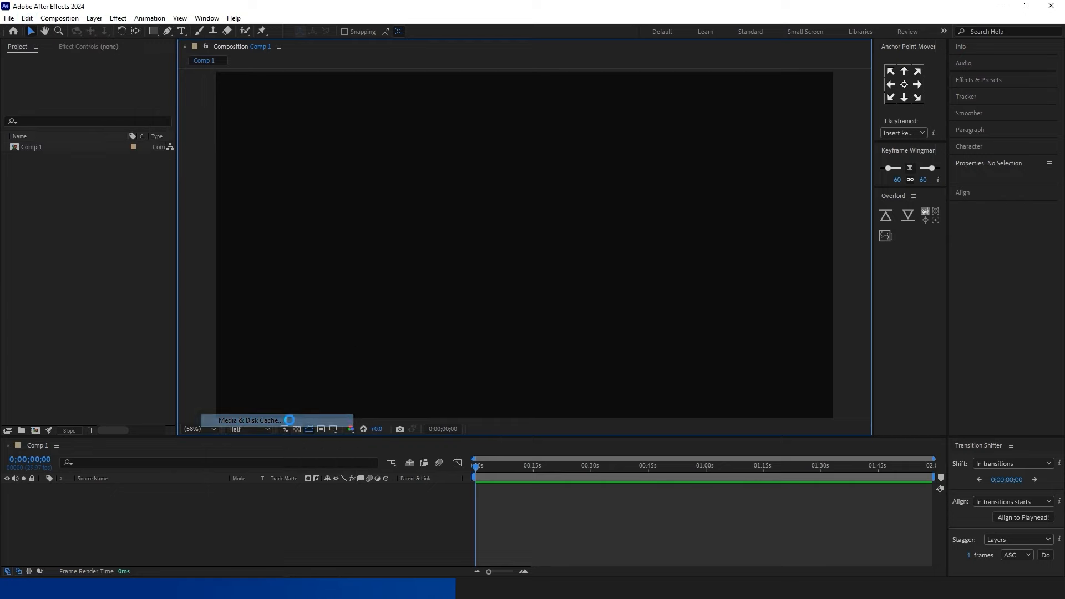
# Step: Empty the disk cache and confirm deleting all 24.0 GB of cached files
pyautogui.click(248, 420)
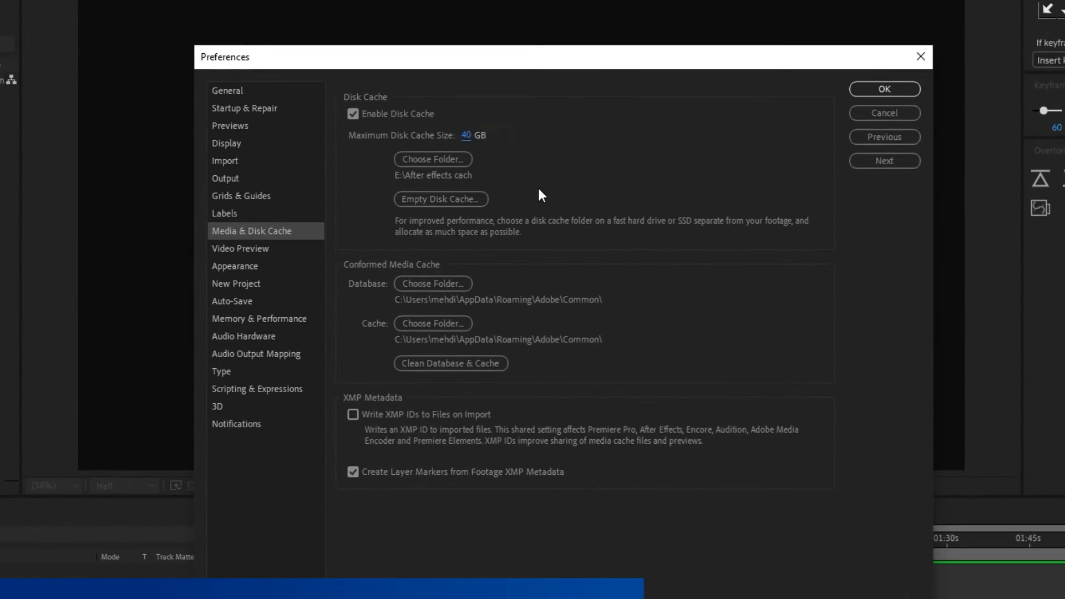
pyautogui.click(440, 198)
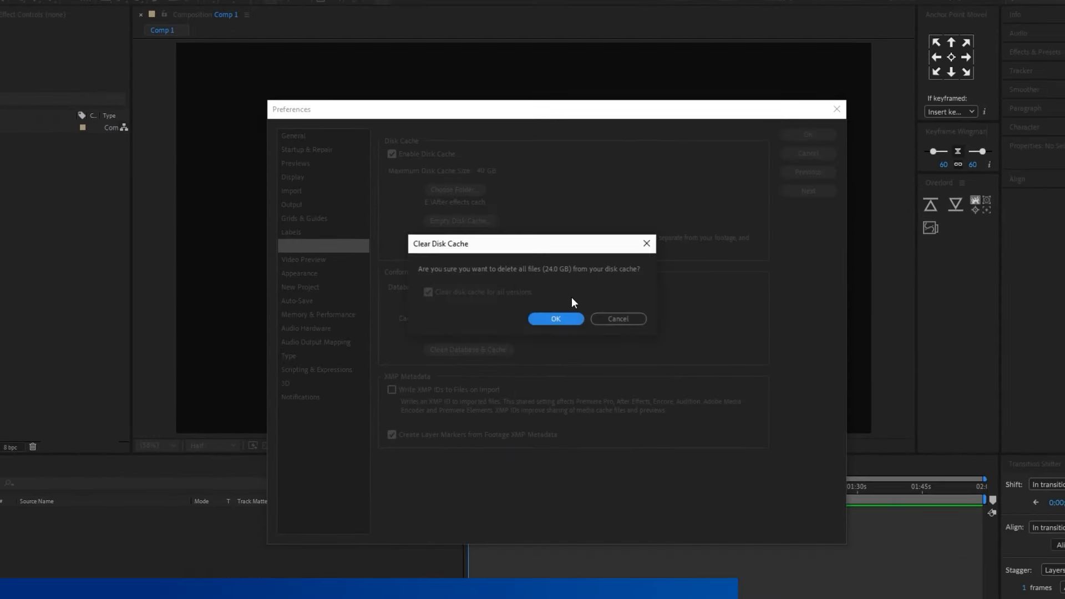
pyautogui.click(555, 319)
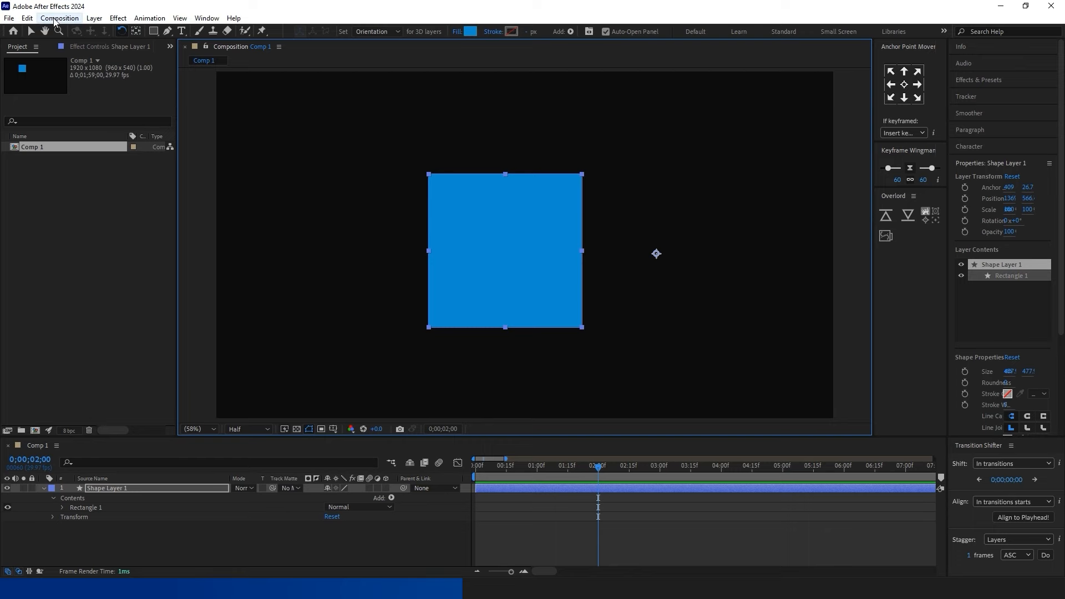
# Step: Bring up the General preferences and dismiss them with OK
pyautogui.click(26, 17)
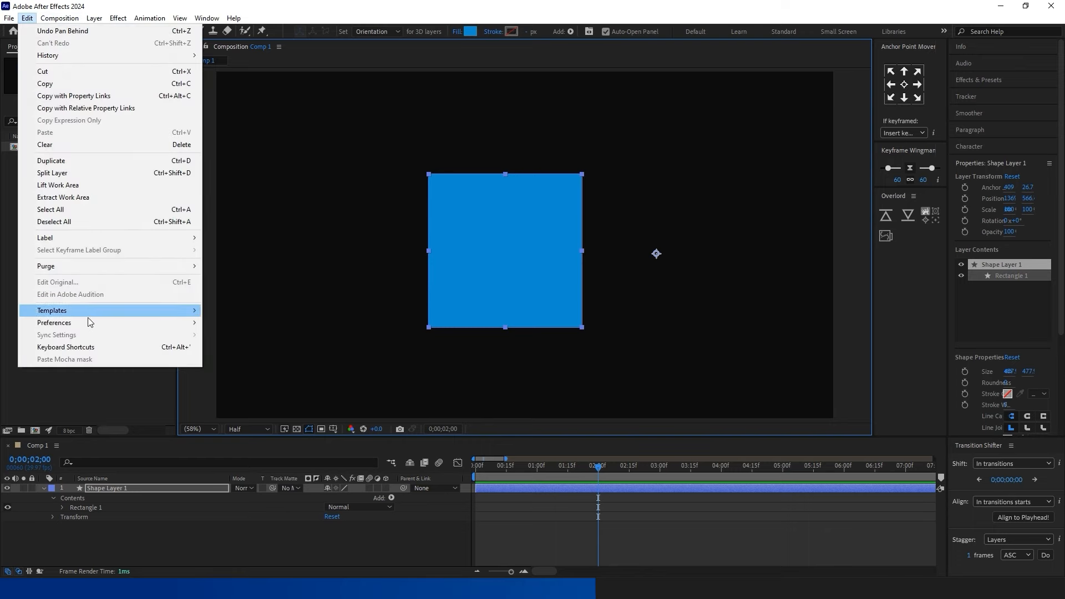
pyautogui.click(55, 323)
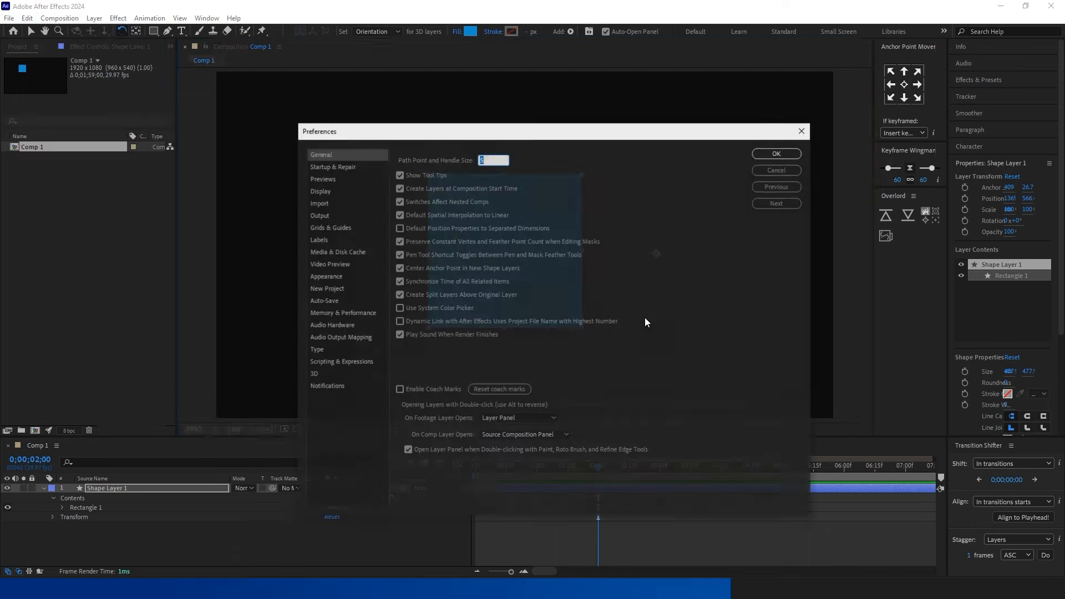
pyautogui.click(776, 153)
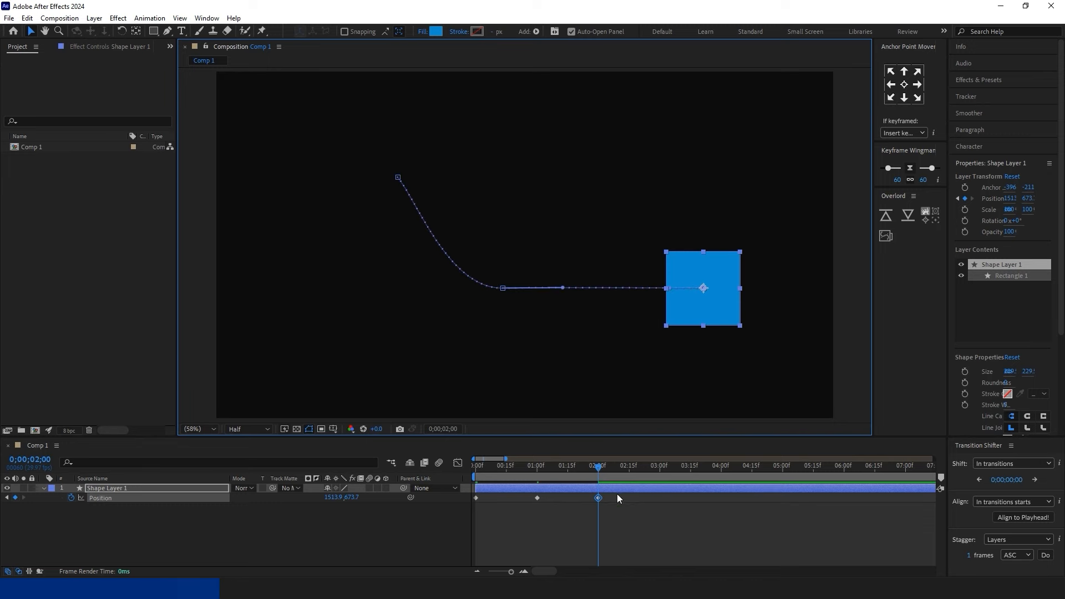
# Step: Set the middle Position keyframe's spatial interpolation to Linear so the path runs straight
pyautogui.rightClick(598, 498)
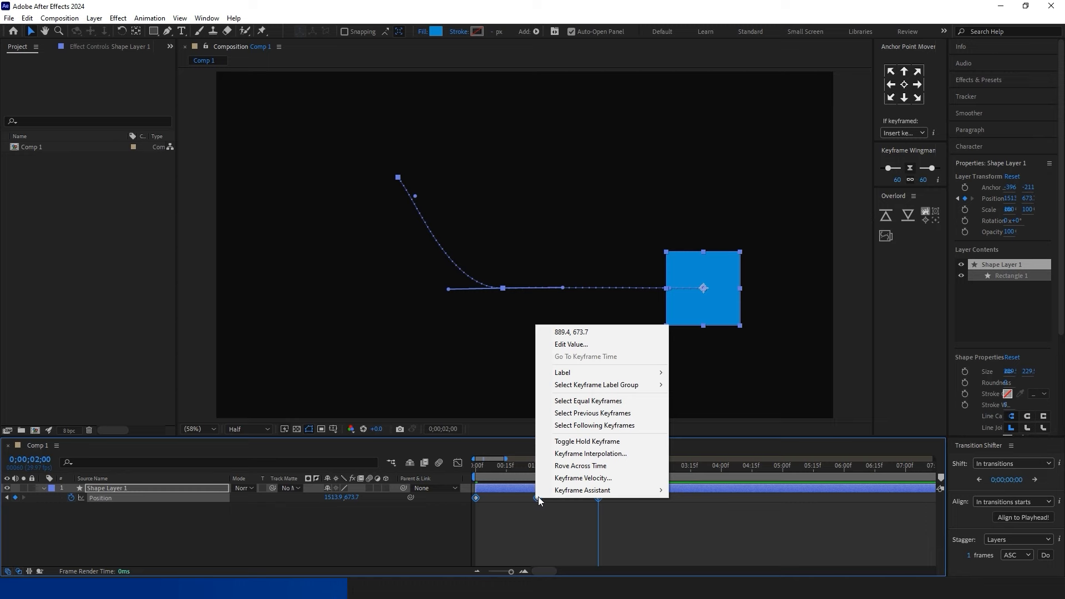
pyautogui.moveTo(581, 465)
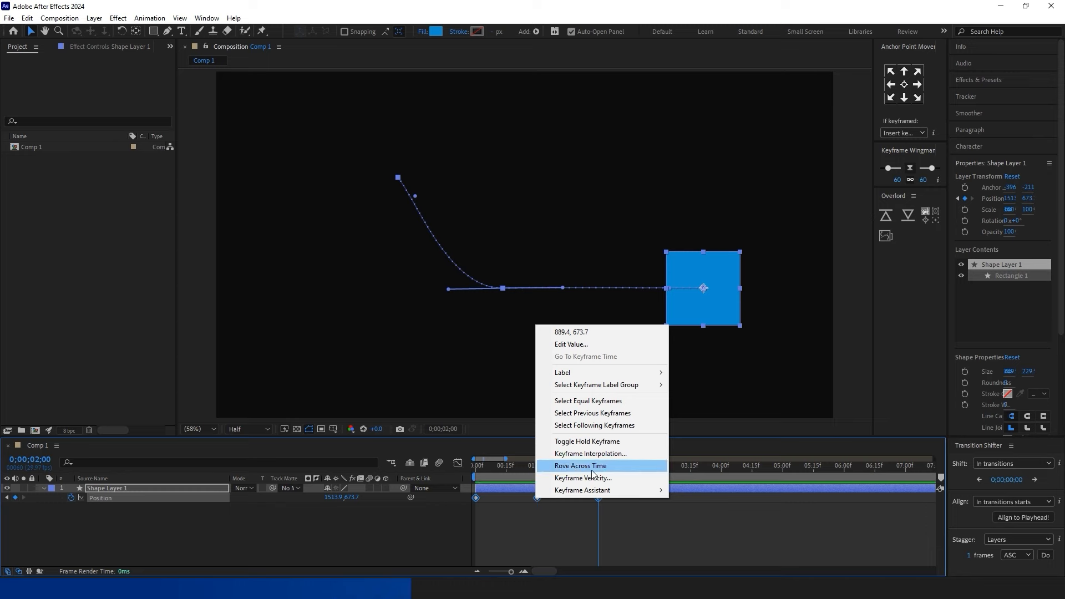
pyautogui.click(590, 454)
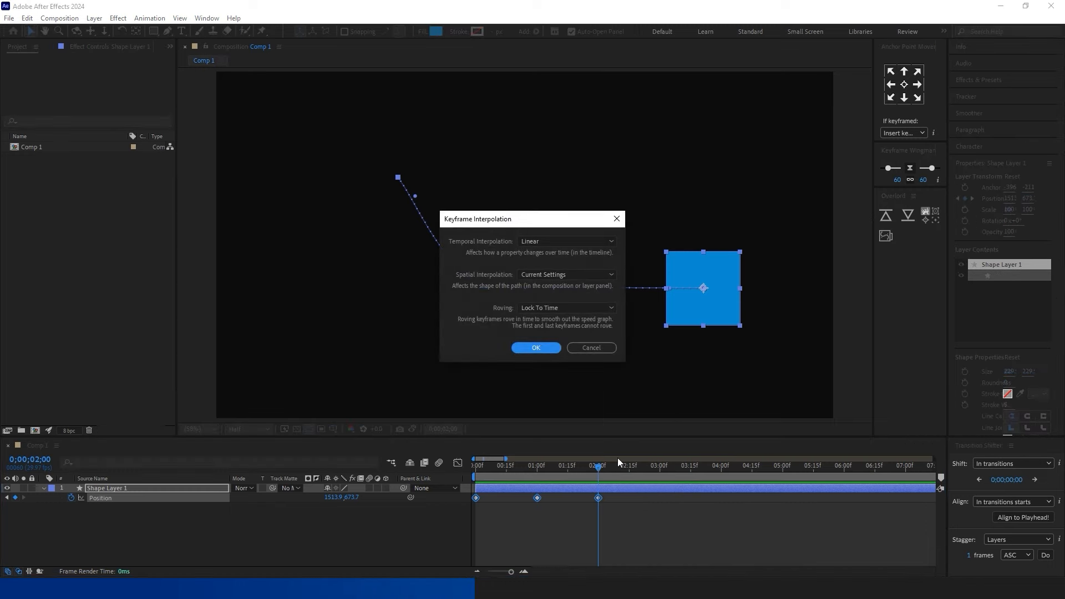
pyautogui.moveTo(537, 277)
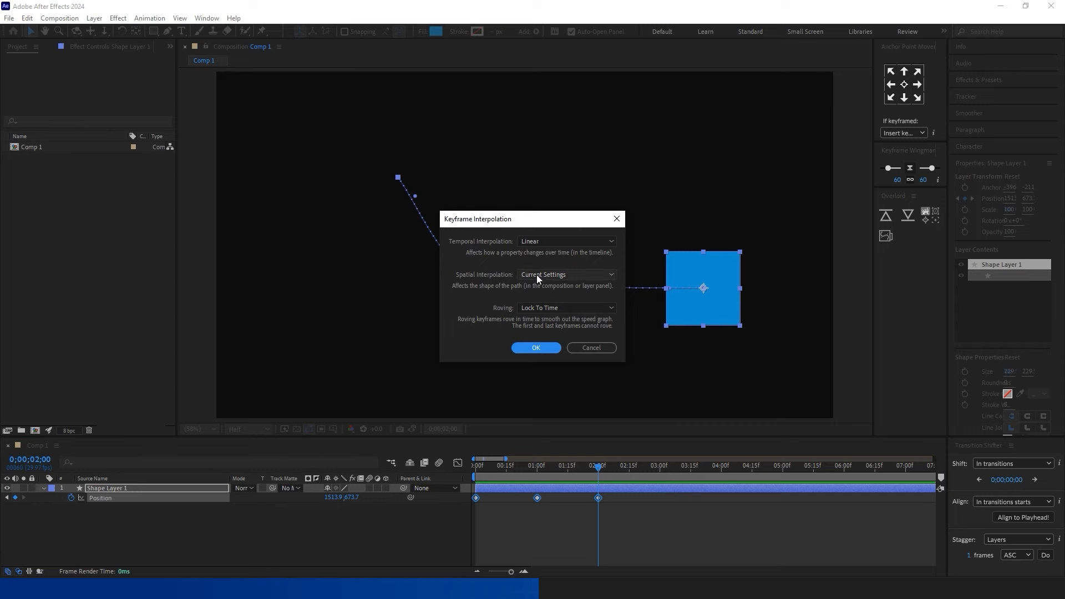
pyautogui.click(567, 274)
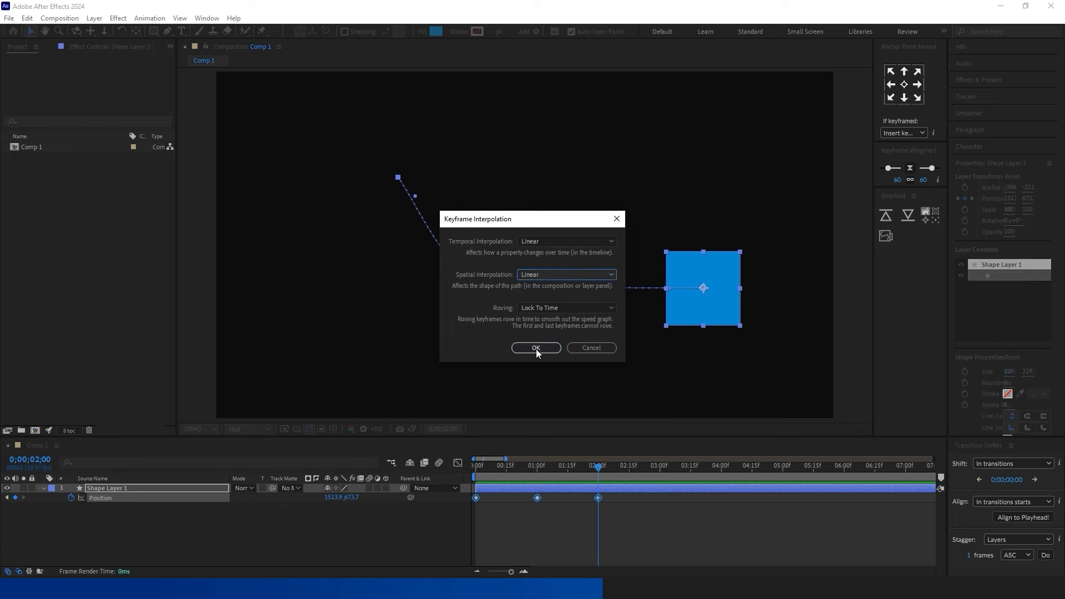
pyautogui.click(536, 347)
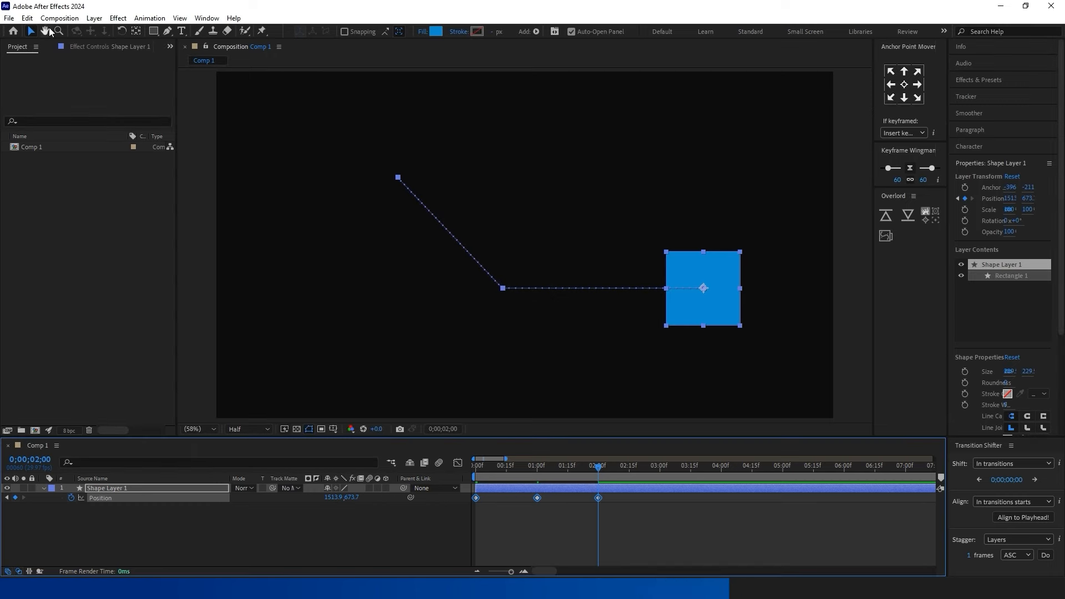
pyautogui.click(27, 18)
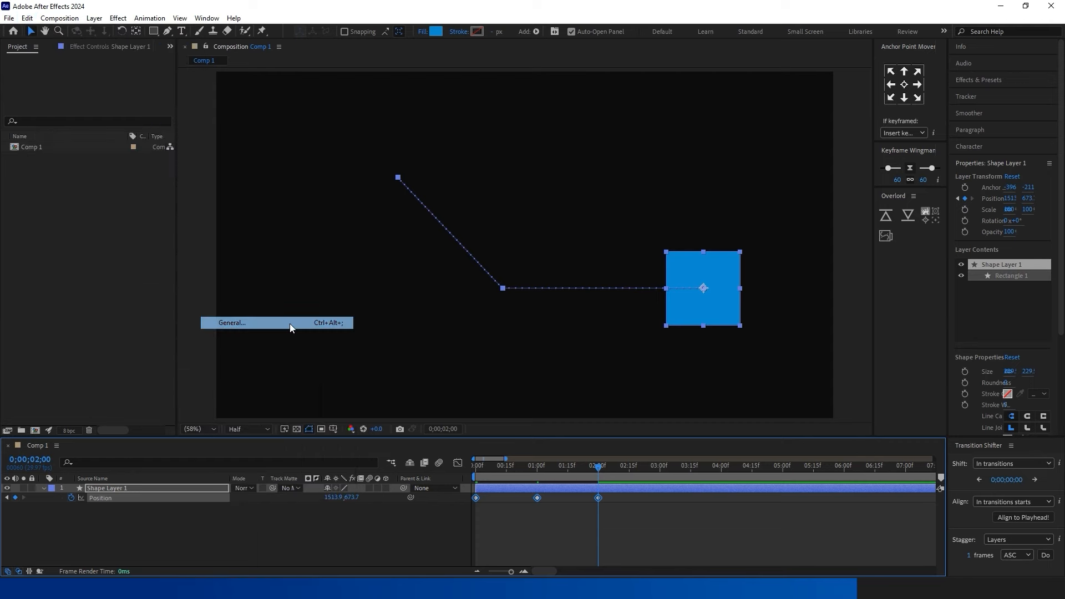
# Step: Enable Default Spatial Interpolation to Linear in General preferences and confirm
pyautogui.click(232, 323)
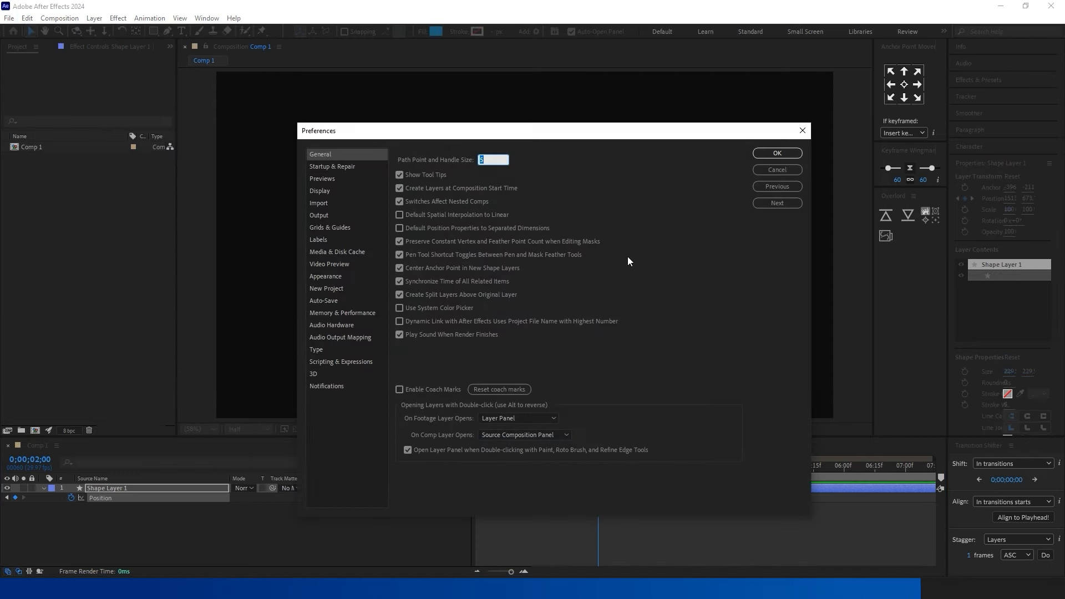
pyautogui.click(400, 214)
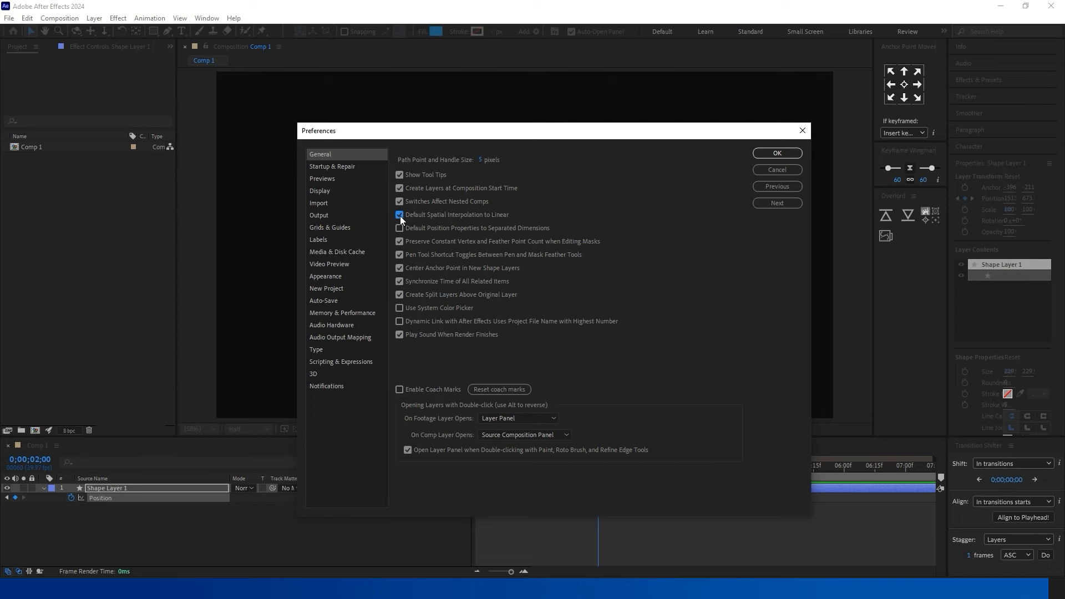
pyautogui.click(777, 153)
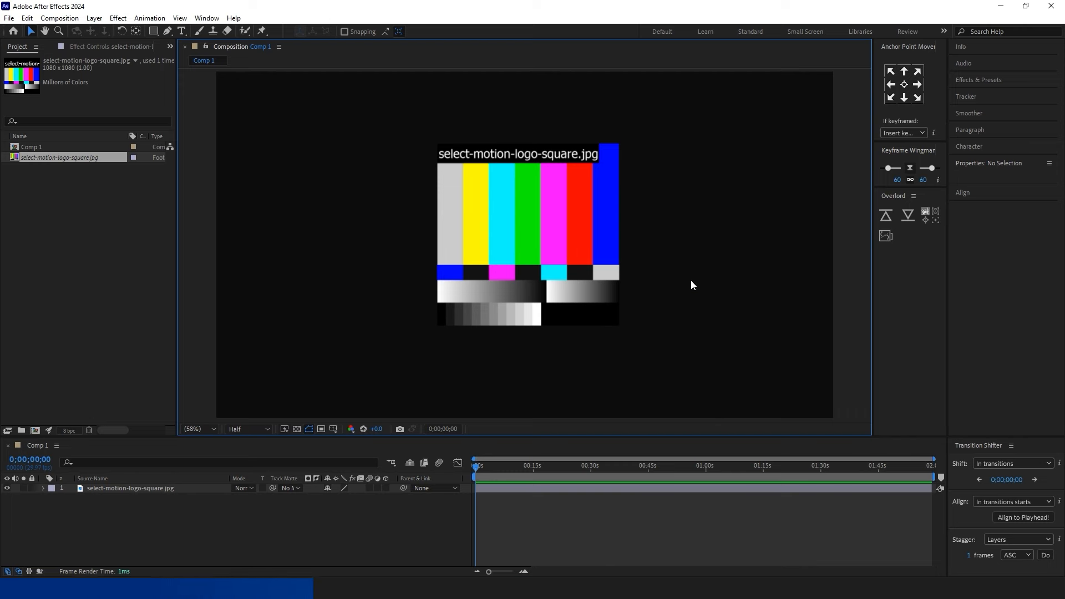
pyautogui.moveTo(53, 168)
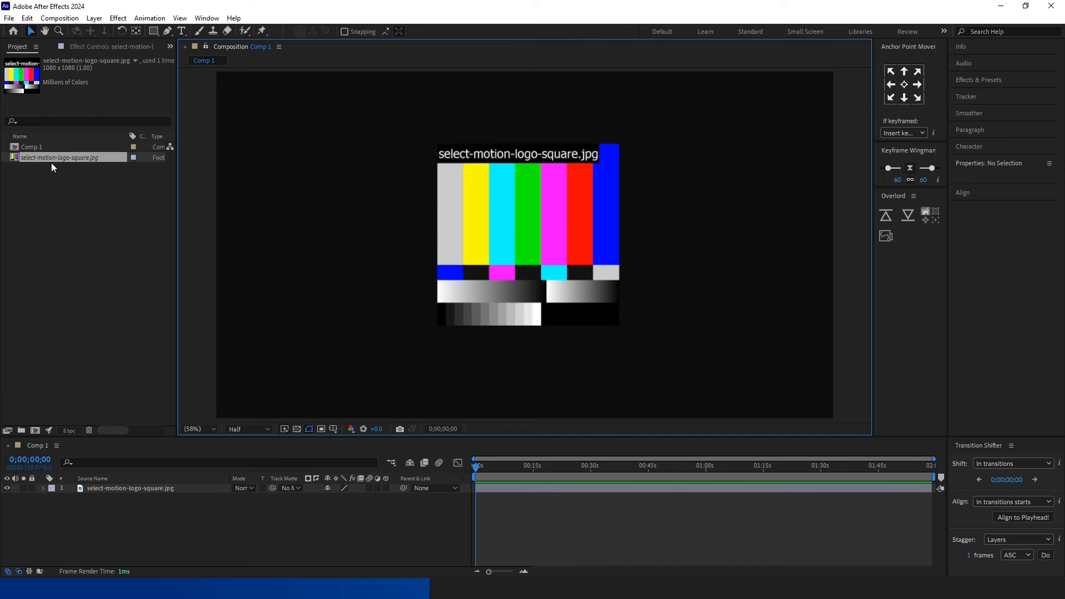
# Step: Replace the missing select-motion-logo-square.jpg footage with the select-motion-logo-square-1 image file
pyautogui.rightClick(60, 157)
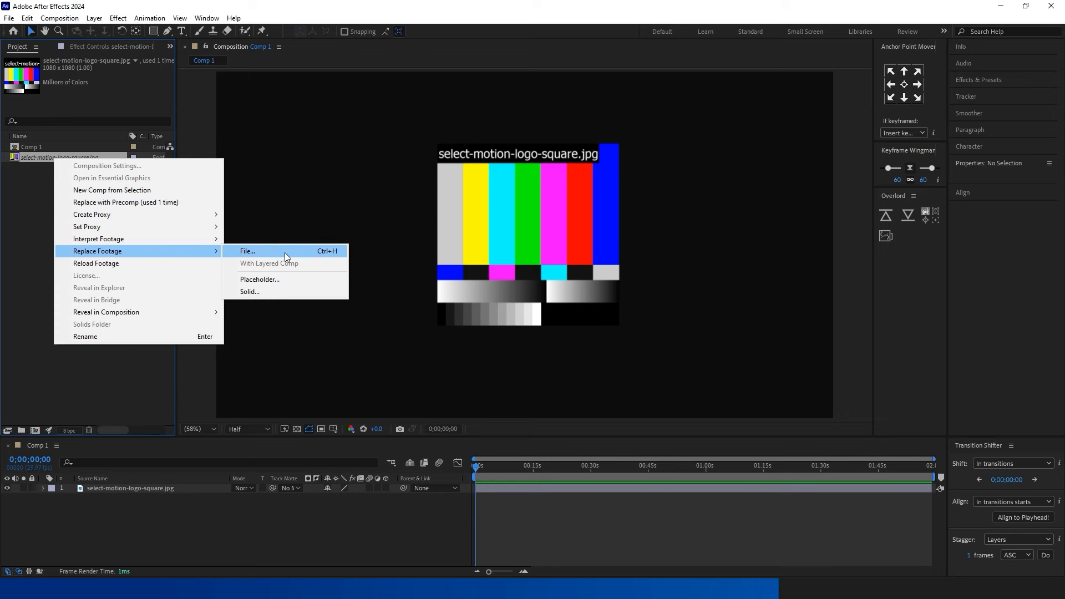
pyautogui.click(247, 252)
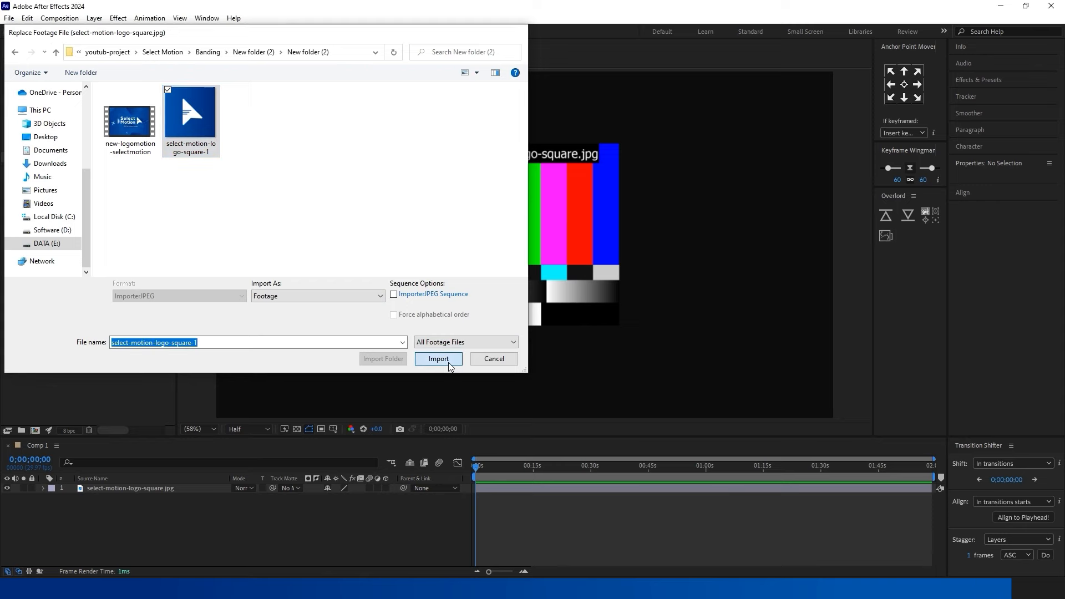
pyautogui.click(437, 358)
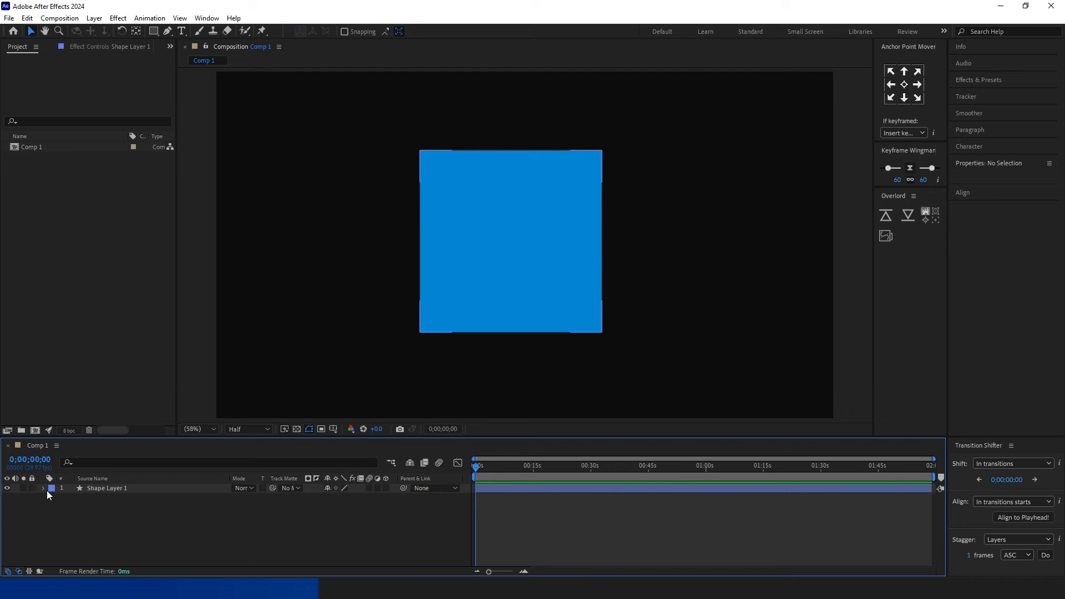
pyautogui.moveTo(46, 491)
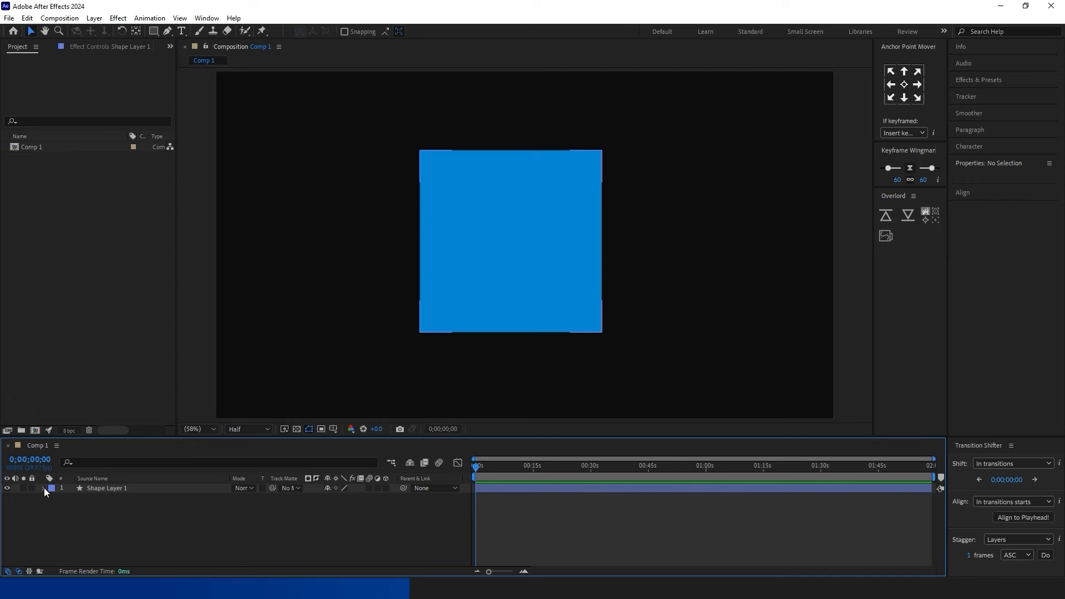
# Step: Reveal the rectangle's path and convert it to an editable bezier path
pyautogui.click(43, 488)
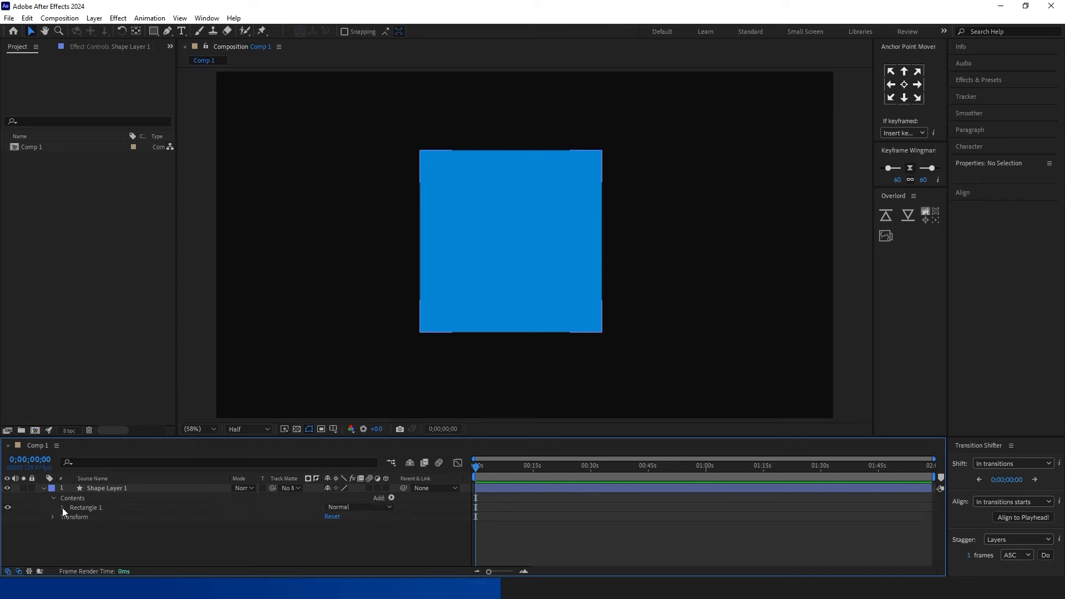
pyautogui.click(53, 507)
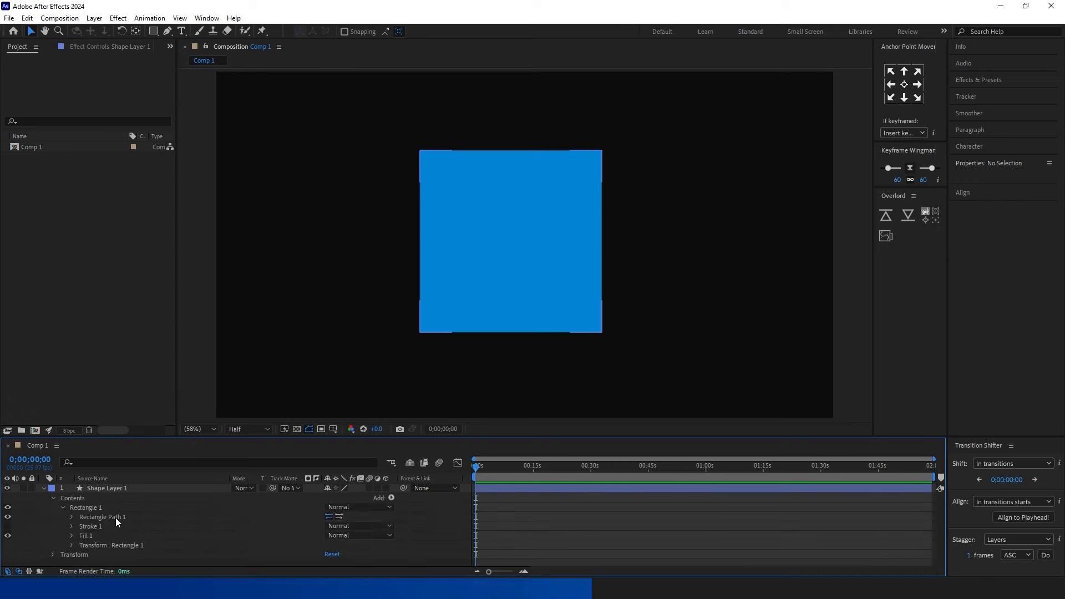
pyautogui.rightClick(102, 517)
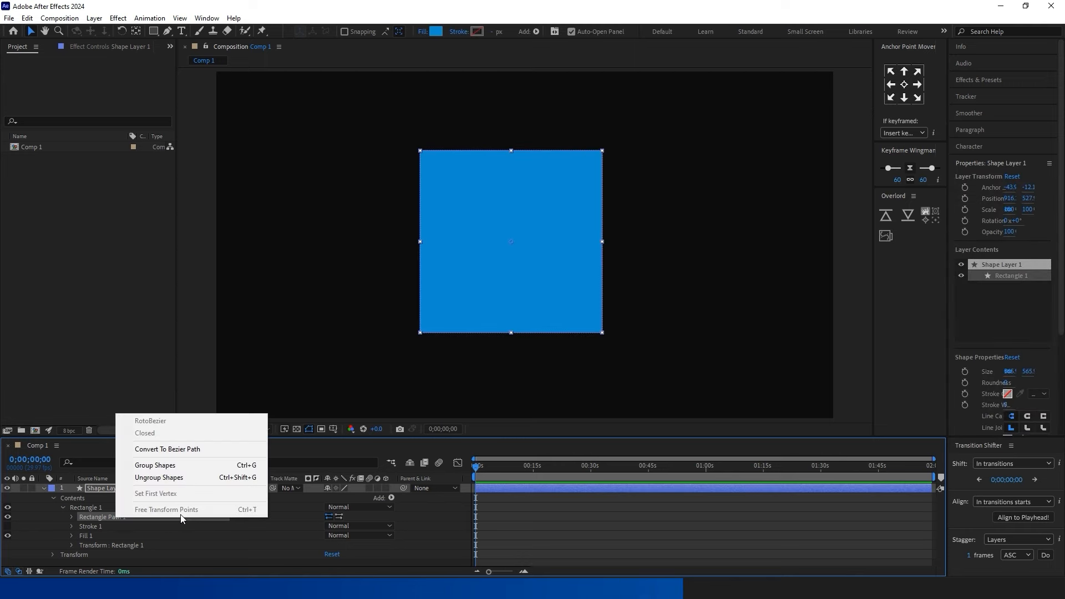
pyautogui.click(167, 449)
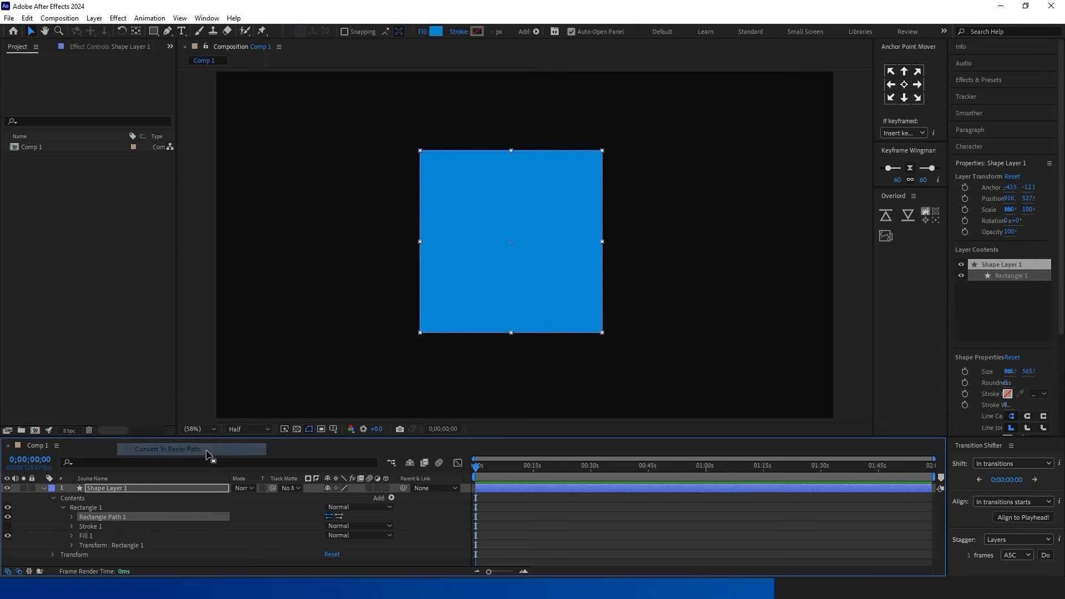
pyautogui.click(165, 450)
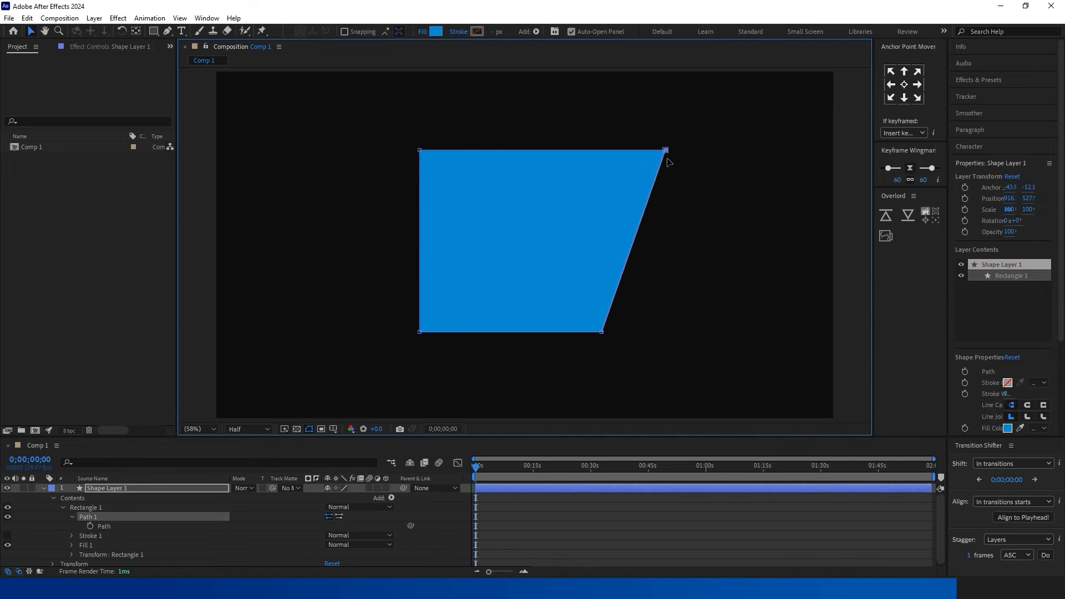
# Step: Pull the rectangle's top-right corner outward to make a slanted quadrilateral
pyautogui.moveTo(419, 151); pyautogui.dragTo(336, 151)
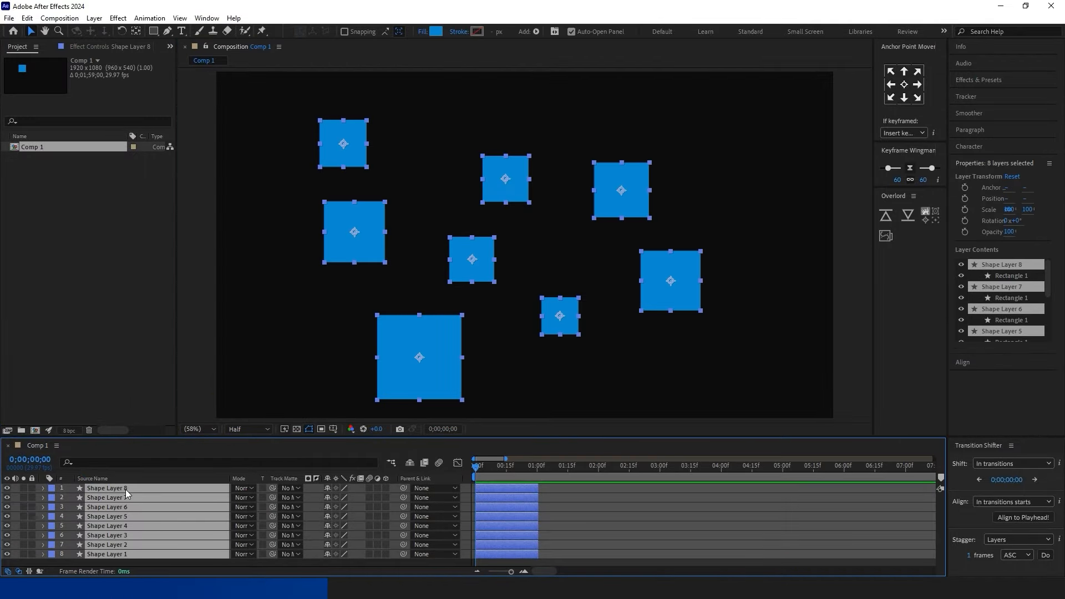
# Step: Run Keyframe Assistant > Sequence Layers on the selected squares with Overlap off
pyautogui.rightClick(106, 488)
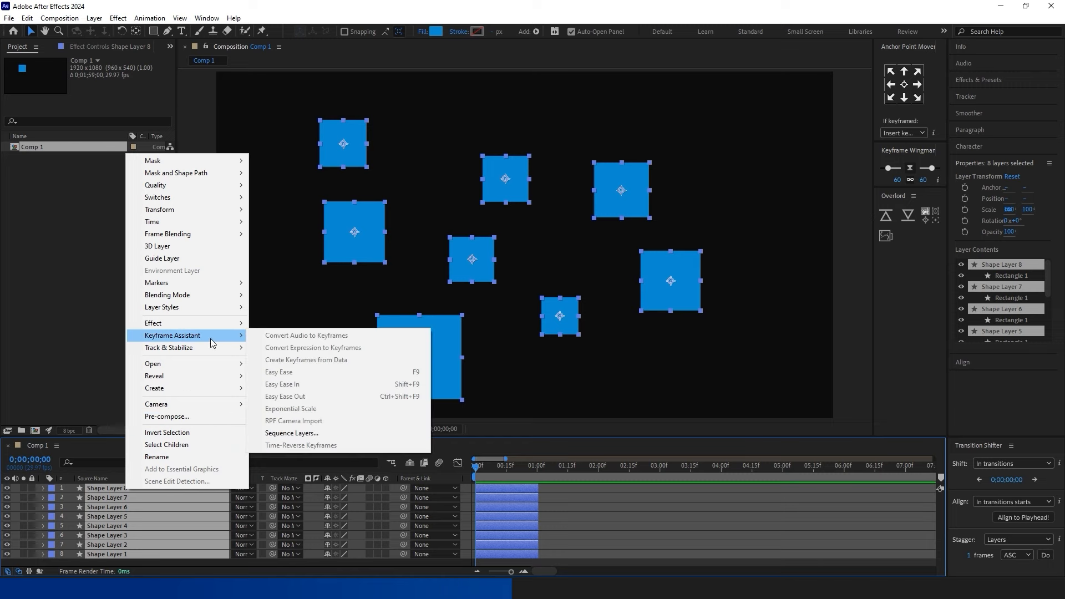
pyautogui.click(292, 432)
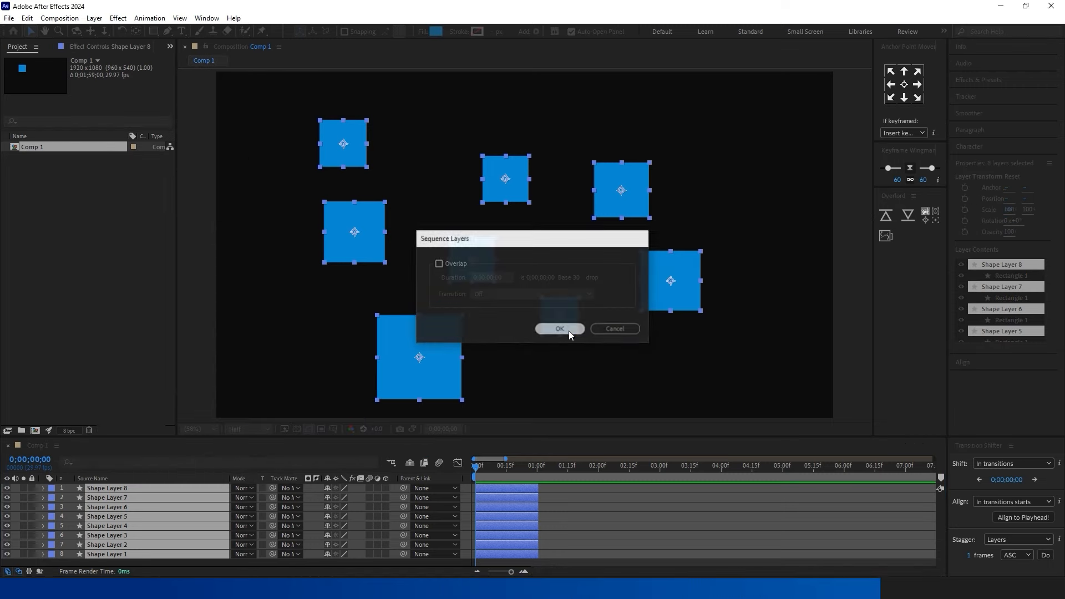
pyautogui.click(558, 329)
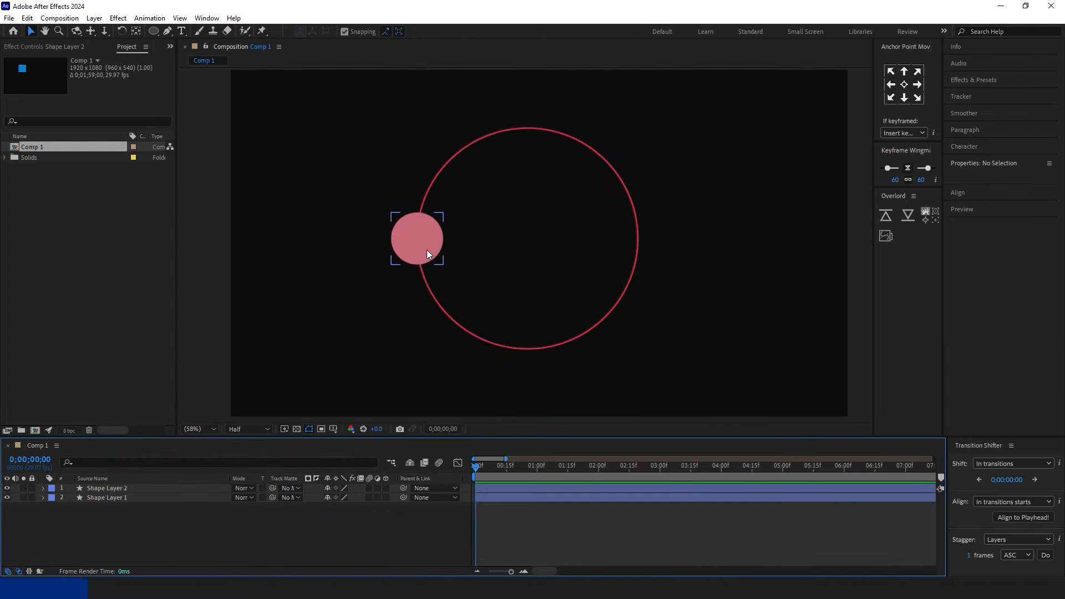
# Step: Select the small circle and twirl open the large ring's Ellipse 1 path in the timeline
pyautogui.click(107, 488)
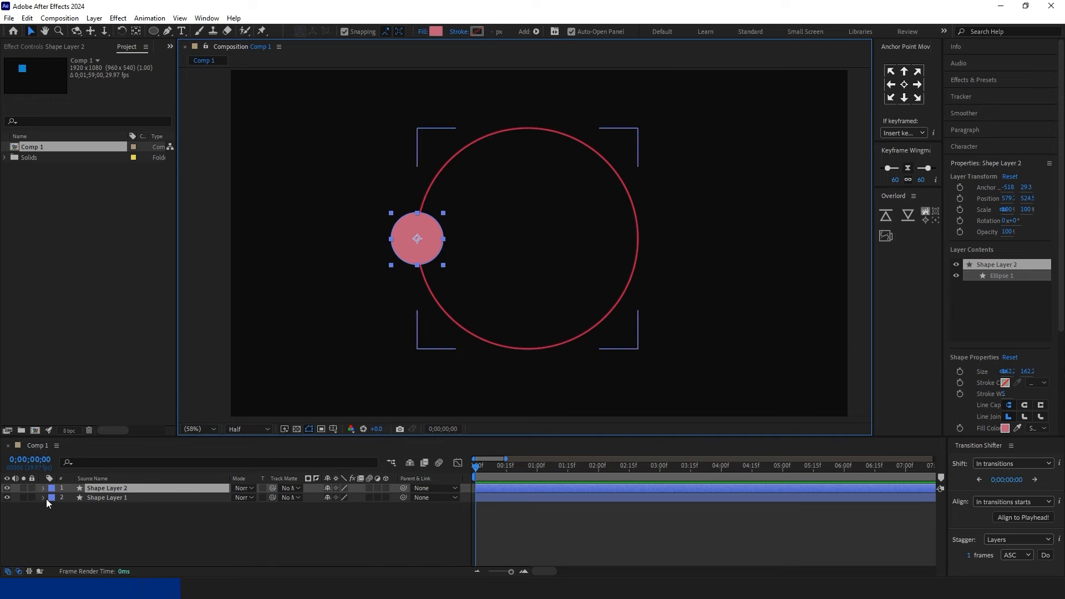
pyautogui.click(42, 488)
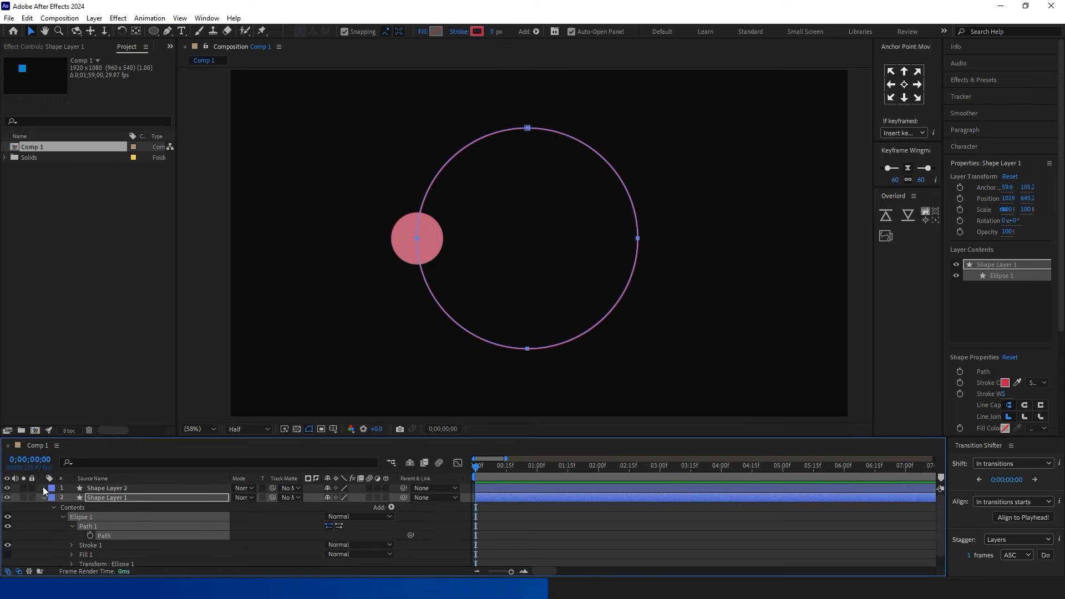
pyautogui.click(107, 488)
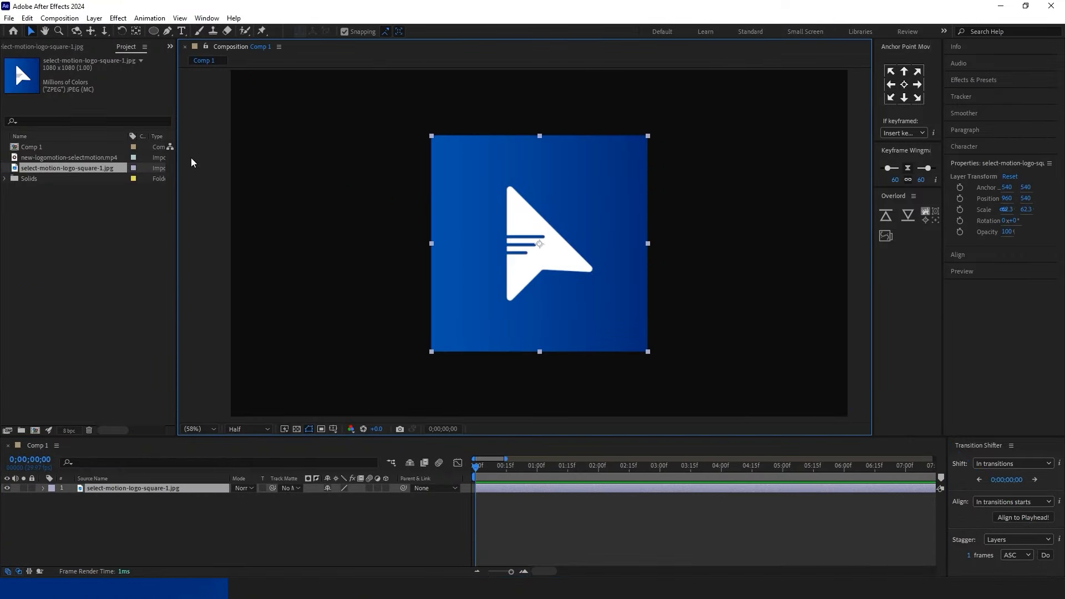
# Step: Swap the square logo image layer for the logo motion mp4 and scrub to a later frame
pyautogui.click(71, 157)
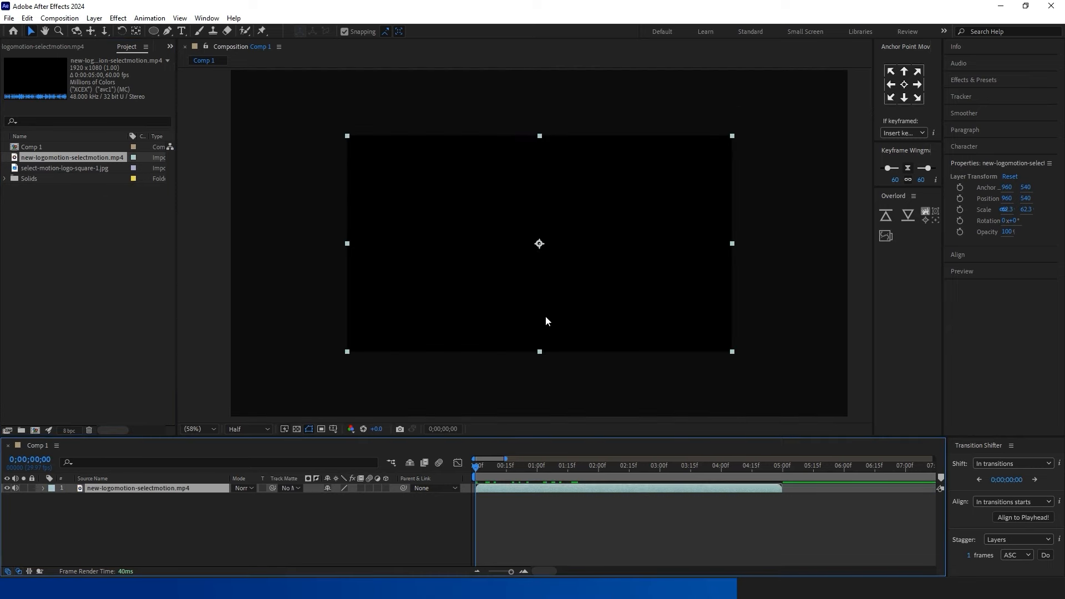
pyautogui.click(652, 465)
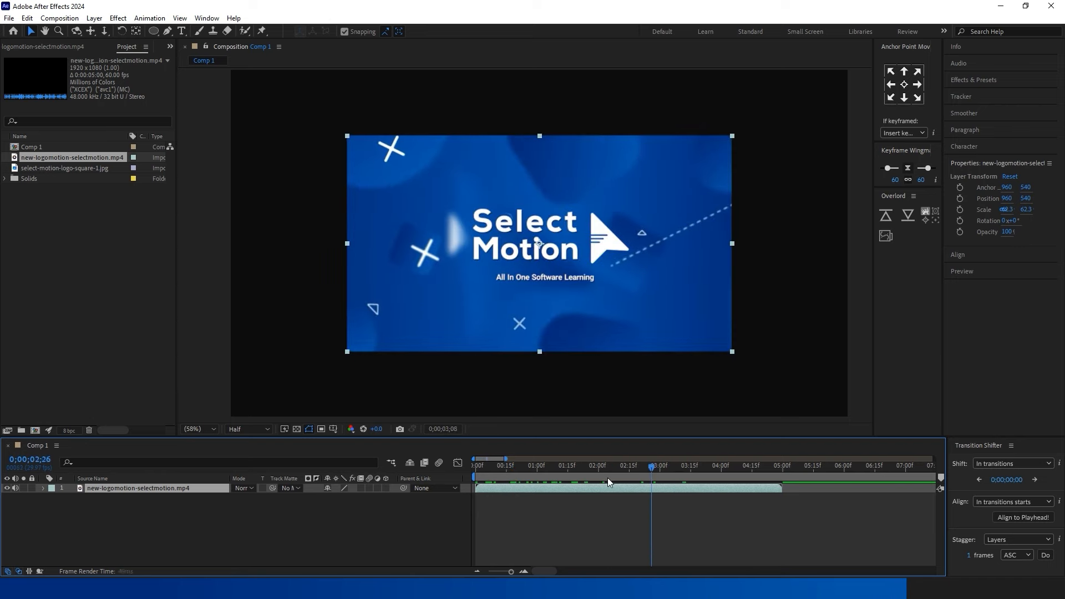
pyautogui.click(313, 31)
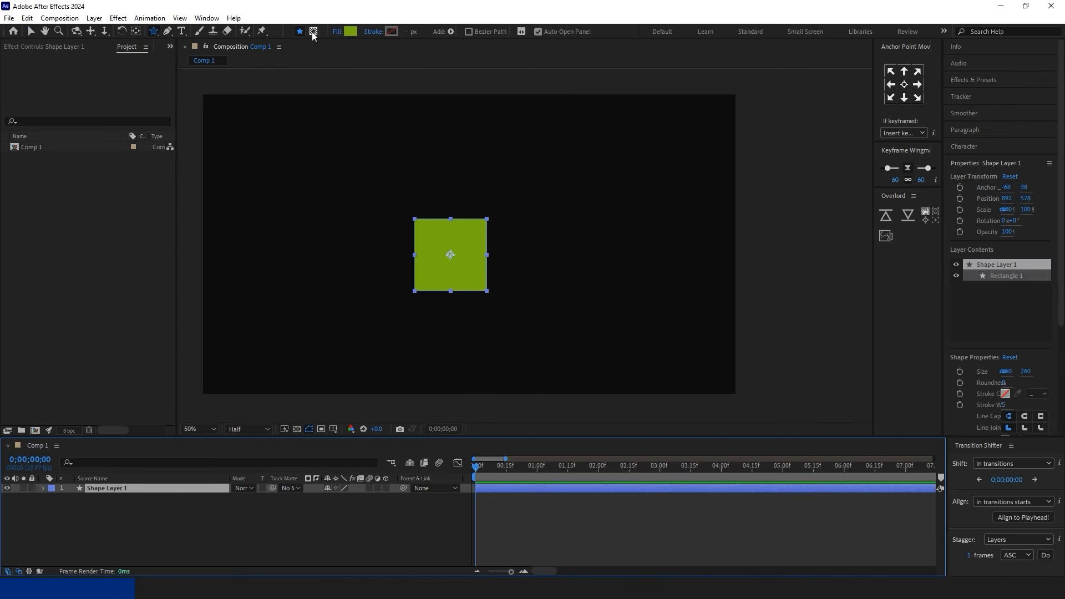
# Step: Toggle Tool Creates Mask so the Rectangle tool draws masks on the green square layer
pyautogui.click(313, 31)
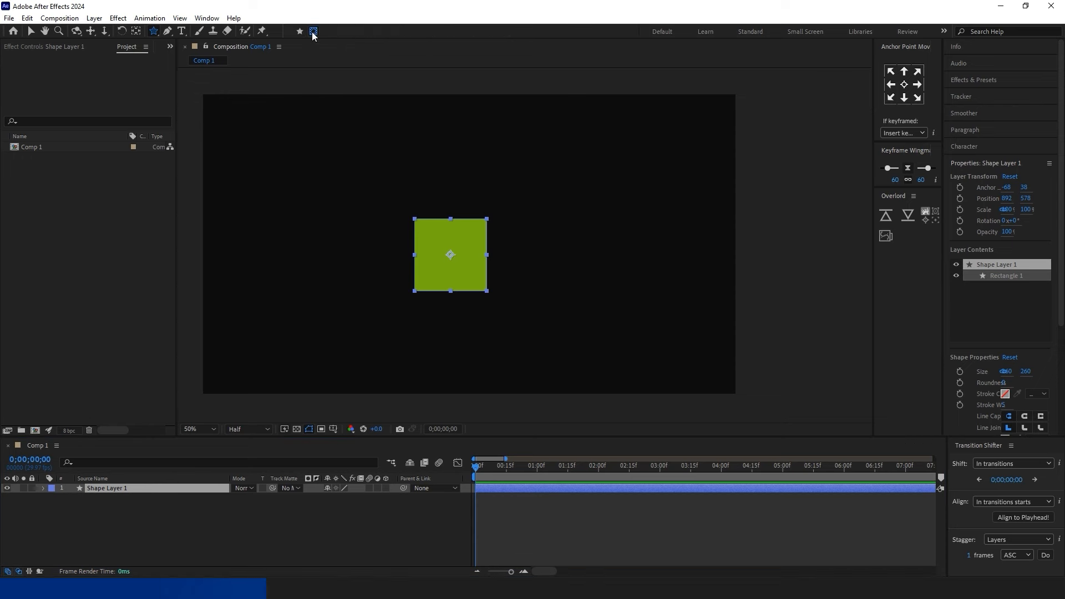
pyautogui.moveTo(413, 216)
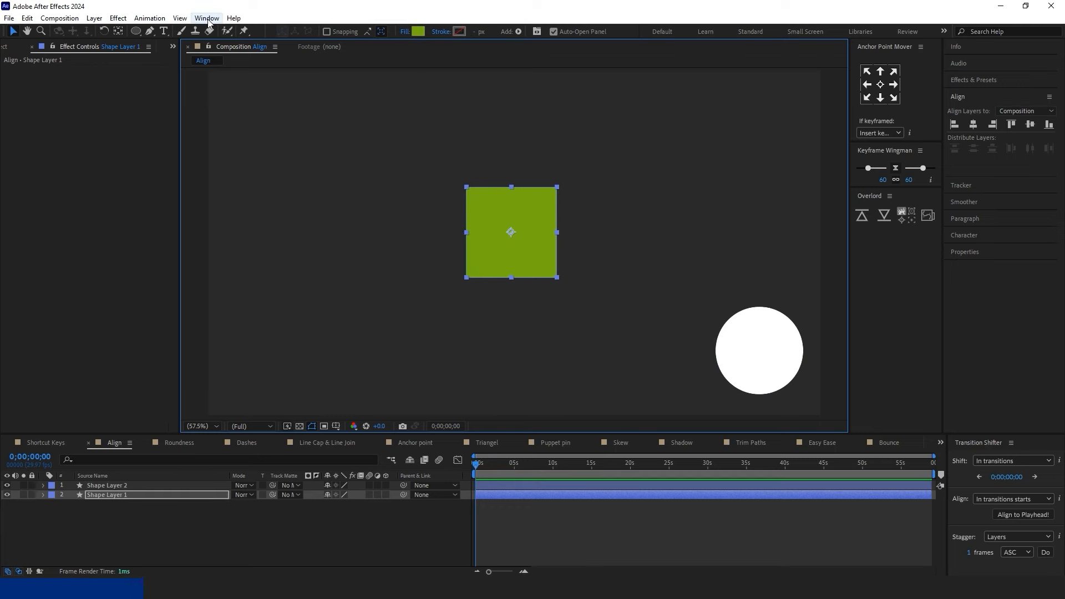
# Step: Show the Align panel and align the green square left, right, top, then vertically centered
pyautogui.click(207, 18)
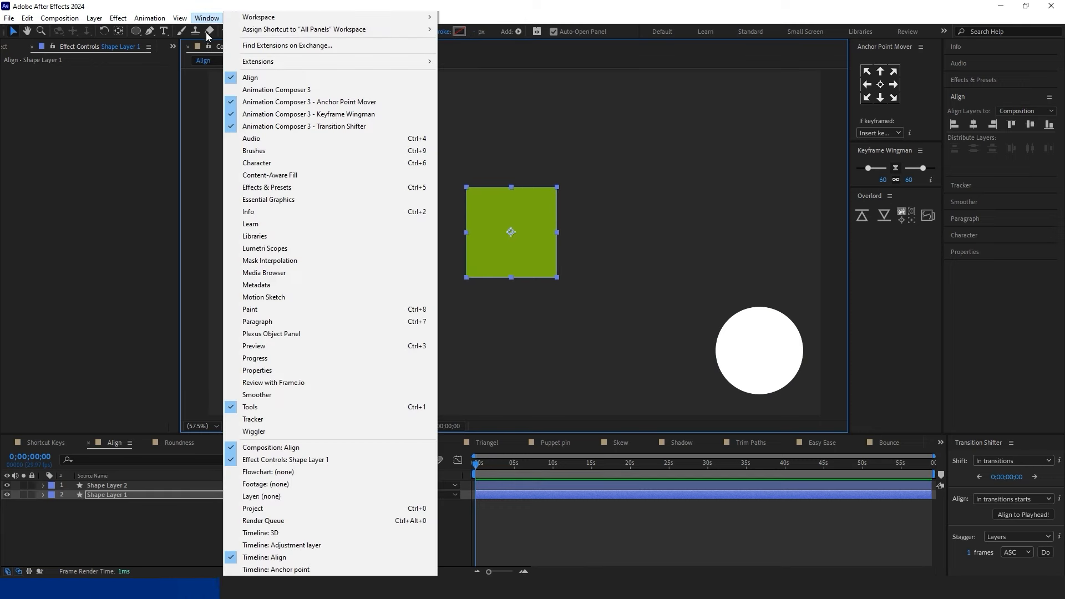
pyautogui.moveTo(250, 78)
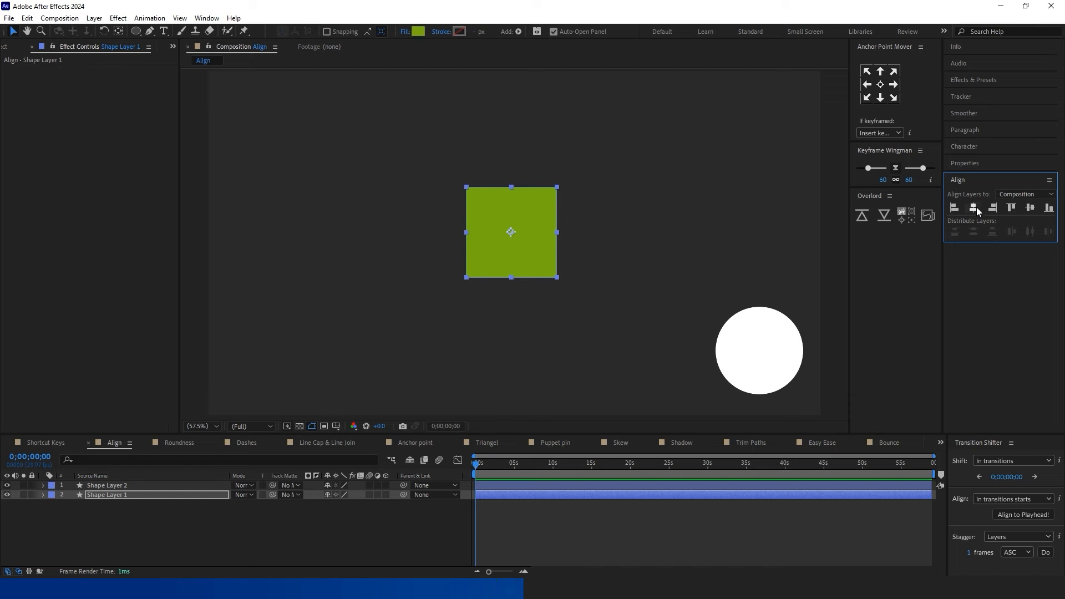
pyautogui.click(955, 207)
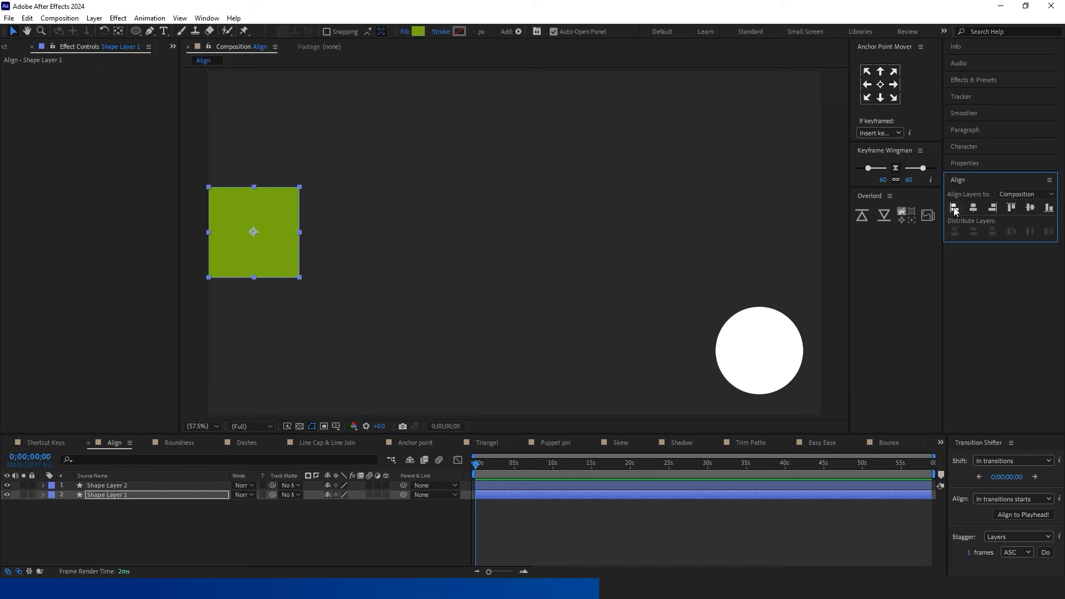
pyautogui.click(1010, 208)
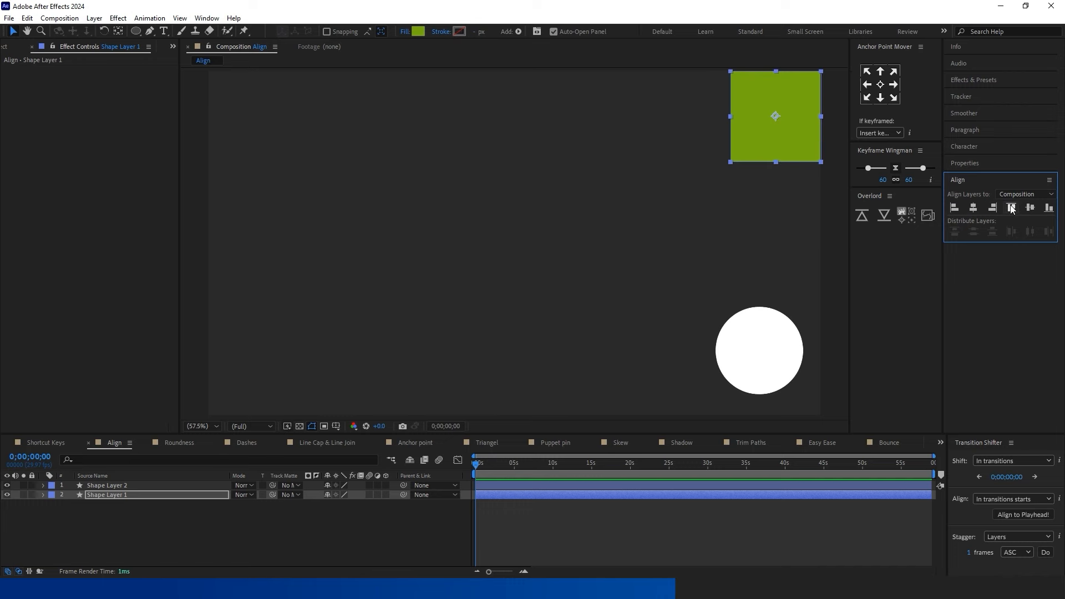
pyautogui.click(1030, 207)
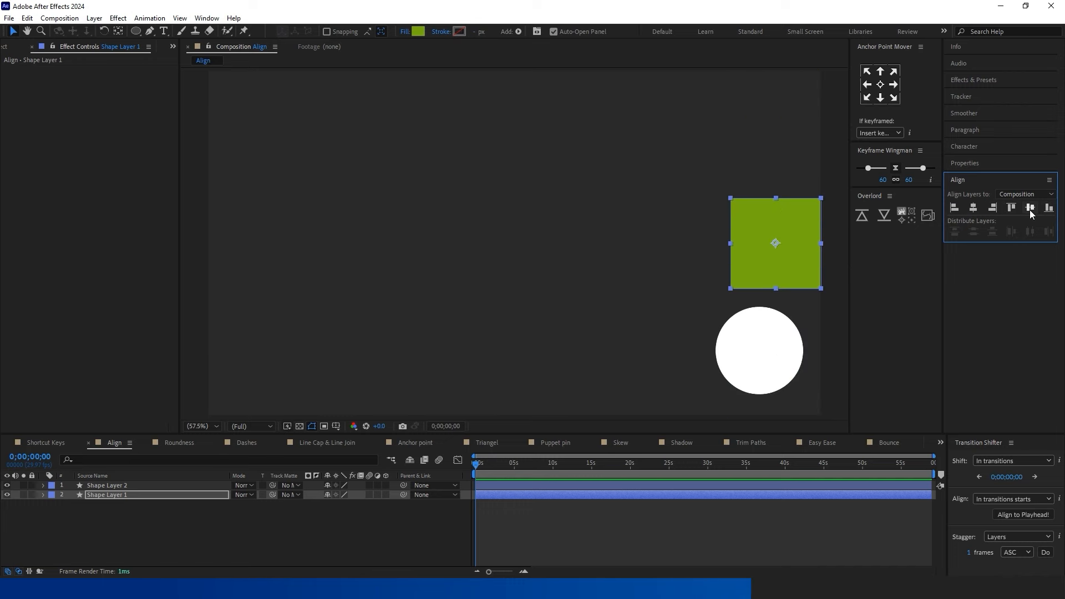
pyautogui.click(1030, 208)
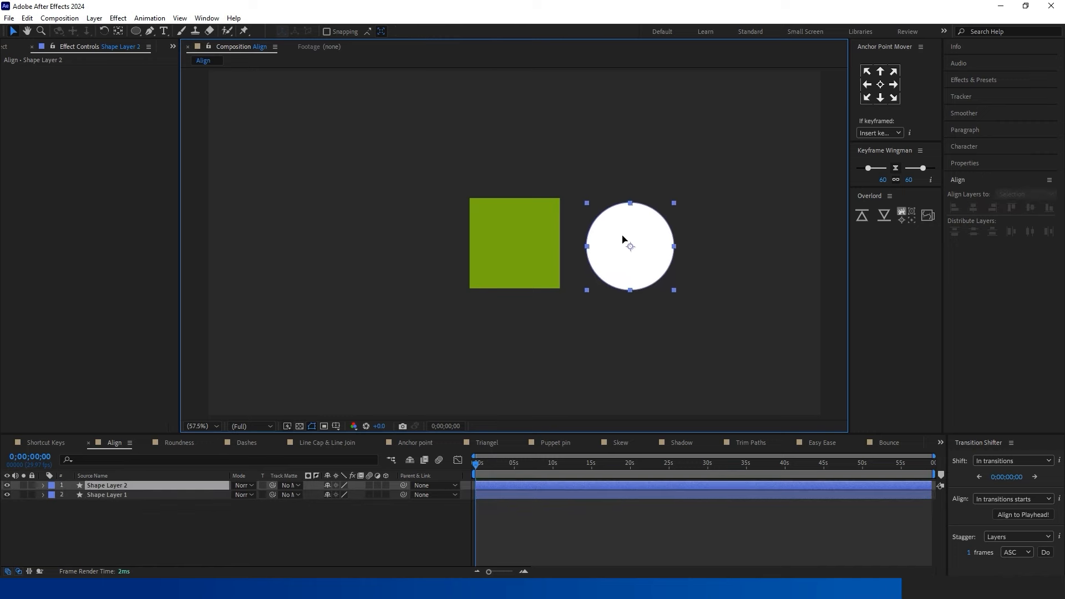
# Step: Align the circle and square on both horizontal and vertical centers
pyautogui.click(973, 208)
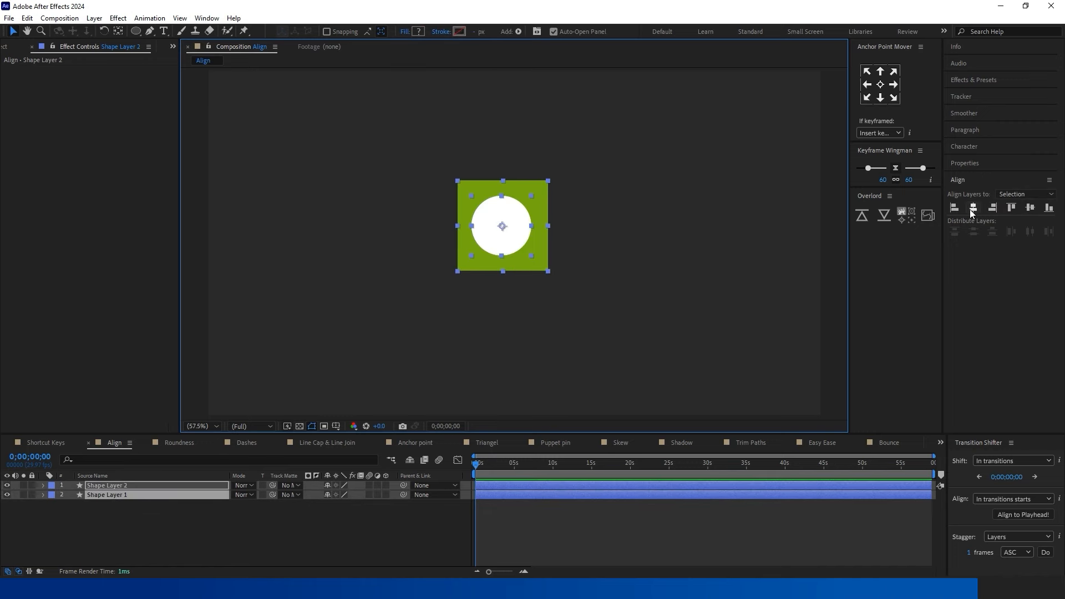
pyautogui.click(1030, 207)
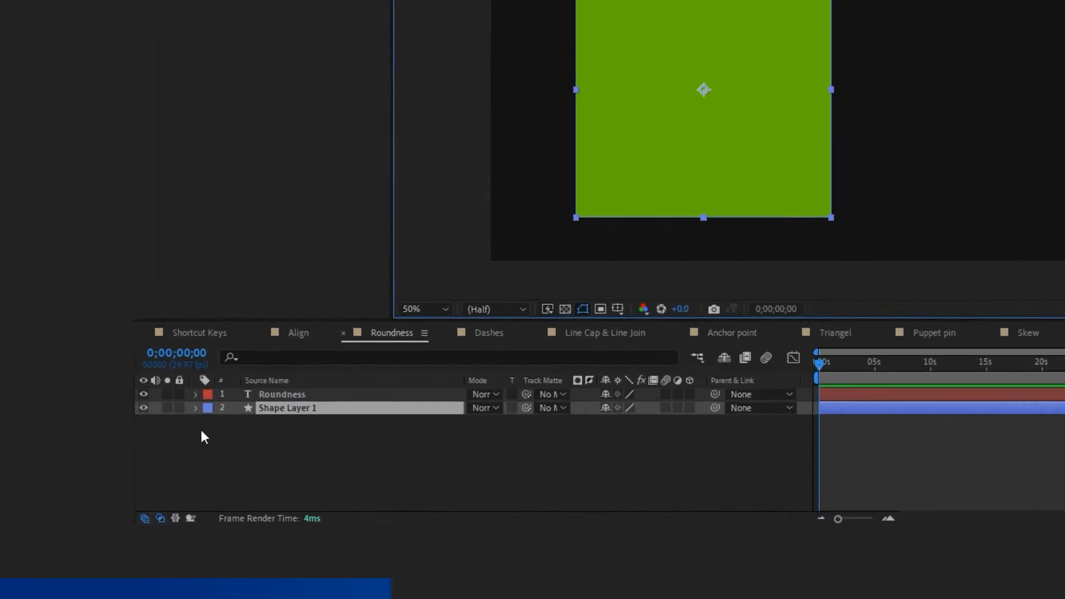
# Step: Reveal Shape Layer 1's Rectangle Path 1 with its Size 210×210 and Roundness values
pyautogui.click(195, 407)
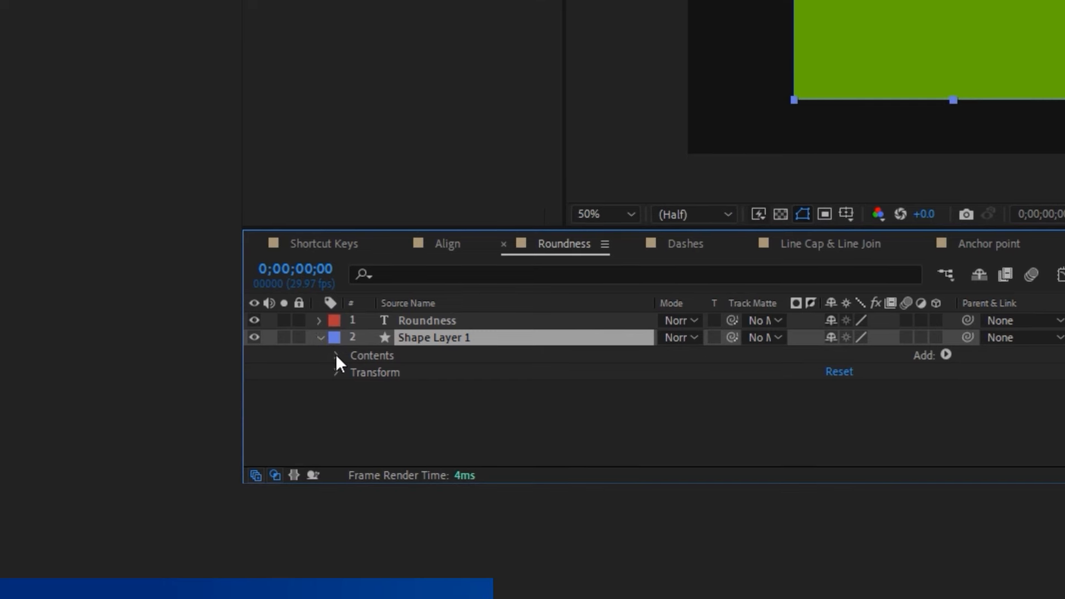
pyautogui.click(337, 356)
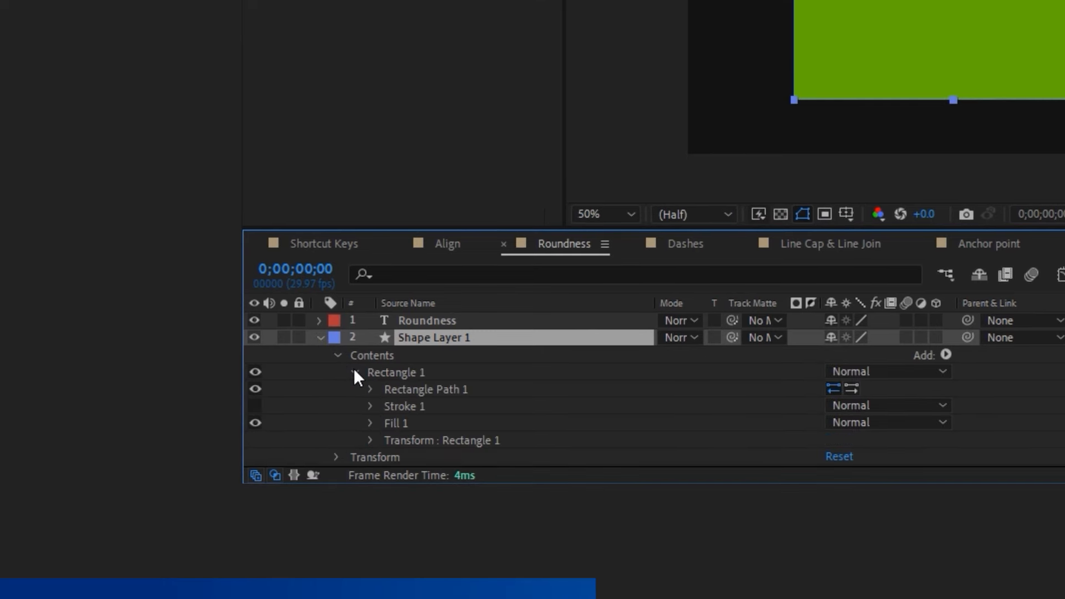
pyautogui.click(370, 389)
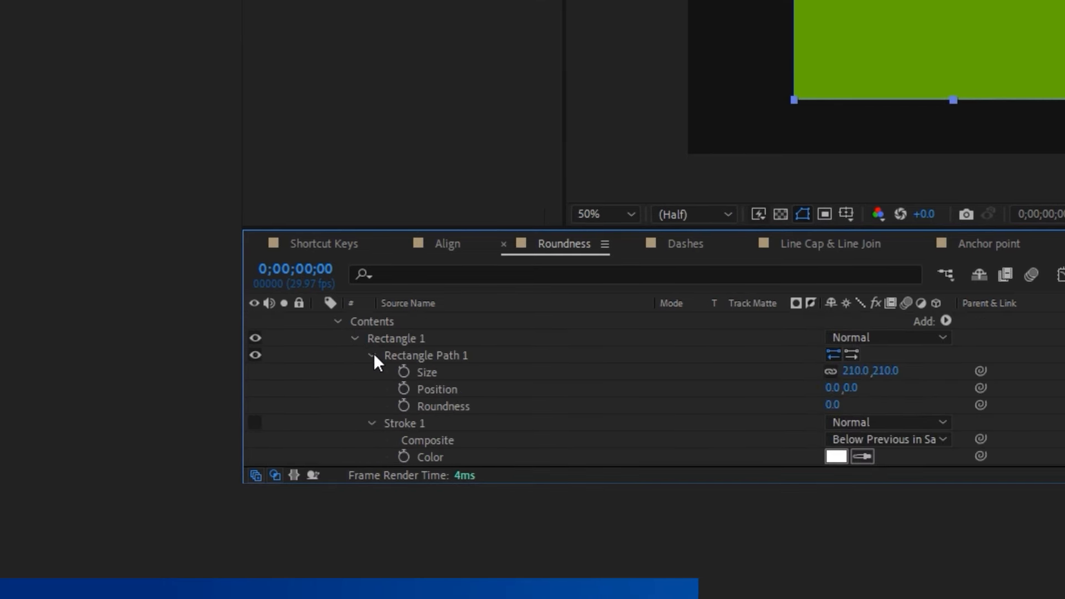
pyautogui.moveTo(435, 423)
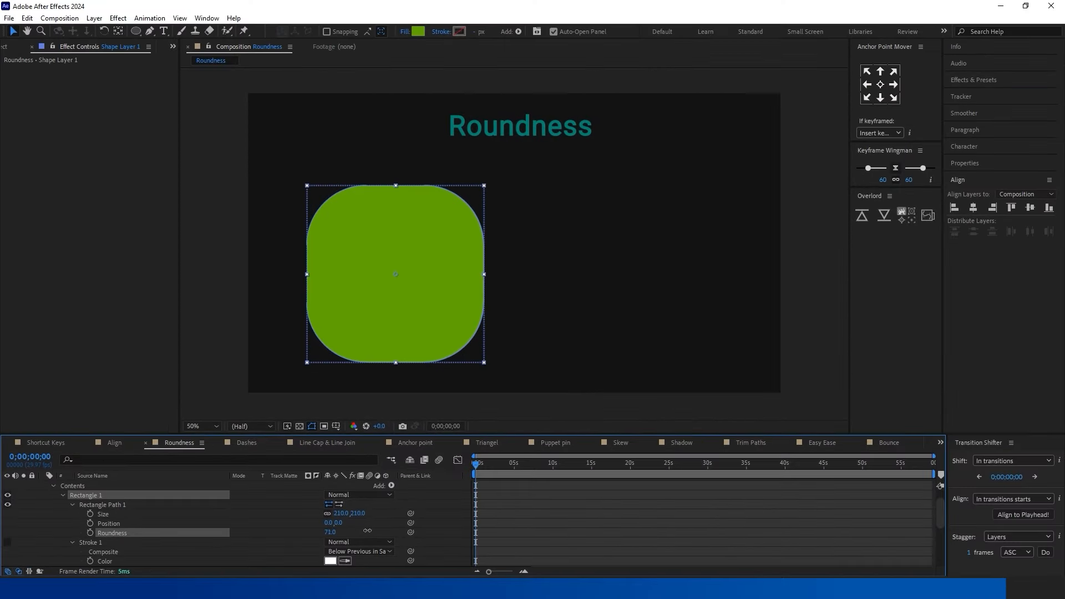
# Step: In the Dashes comp, draw a straight white Pen-tool line below the dashed one
pyautogui.click(246, 443)
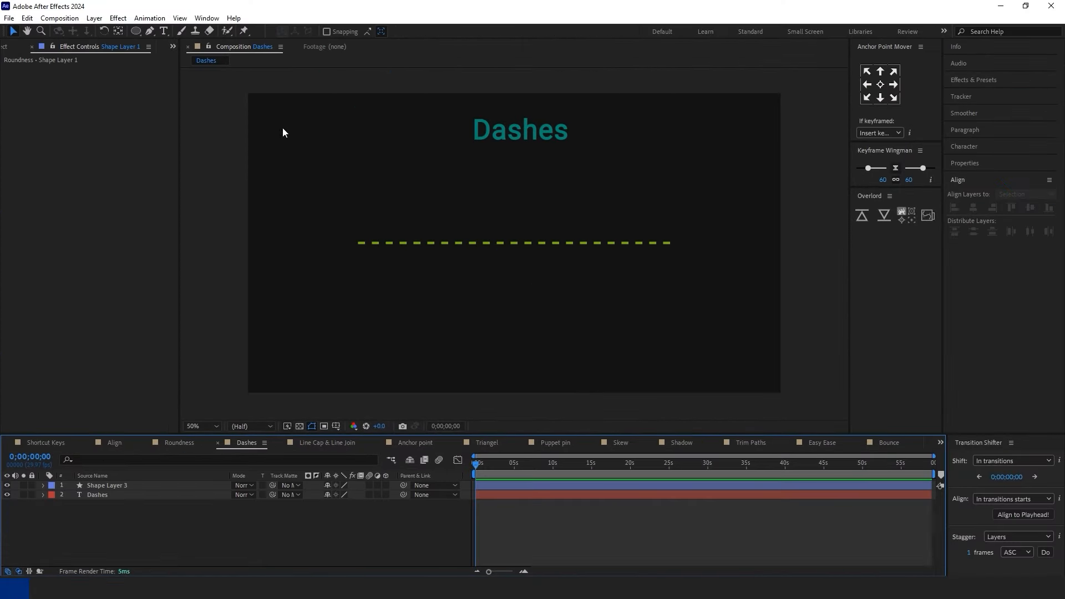
pyautogui.click(134, 31)
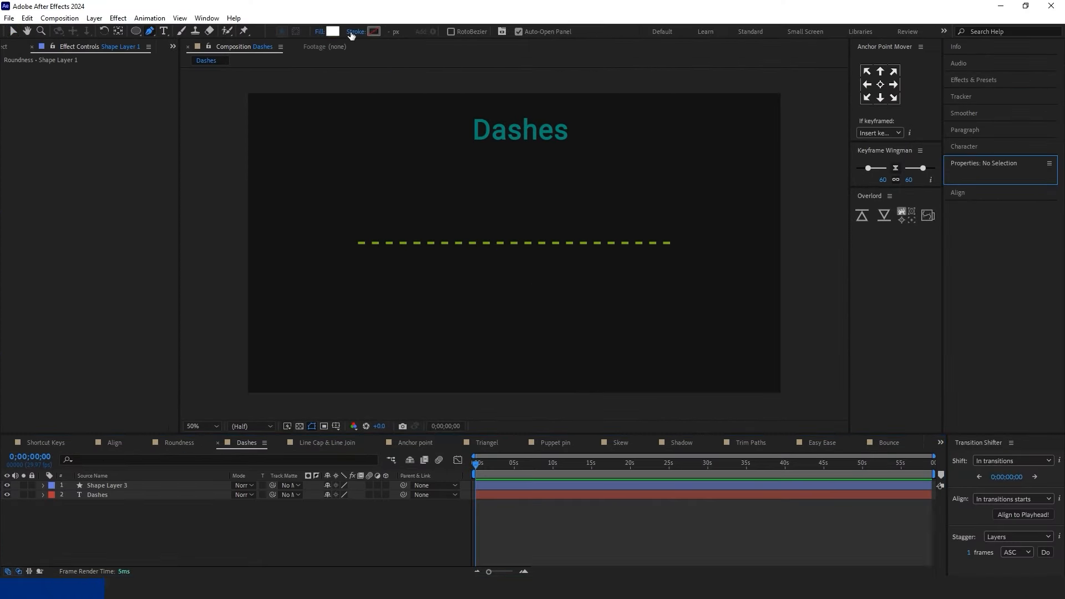
pyautogui.click(373, 31)
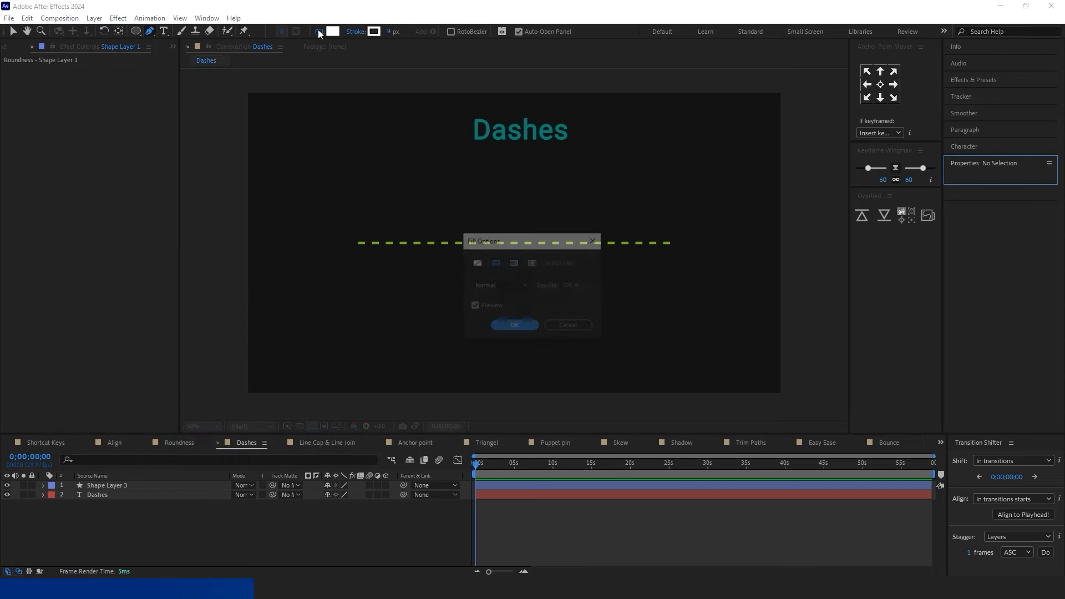
pyautogui.click(514, 325)
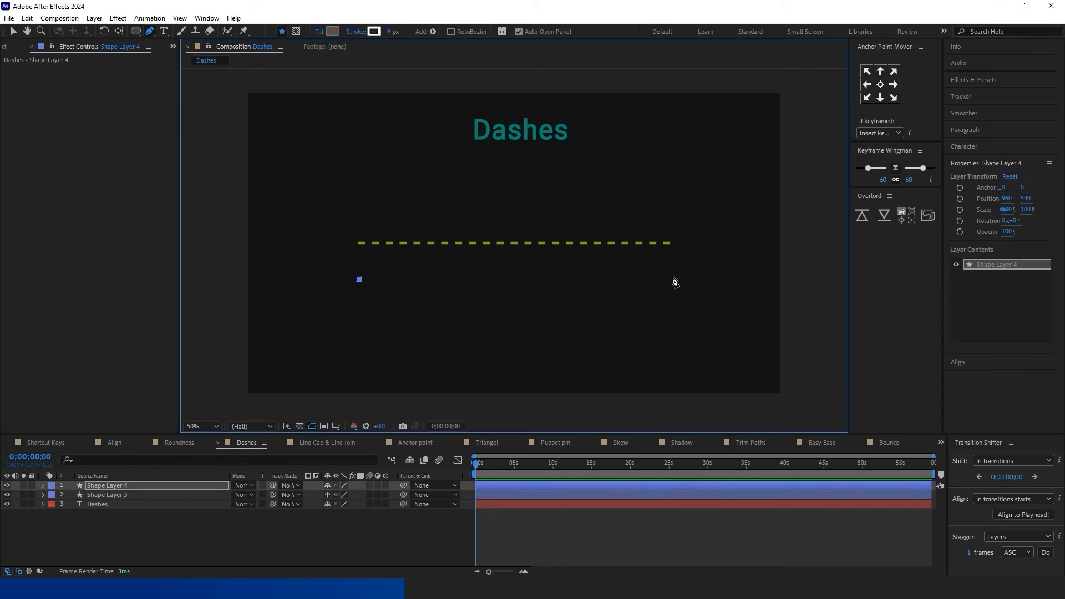
pyautogui.click(540, 531)
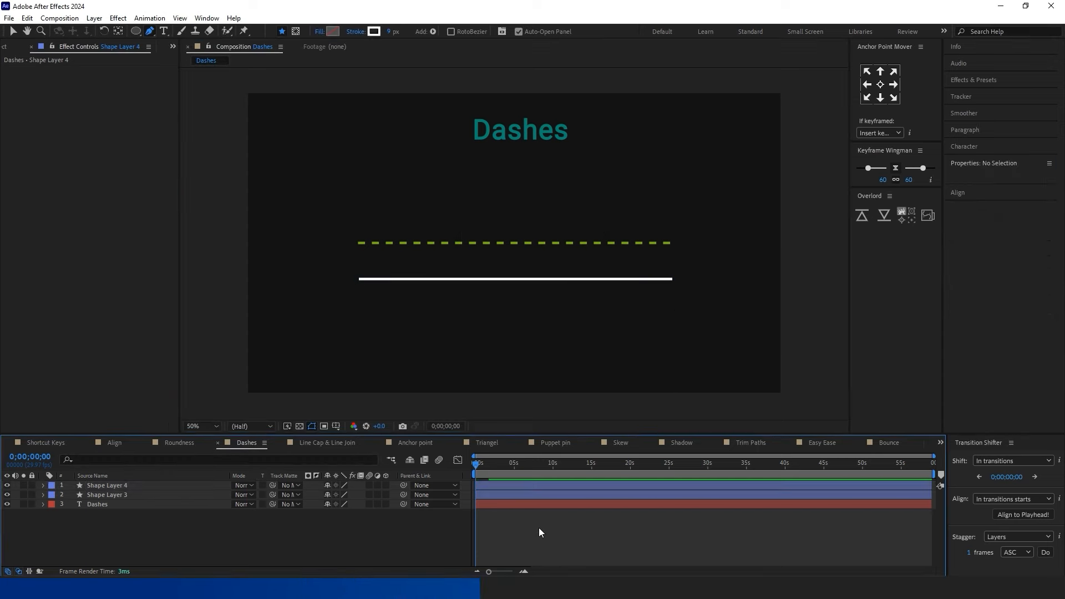
# Step: Expand the new line's Shape 1 > Stroke 1 and add a dash segment to its Dashes
pyautogui.click(44, 485)
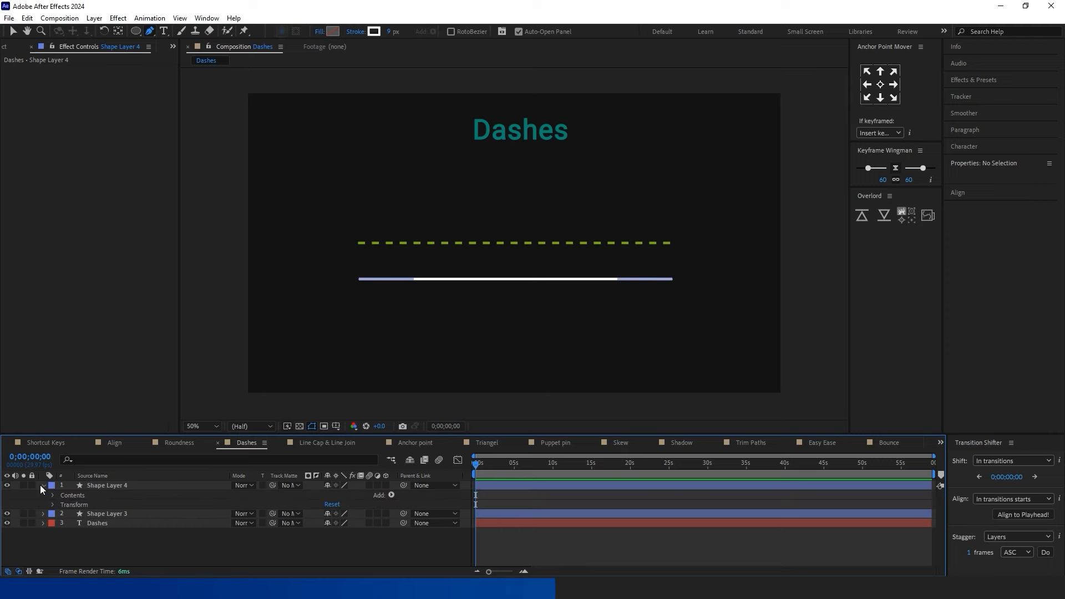
pyautogui.click(53, 495)
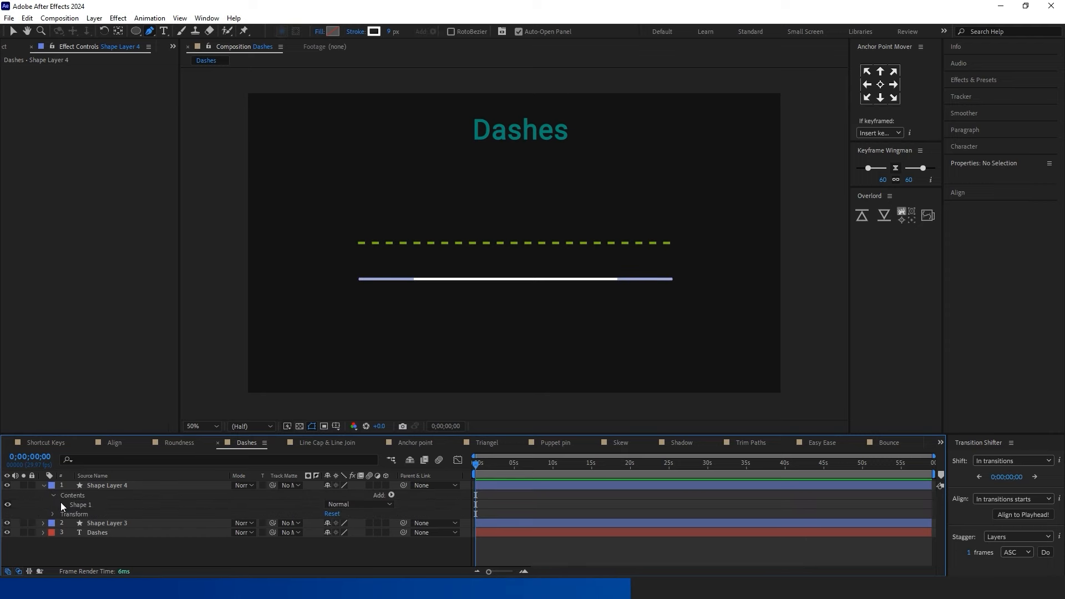
pyautogui.click(52, 505)
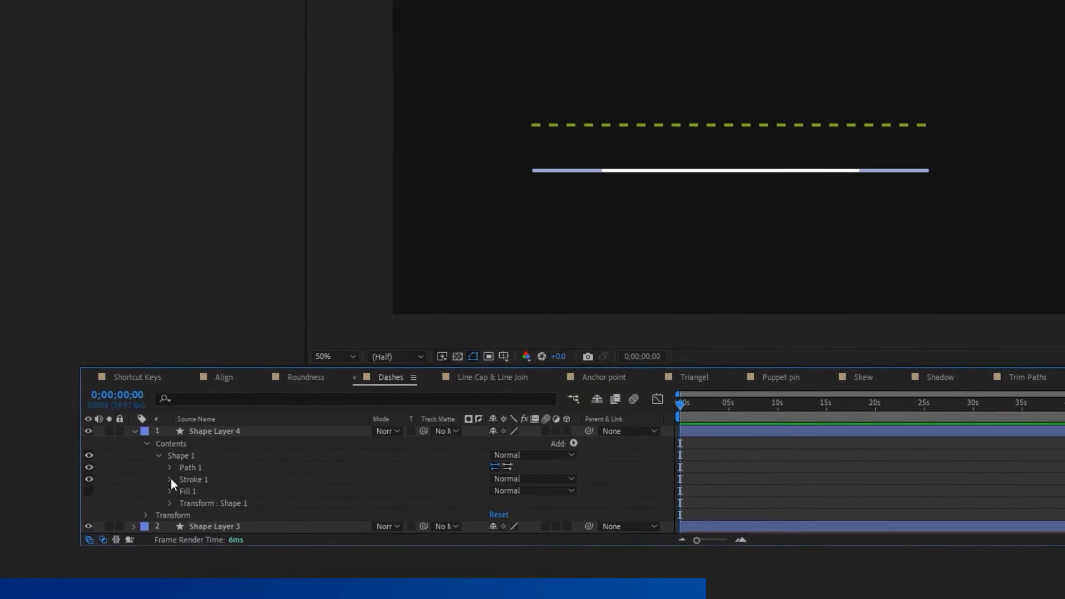
pyautogui.click(168, 479)
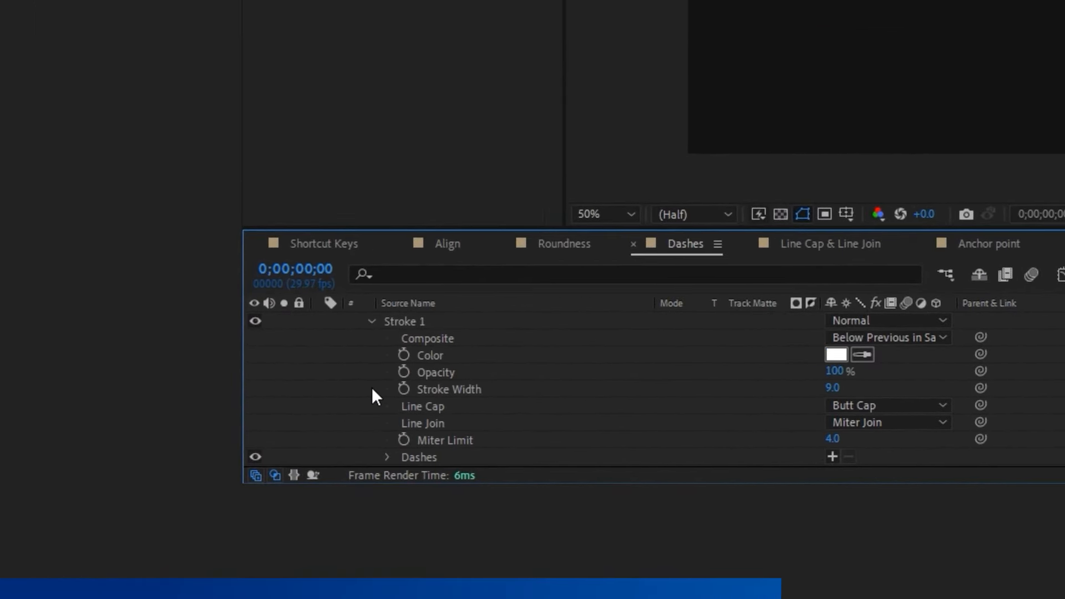
pyautogui.scroll(-3)
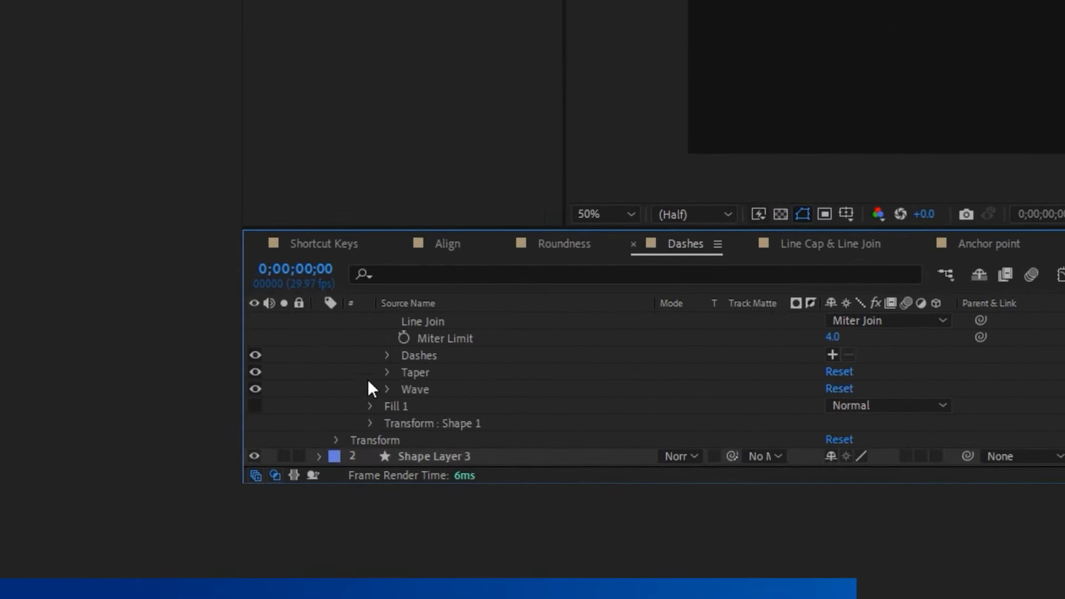
pyautogui.click(418, 355)
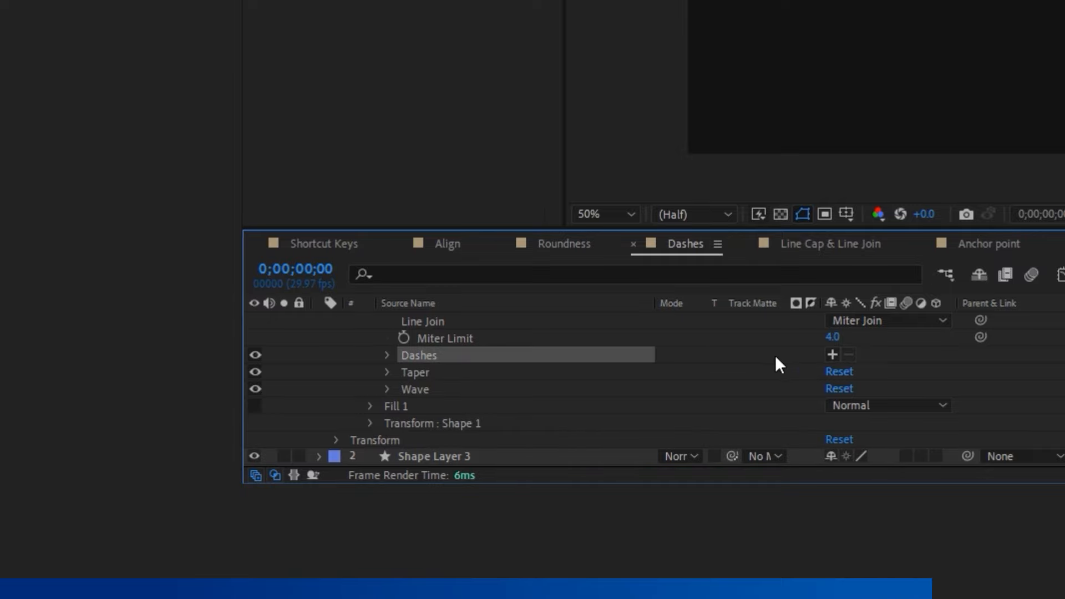
pyautogui.click(832, 354)
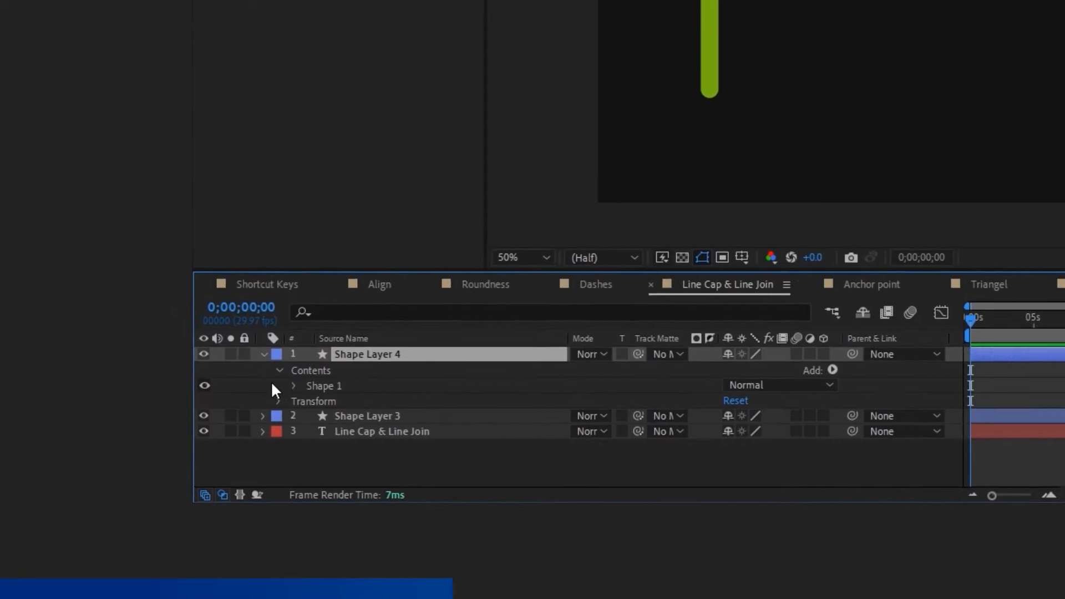
# Step: Expand Shape Layer 4's Shape 1 > Stroke 1 and reveal its Line Cap / Line Join options
pyautogui.click(293, 385)
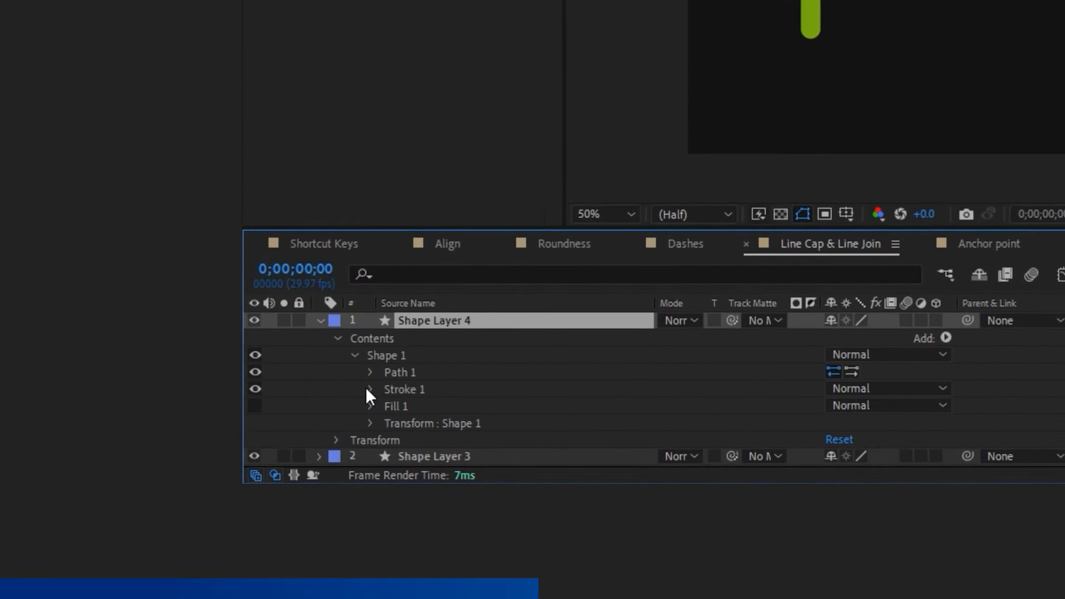
pyautogui.click(371, 389)
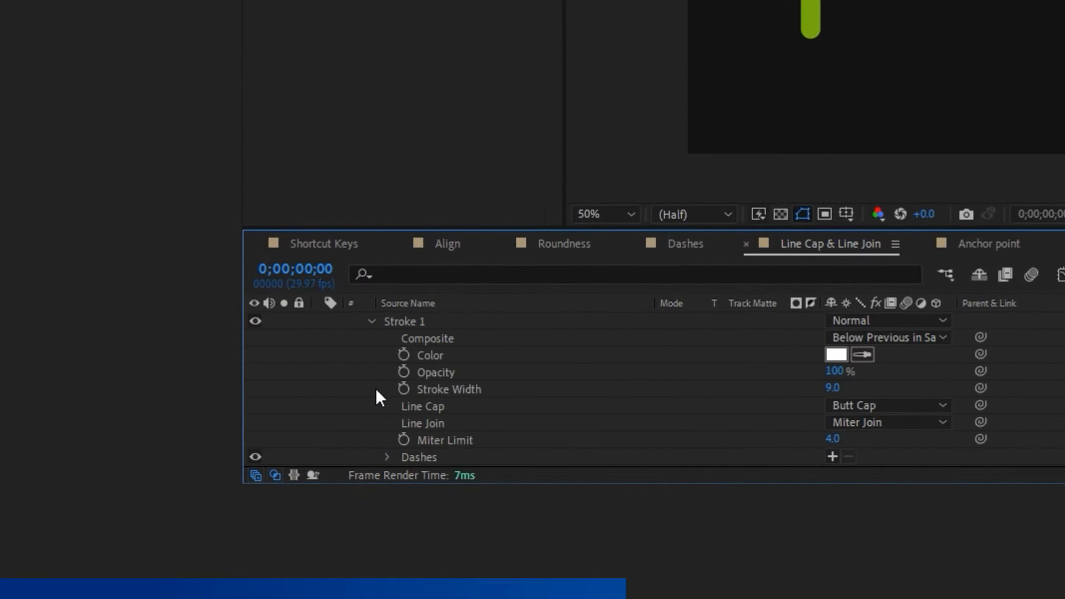
pyautogui.click(887, 407)
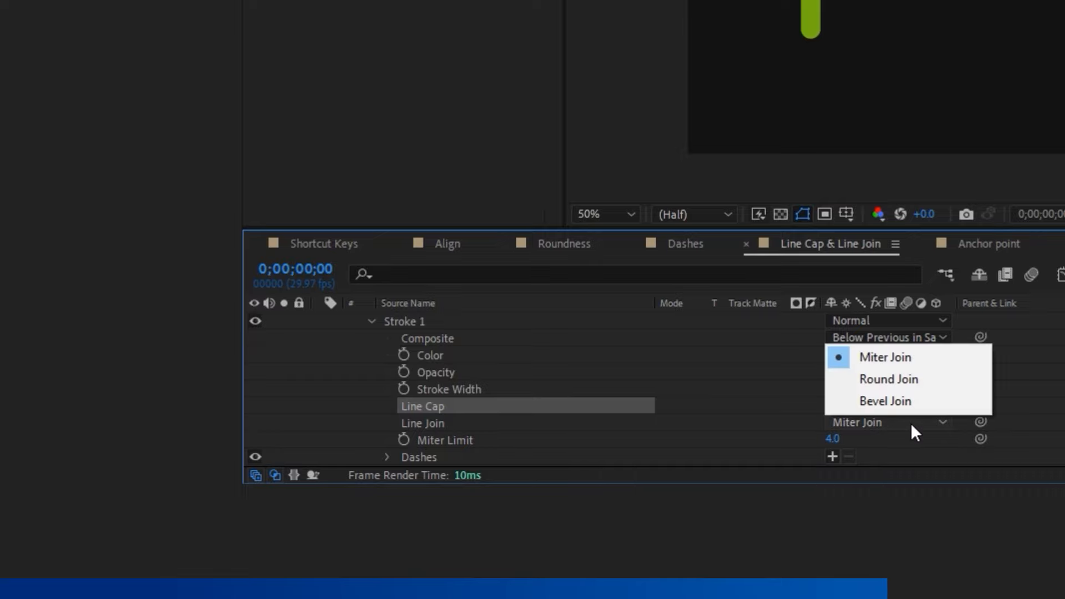
pyautogui.moveTo(907, 380)
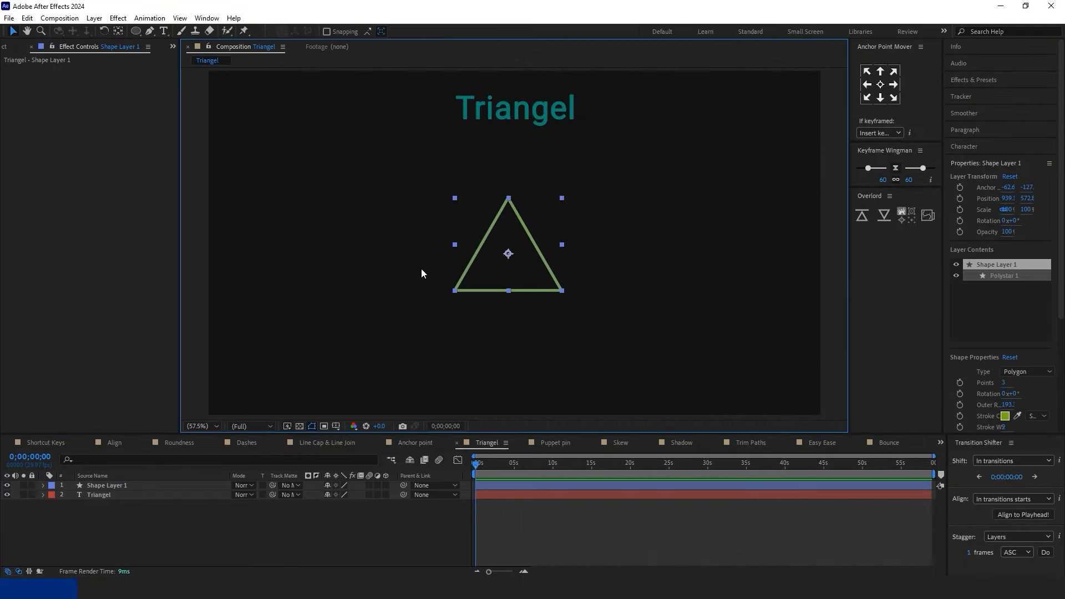
# Step: Draw a polygon with the Polygon Tool and reveal its Polystar Path 1 point settings
pyautogui.click(135, 31)
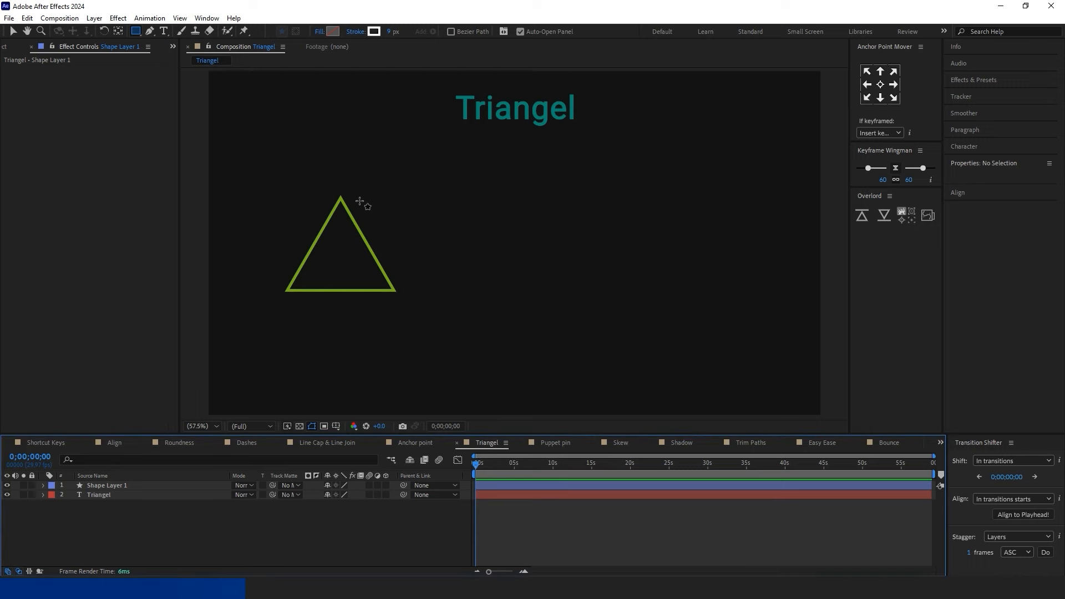
pyautogui.click(136, 31)
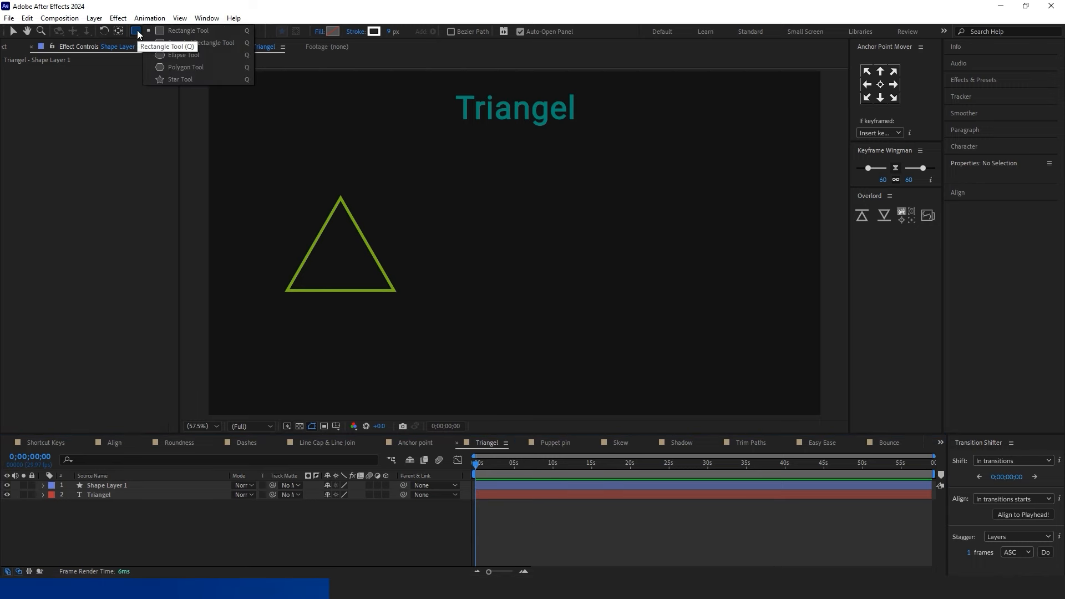
pyautogui.click(480, 205)
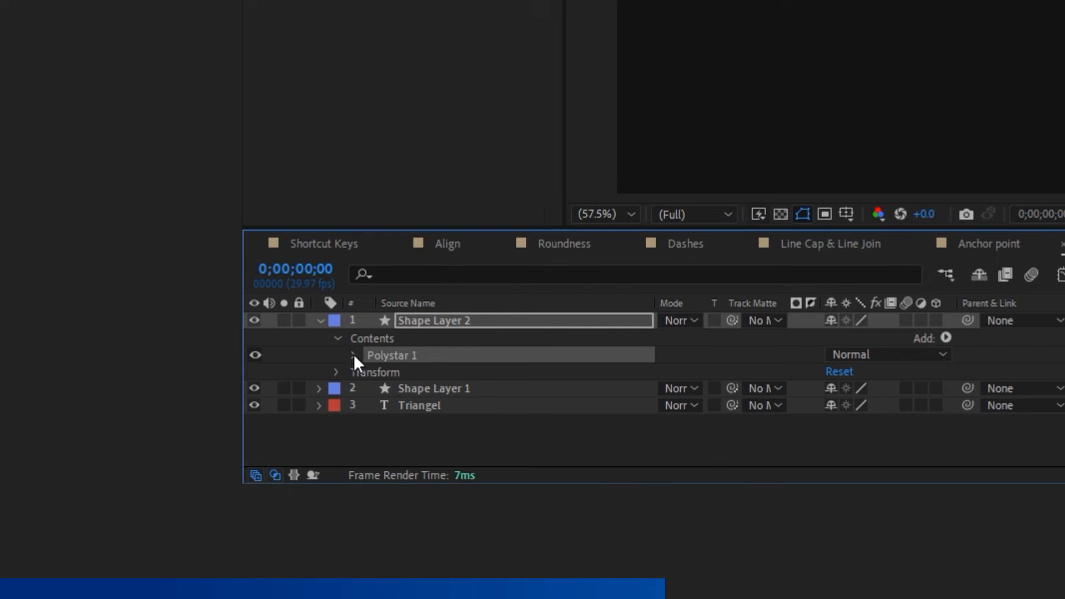
pyautogui.click(352, 355)
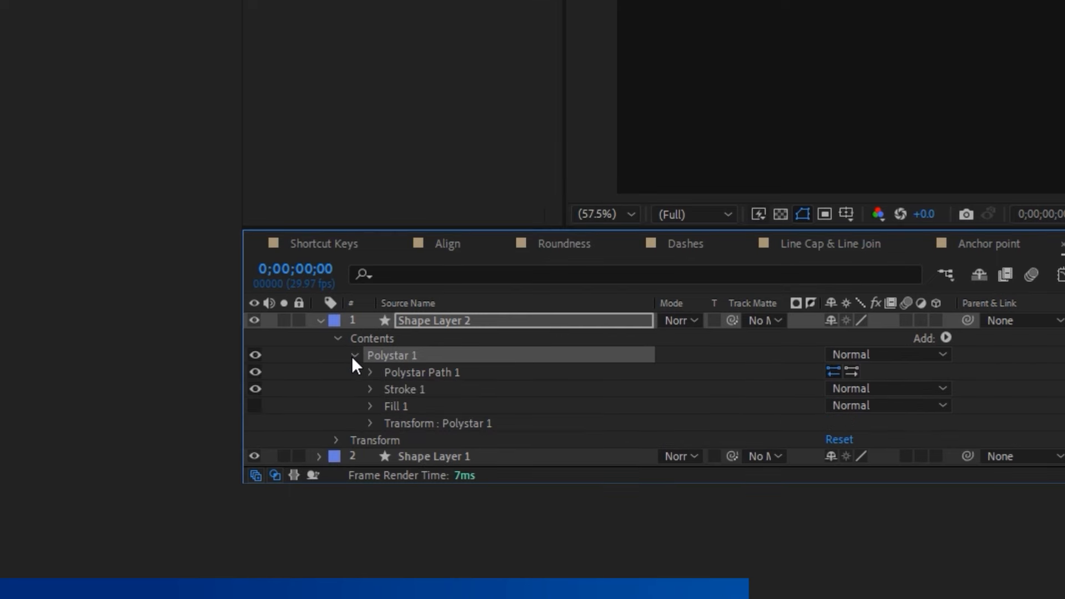
pyautogui.click(370, 373)
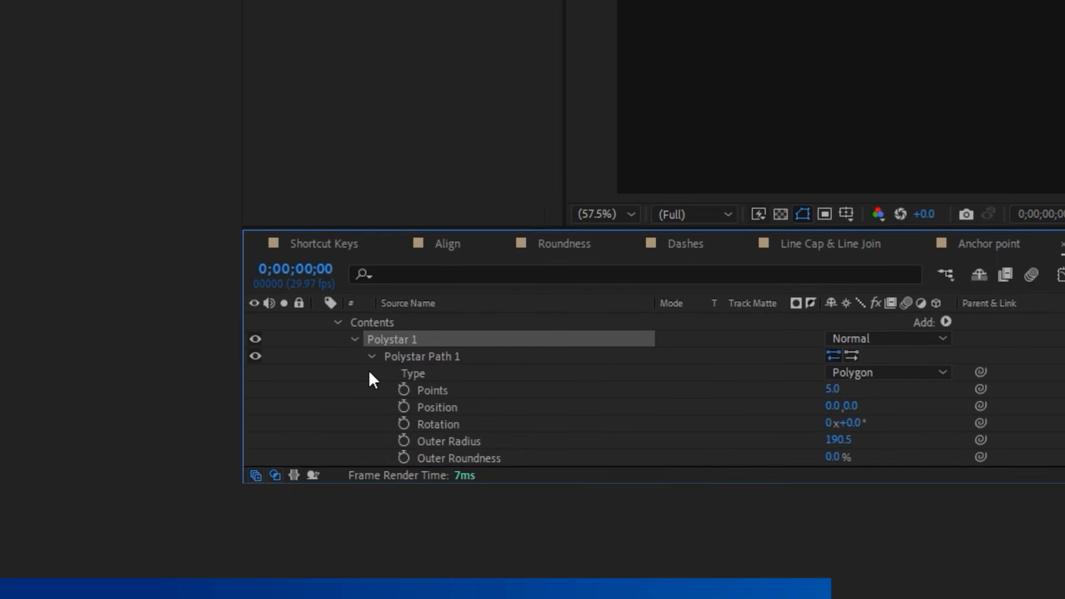
pyautogui.scroll(-3)
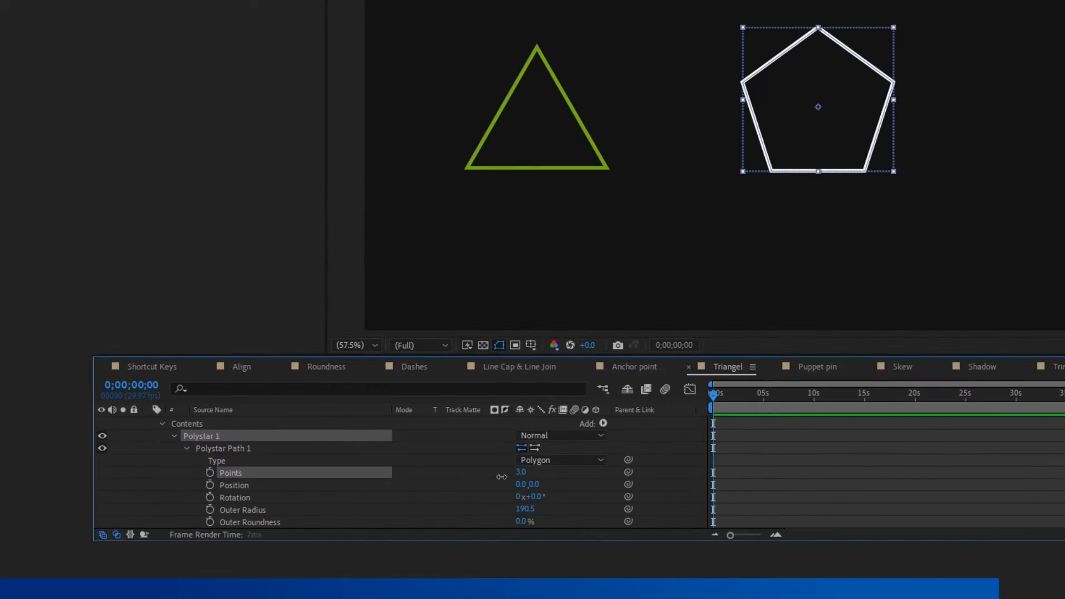
# Step: In the Puppet pin comp, place a puppet pin on the potted plant and list its pins
pyautogui.click(552, 442)
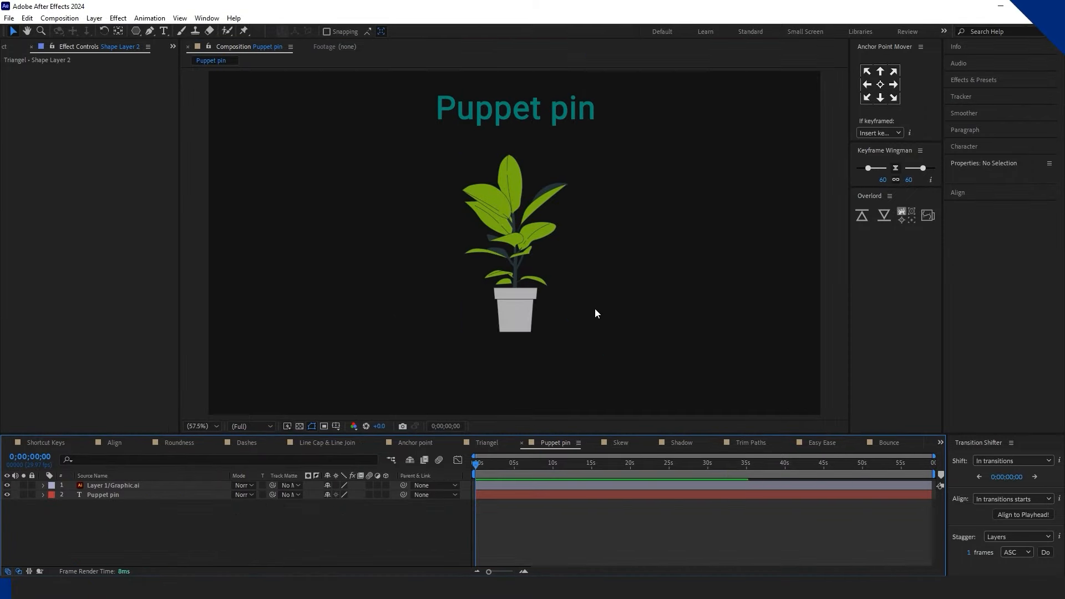
pyautogui.click(112, 485)
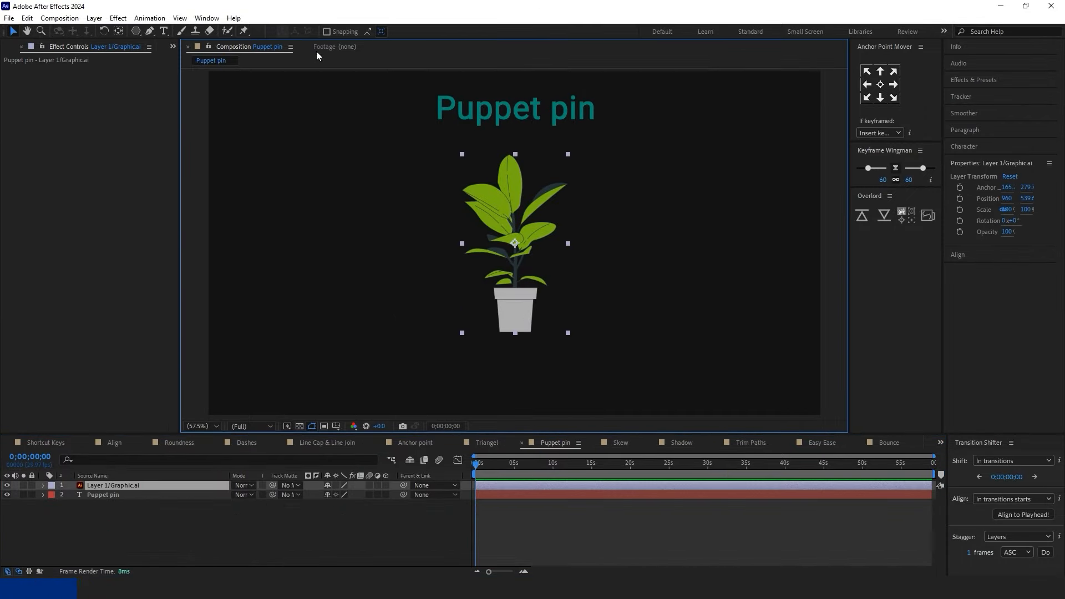
pyautogui.click(244, 31)
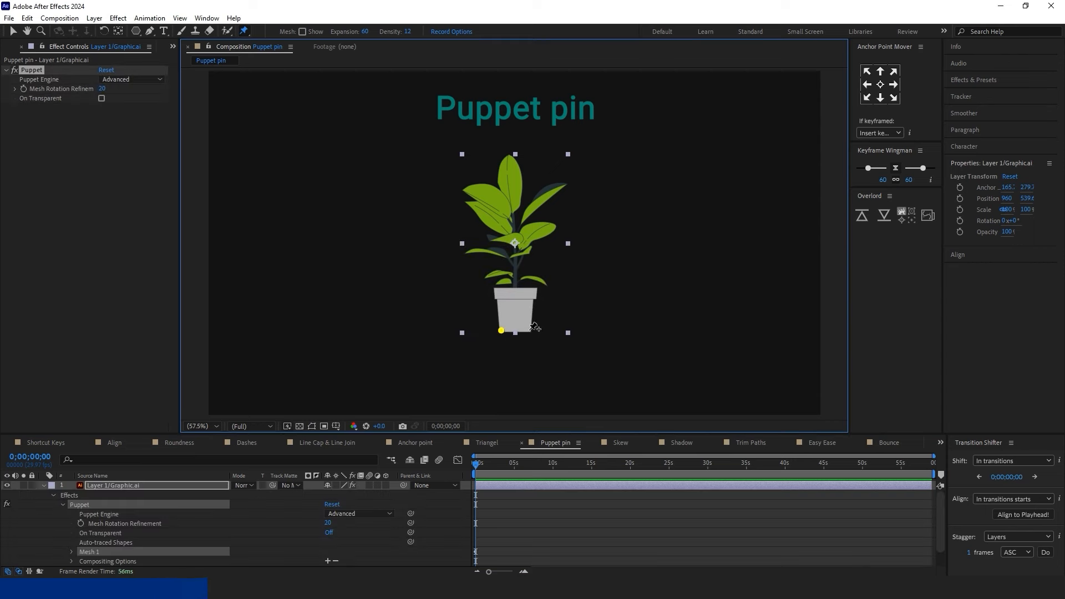
pyautogui.click(528, 331)
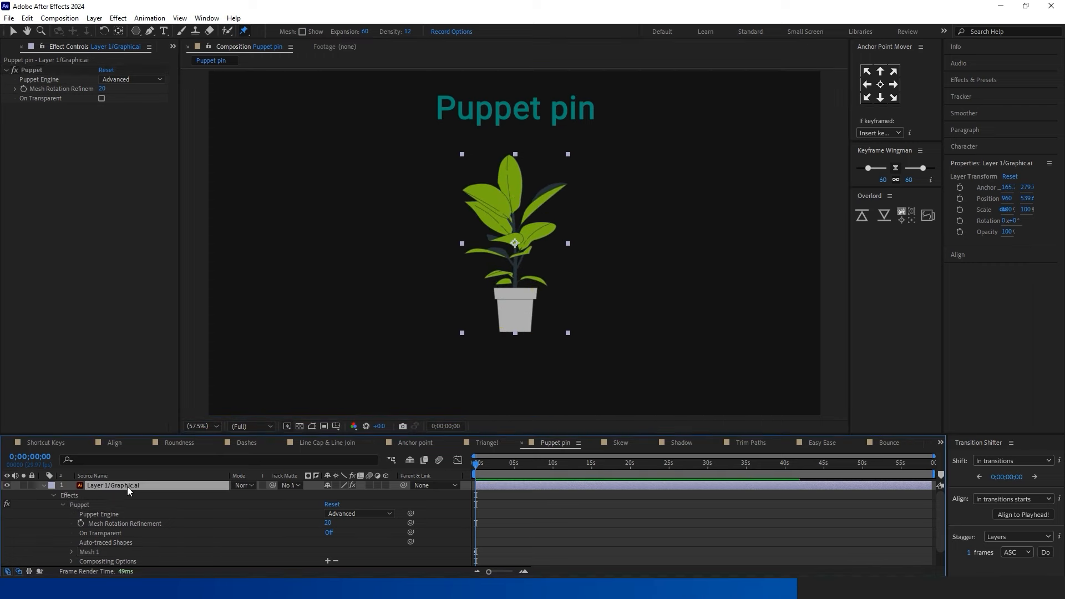
pyautogui.click(71, 551)
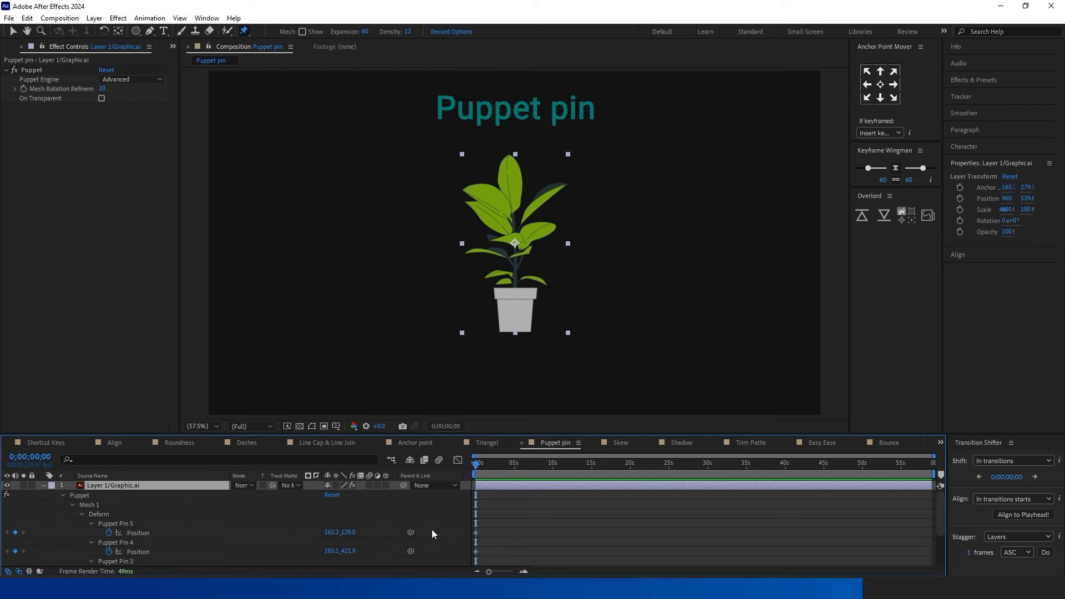
pyautogui.scroll(-3)
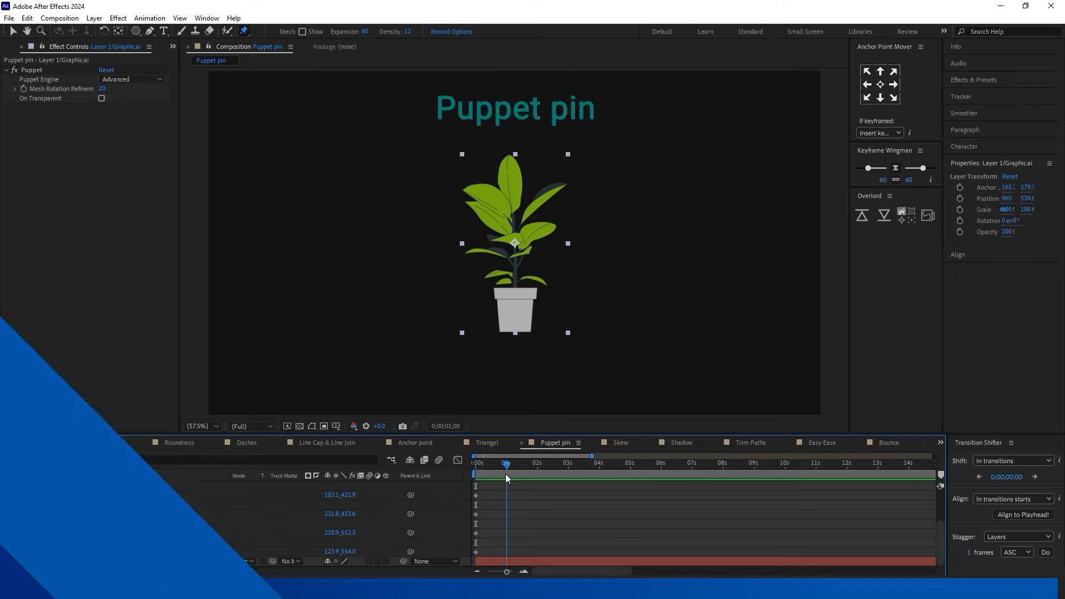
# Step: Move on to the Skew composition
pyautogui.click(619, 442)
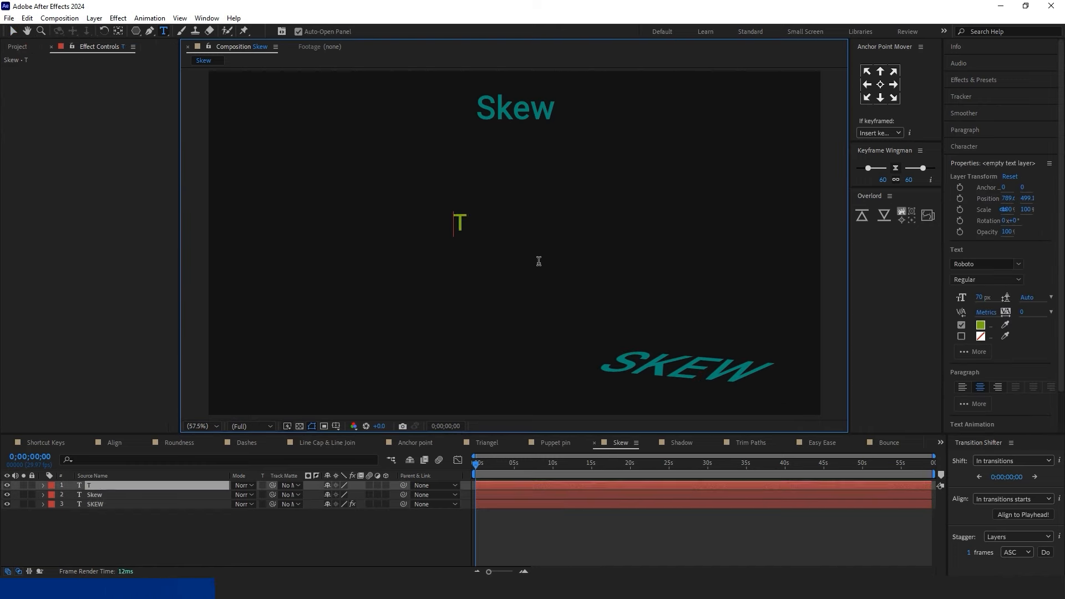
# Step: Finish typing TEXT, apply the Transform effect found via 'trans', and scrub its Skew value
pyautogui.write('EXT')
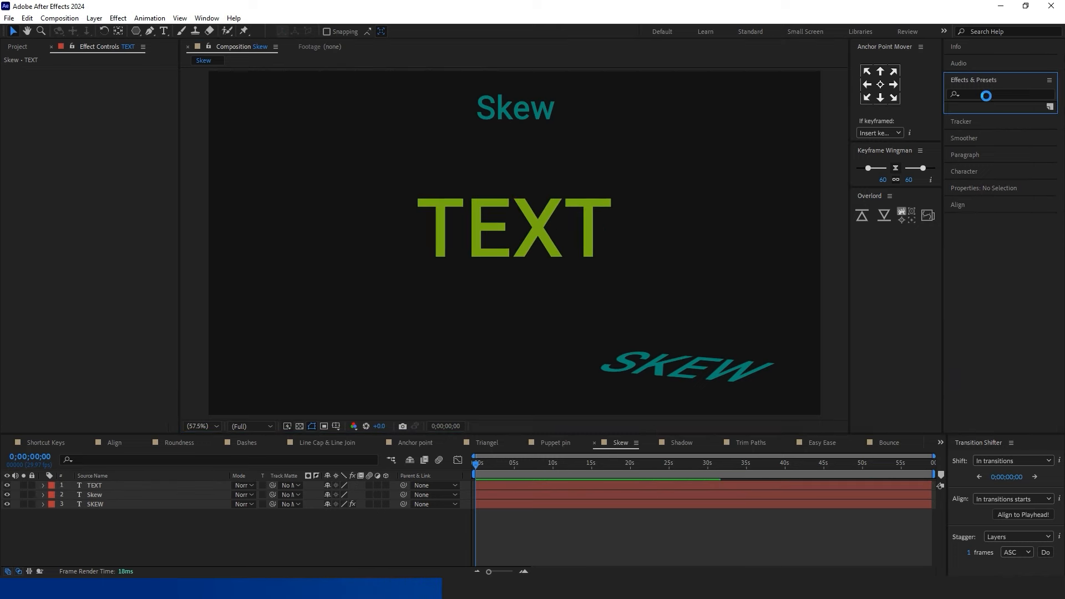
pyautogui.click(985, 93)
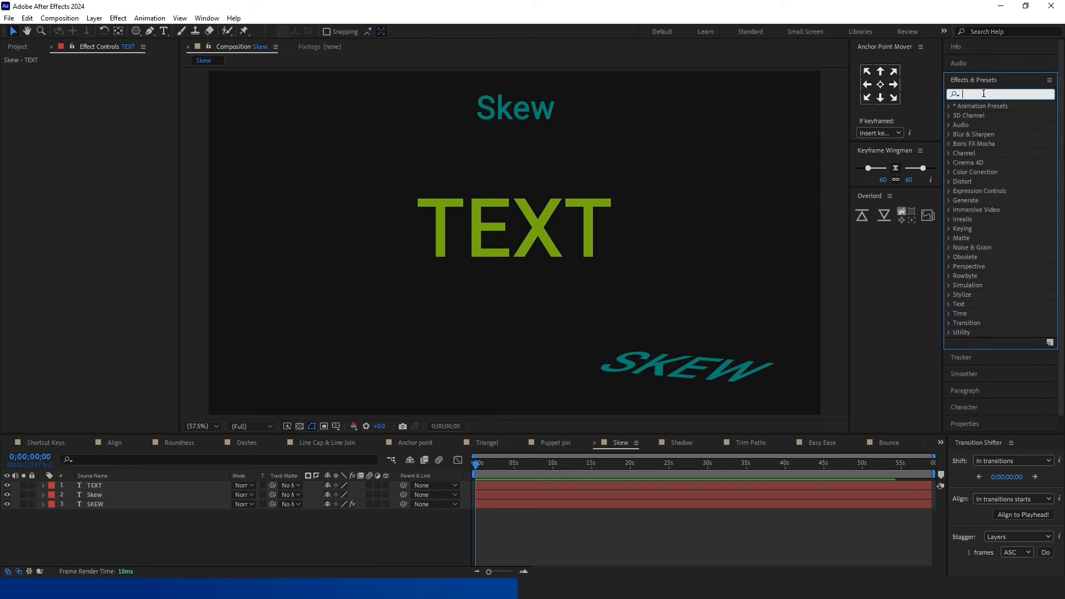
pyautogui.write('trans')
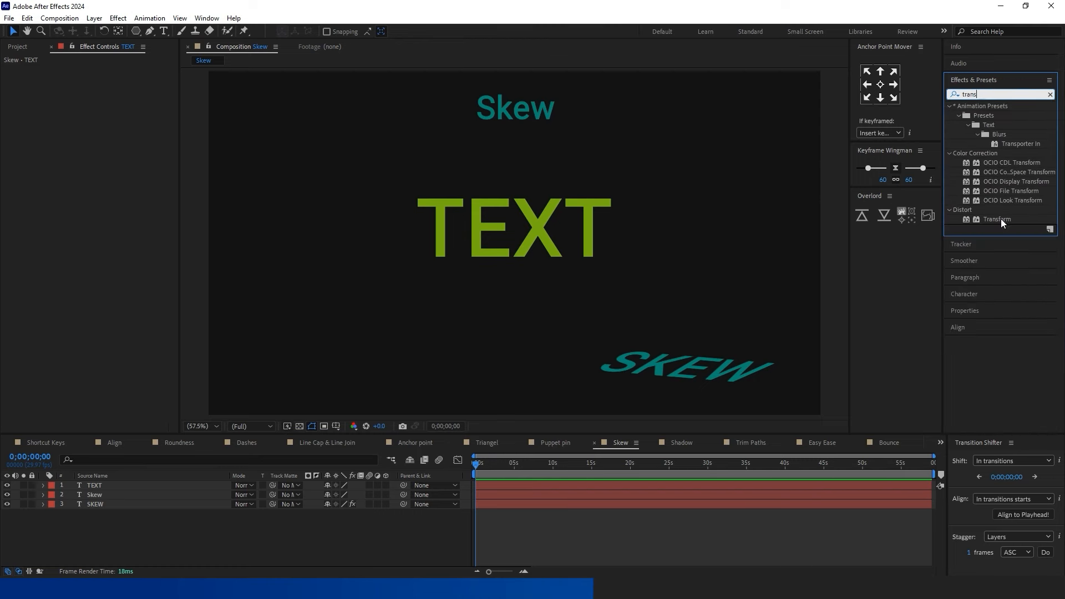
pyautogui.doubleClick(1005, 219)
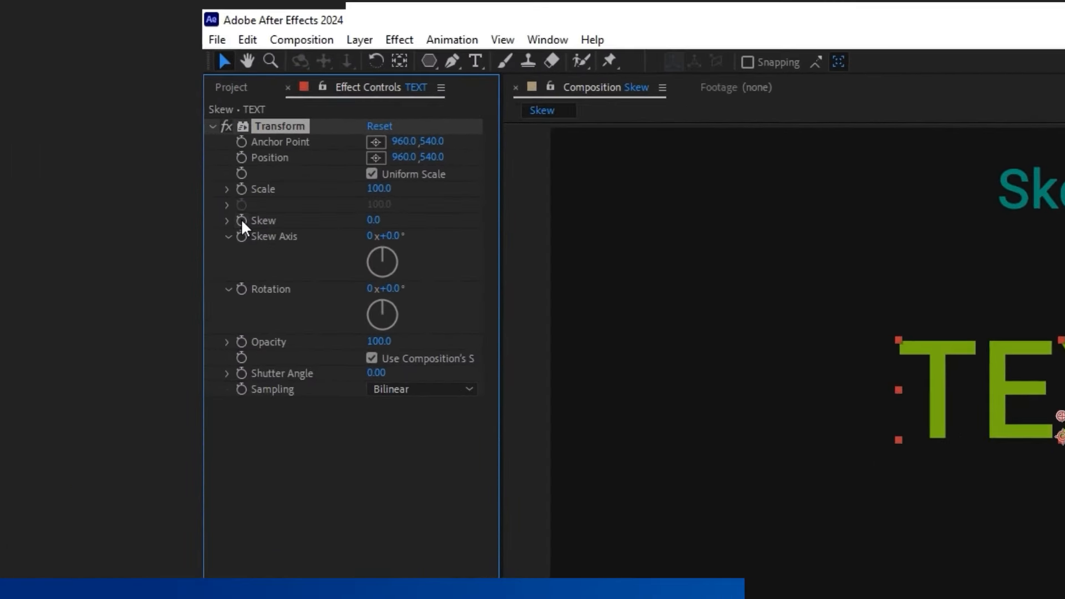
pyautogui.moveTo(374, 220); pyautogui.dragTo(430, 238)
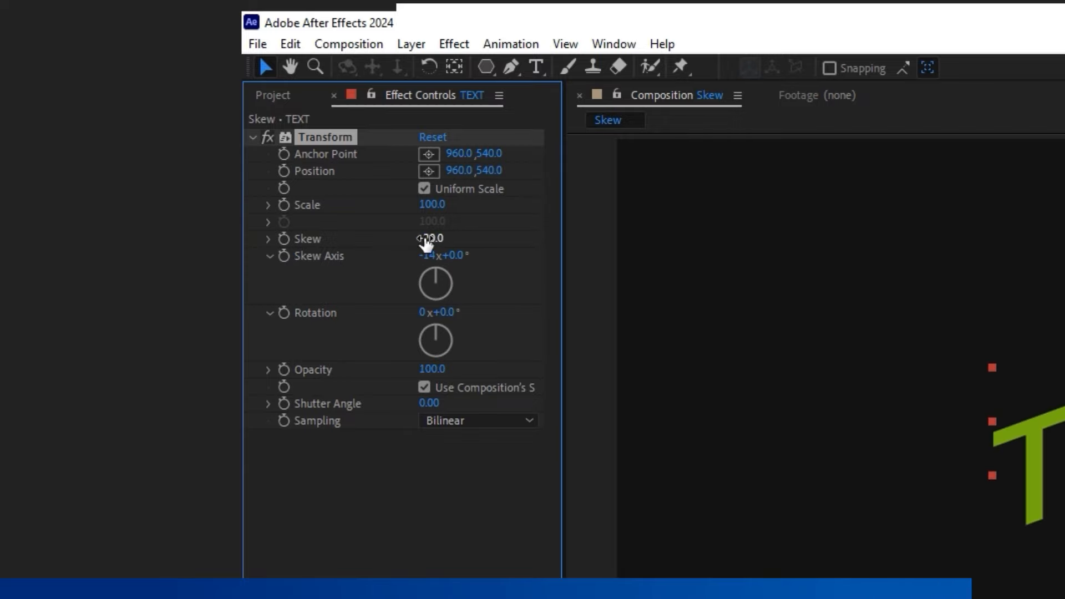
pyautogui.click(1022, 7)
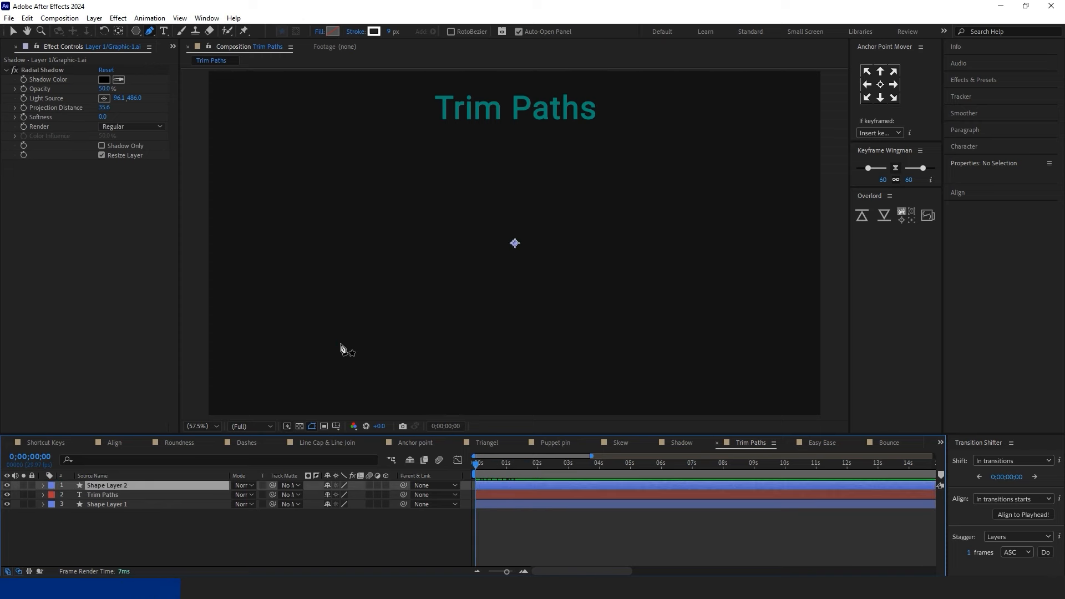
# Step: Add Trim Paths to Shape Layer 2, adjust its End percentage, then switch to Easy Ease
pyautogui.click(106, 485)
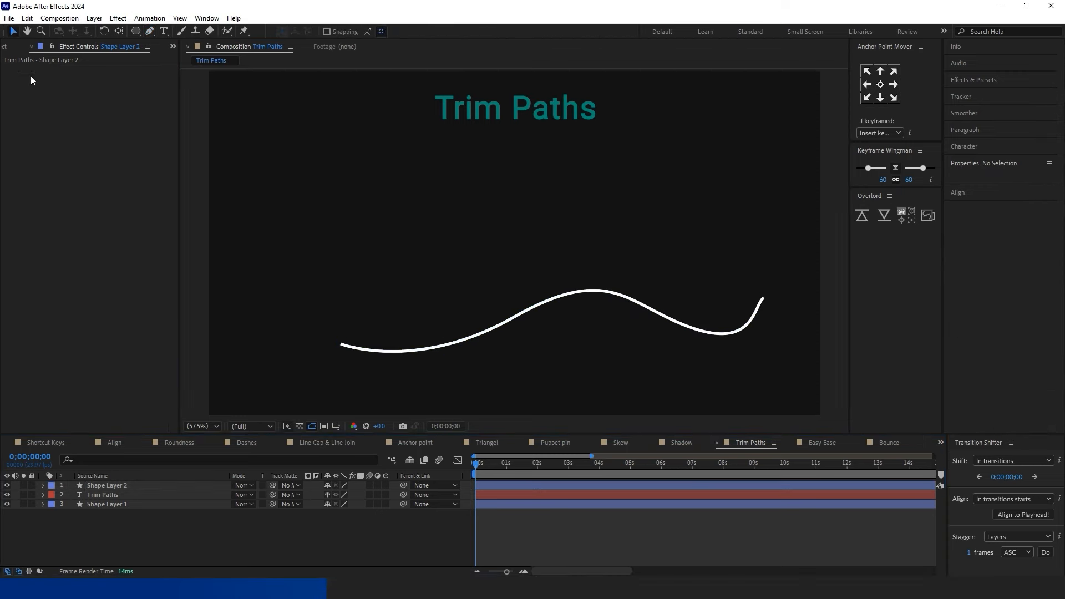
pyautogui.click(44, 485)
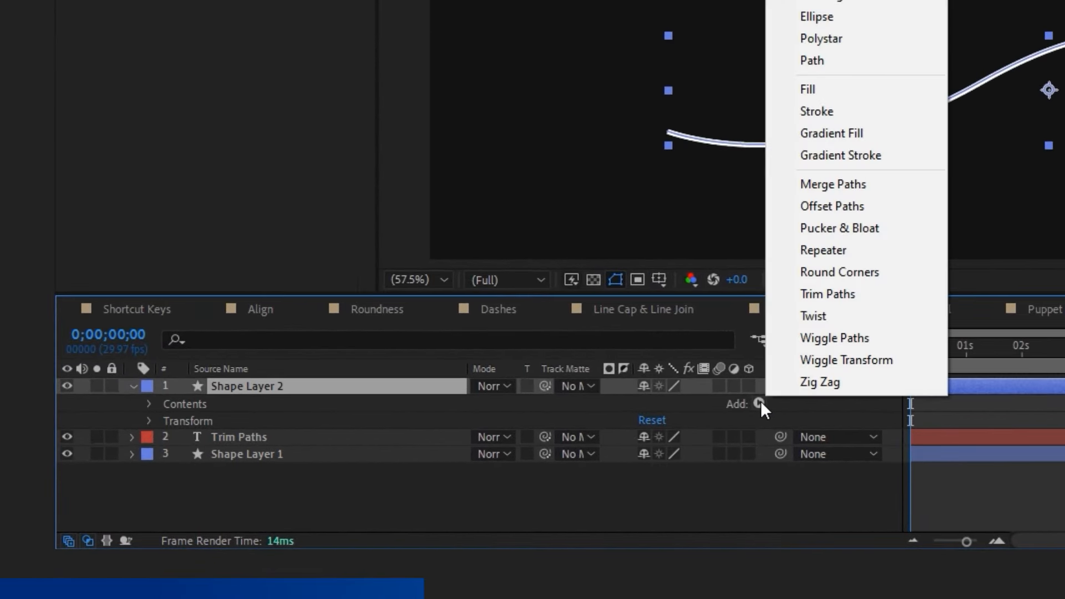
pyautogui.click(828, 292)
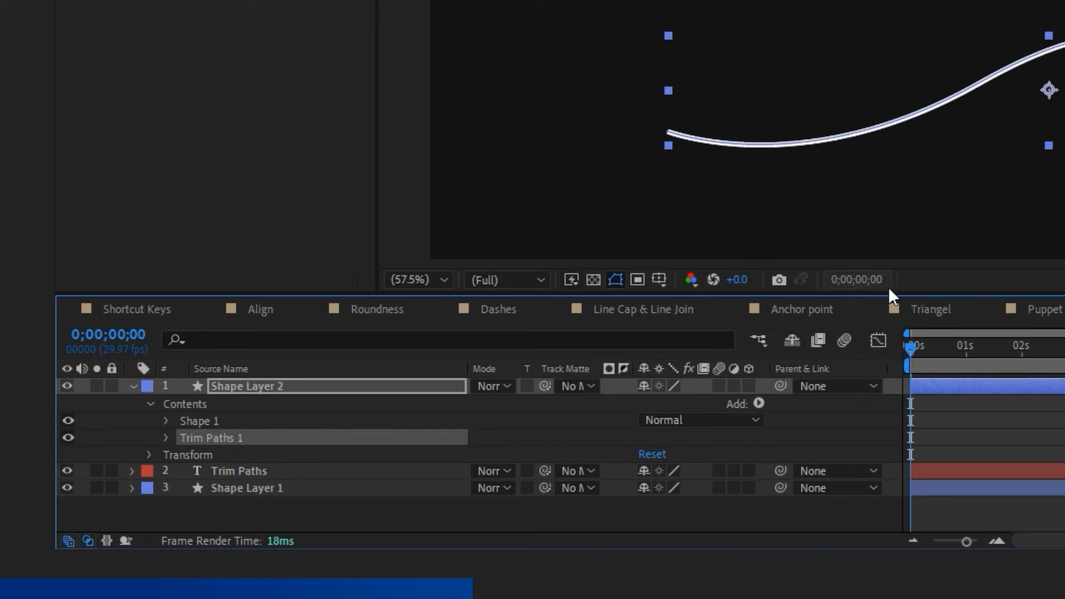
pyautogui.click(165, 437)
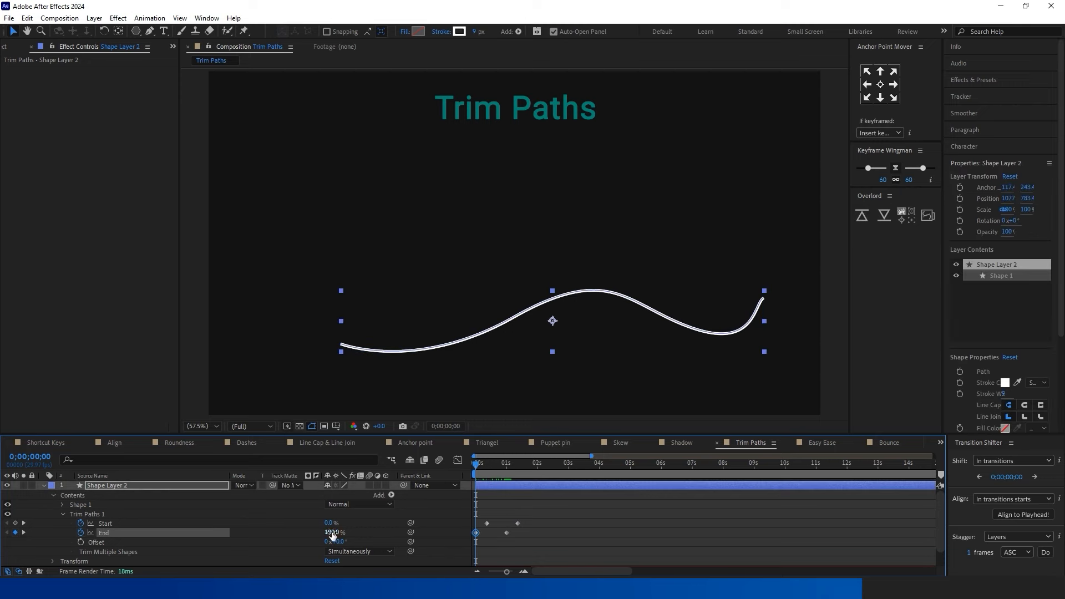
pyautogui.click(517, 462)
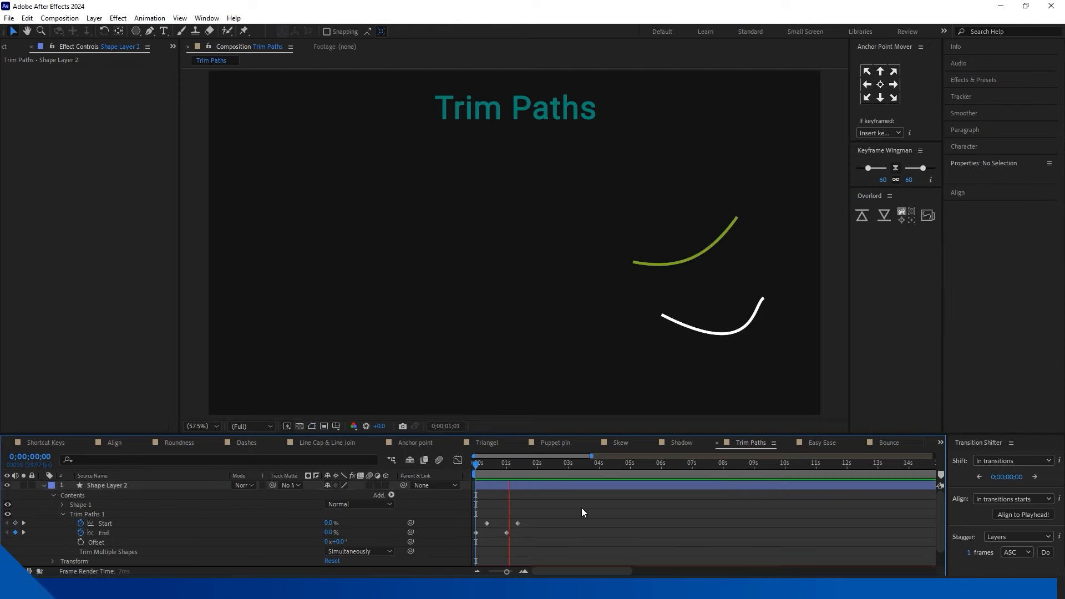
pyautogui.click(821, 443)
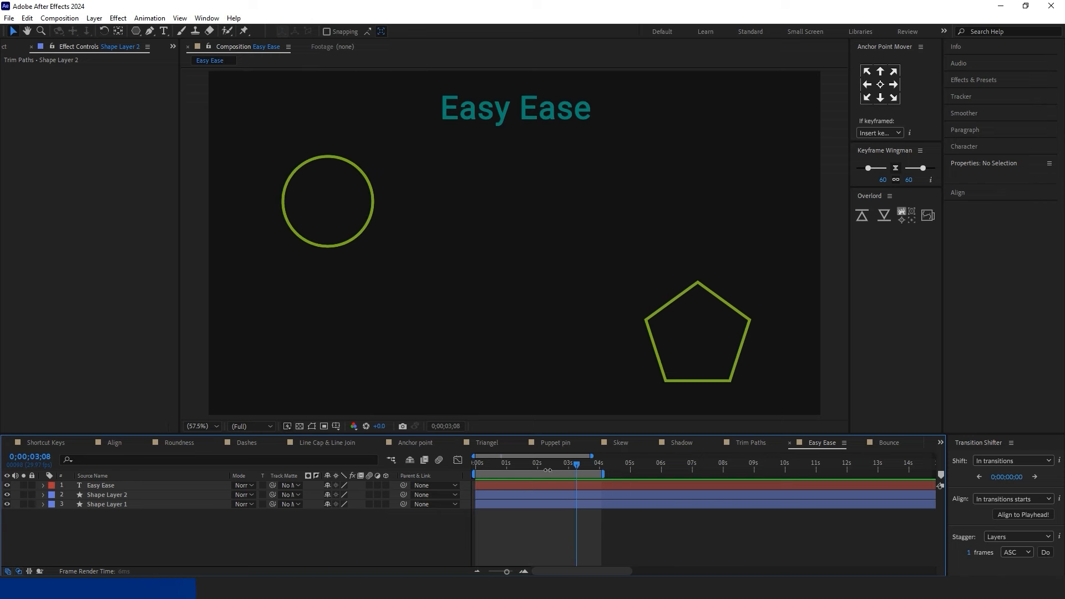
# Step: Apply Easy Ease In to the pentagon's Position keyframes, check the Graph Editor, then go to Bounce
pyautogui.click(476, 463)
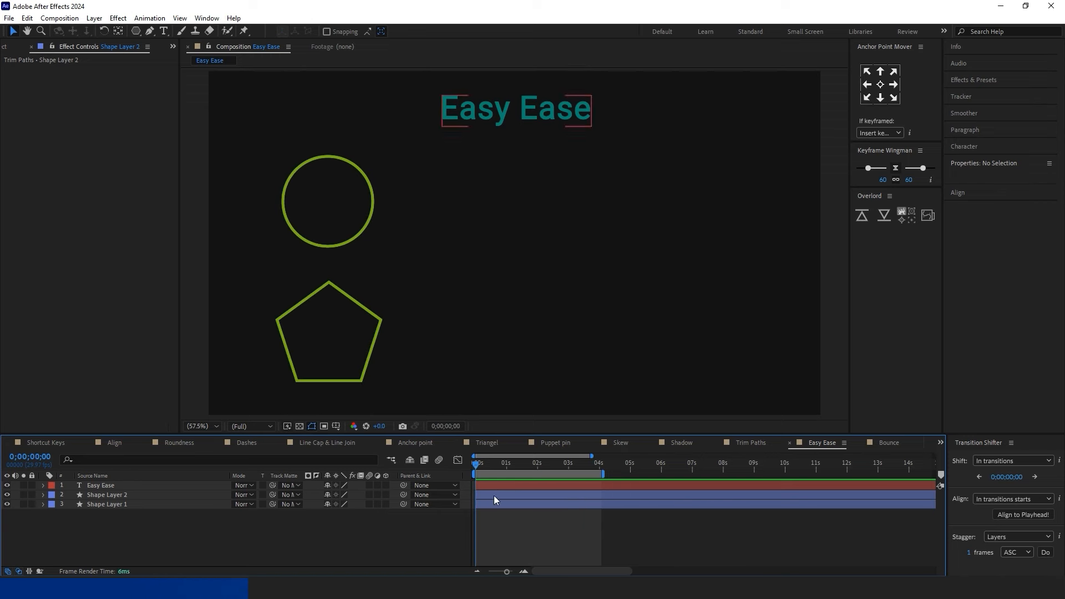
pyautogui.click(329, 332)
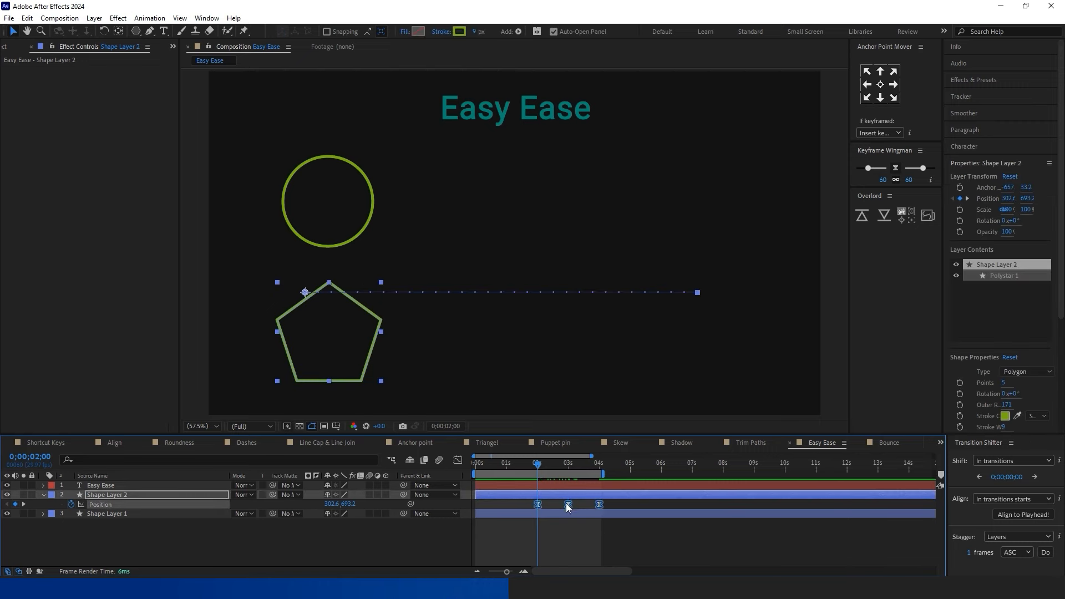
pyautogui.rightClick(537, 505)
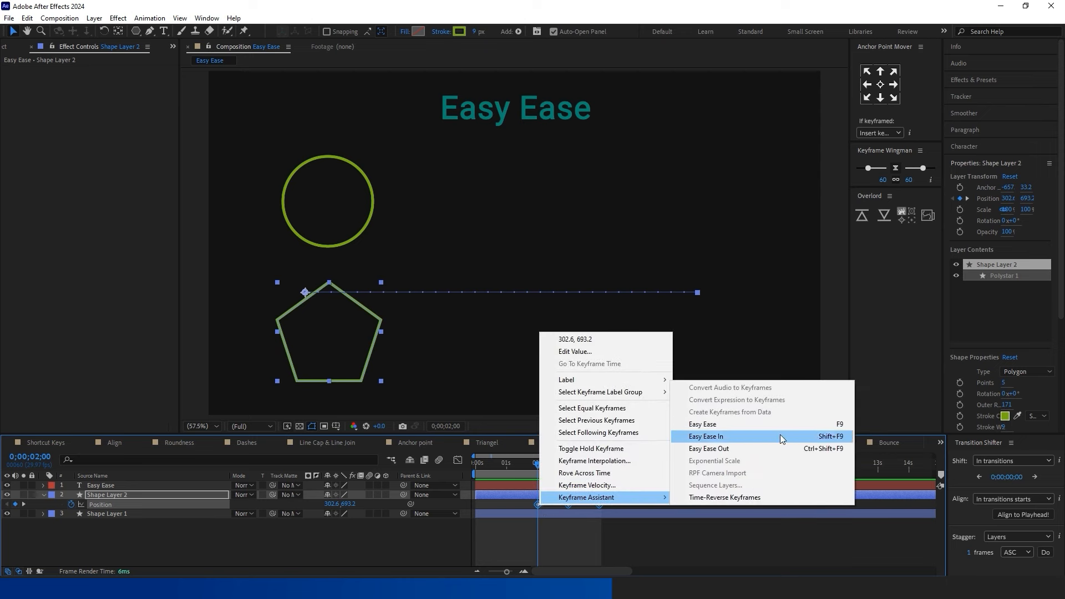
pyautogui.click(706, 436)
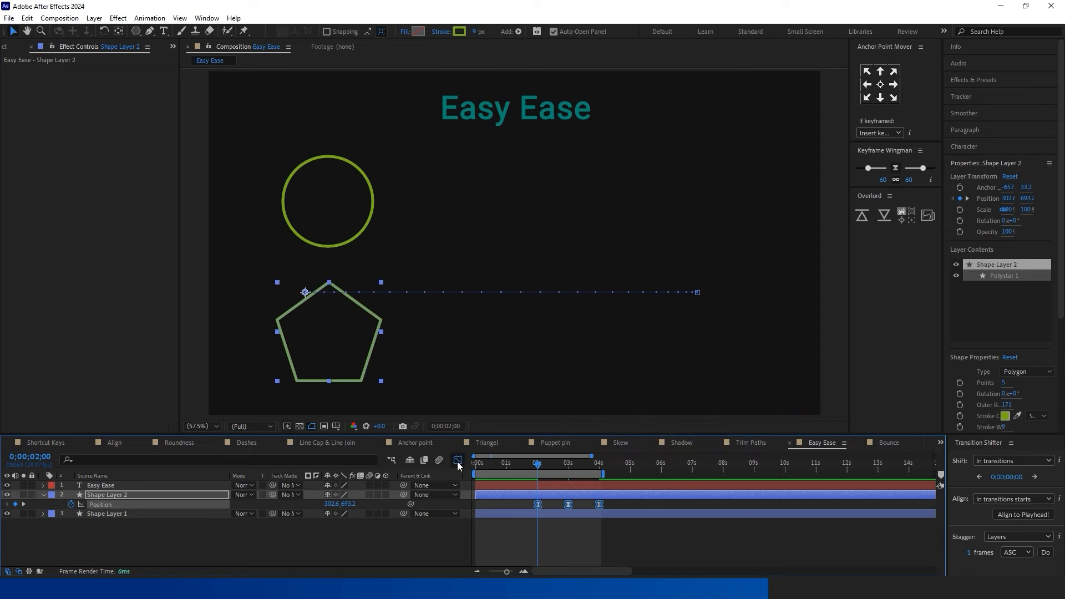
pyautogui.click(456, 461)
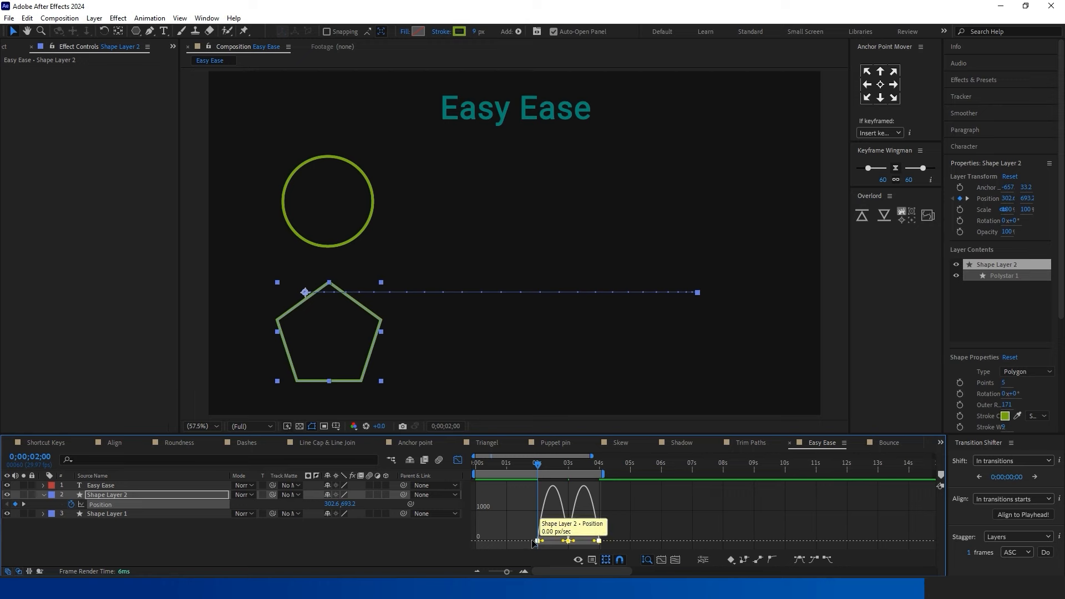
pyautogui.click(459, 460)
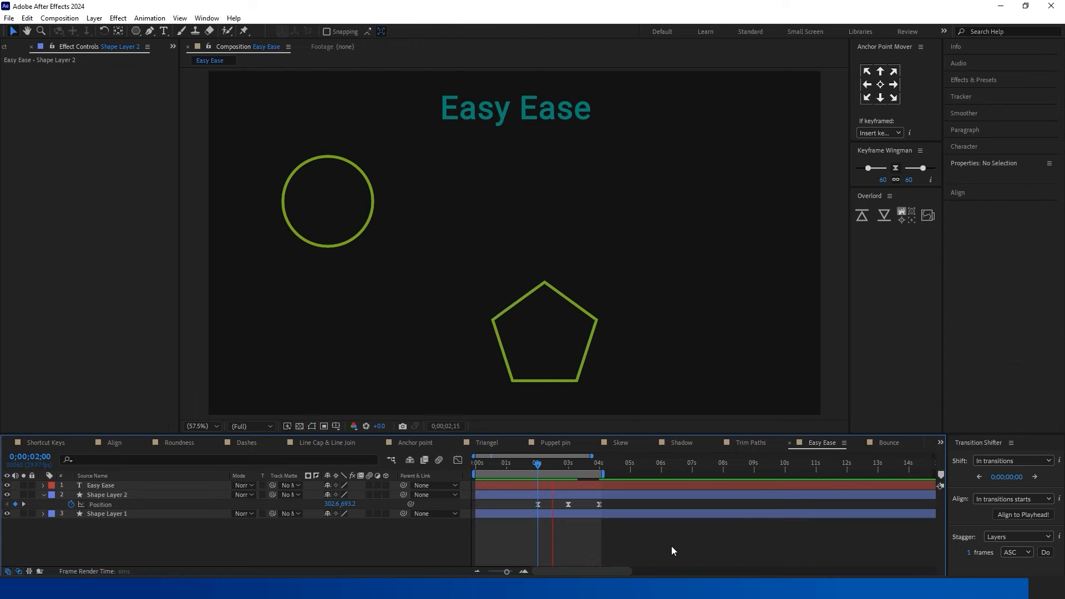
pyautogui.click(879, 443)
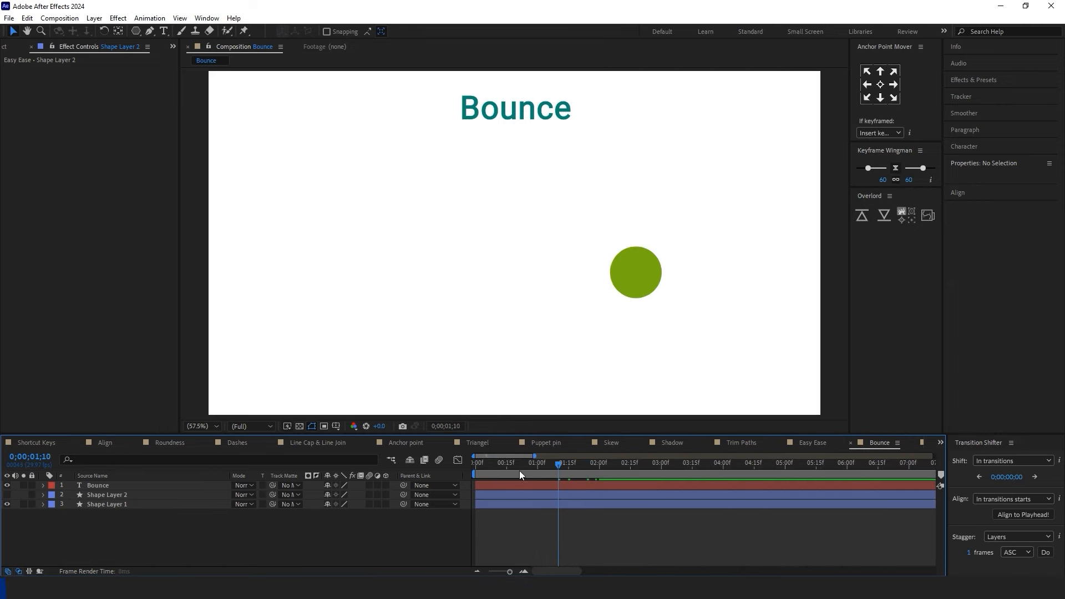
pyautogui.click(476, 473)
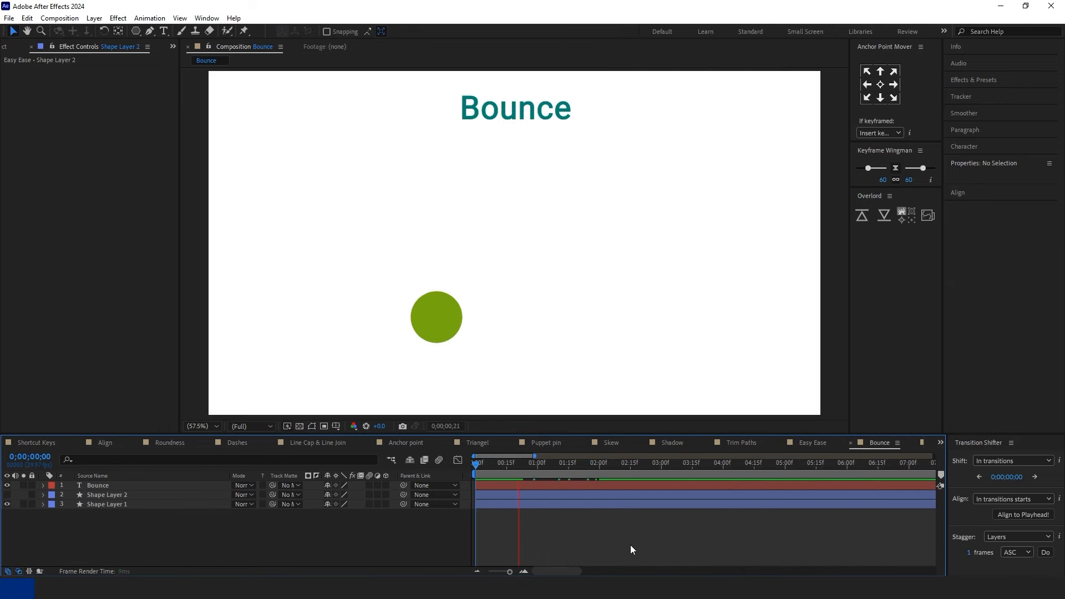
pyautogui.click(615, 462)
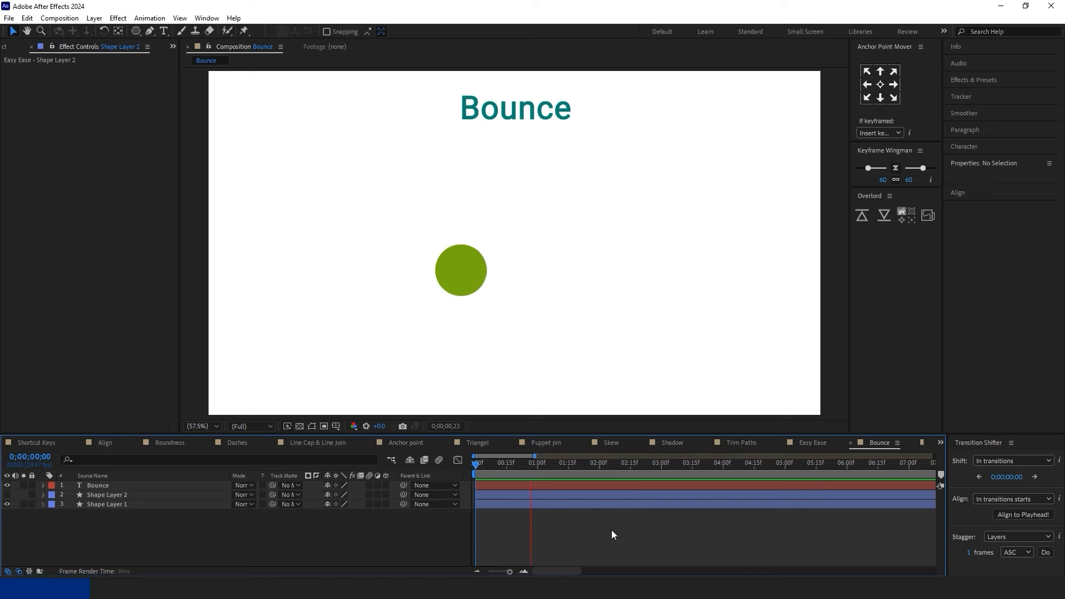
pyautogui.click(621, 463)
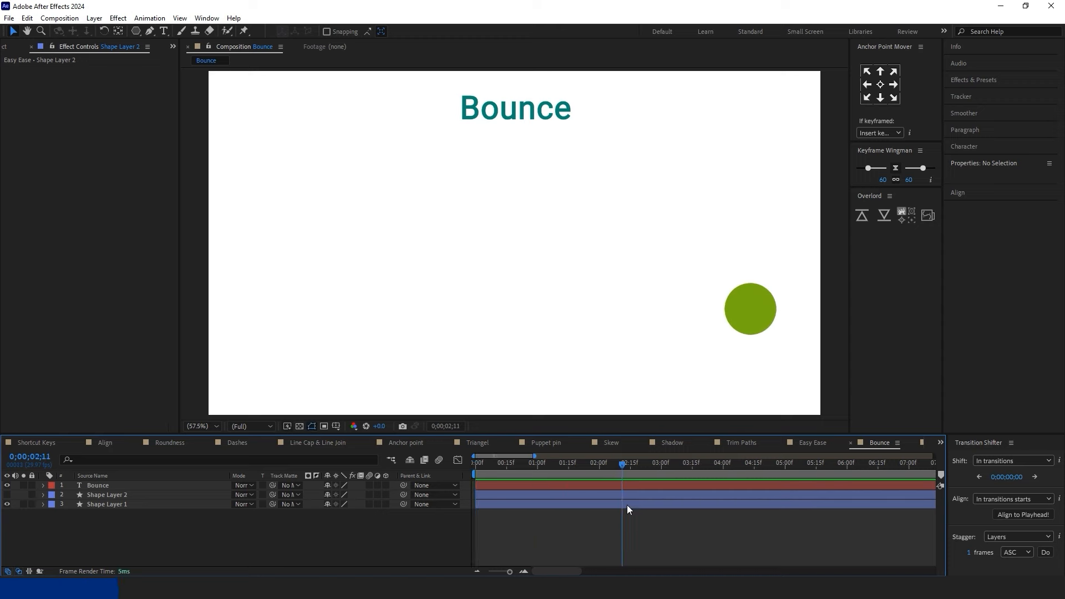
pyautogui.click(476, 463)
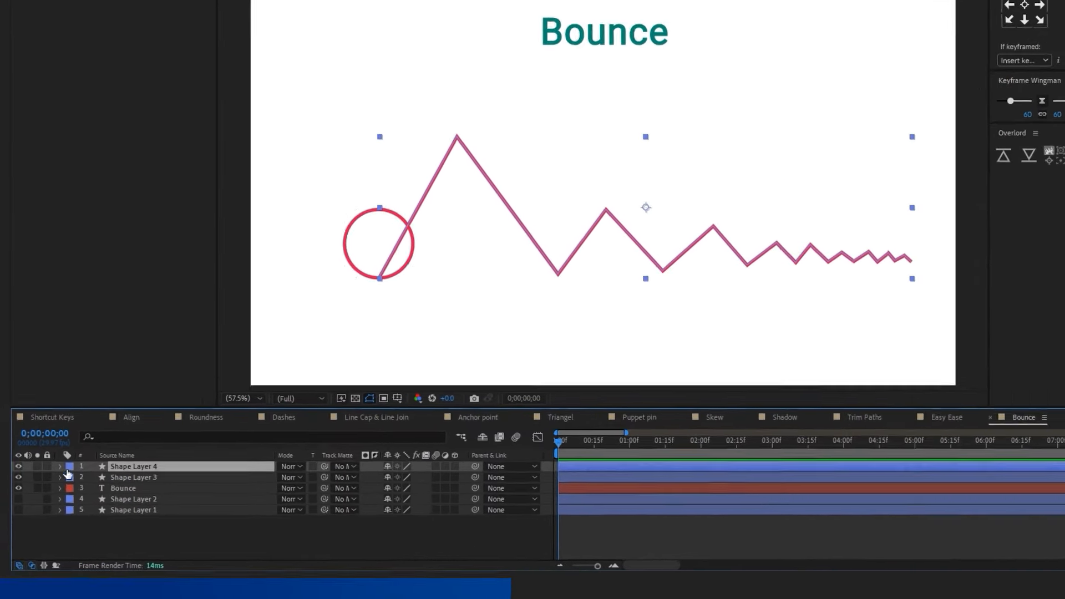
# Step: Curve the corners of Shape Layer 4's zig-zag Path 1 into bounce arcs with the Pen tool
pyautogui.click(59, 466)
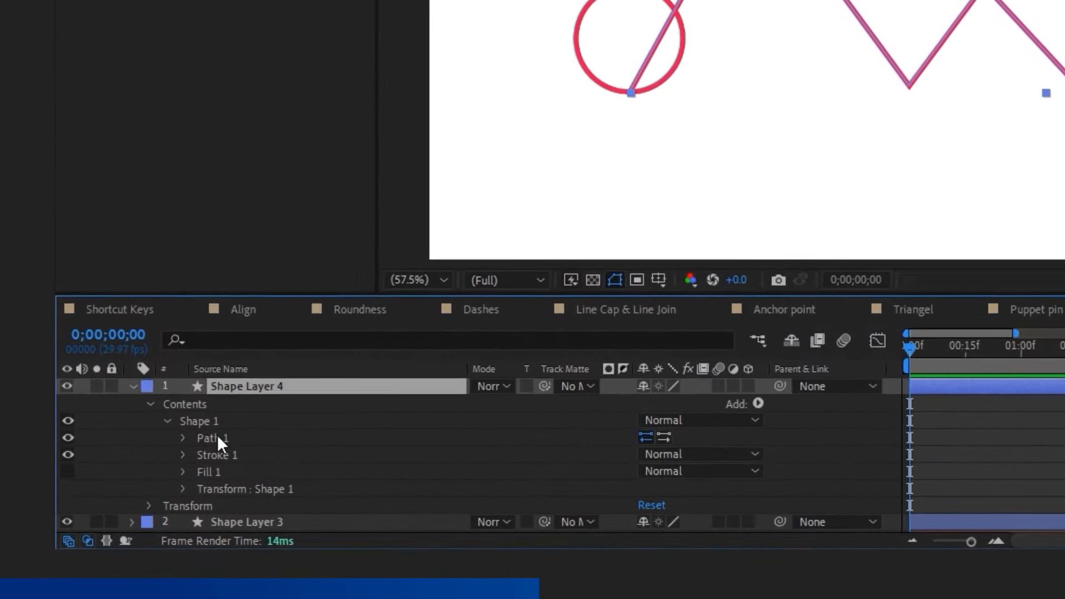
pyautogui.click(212, 439)
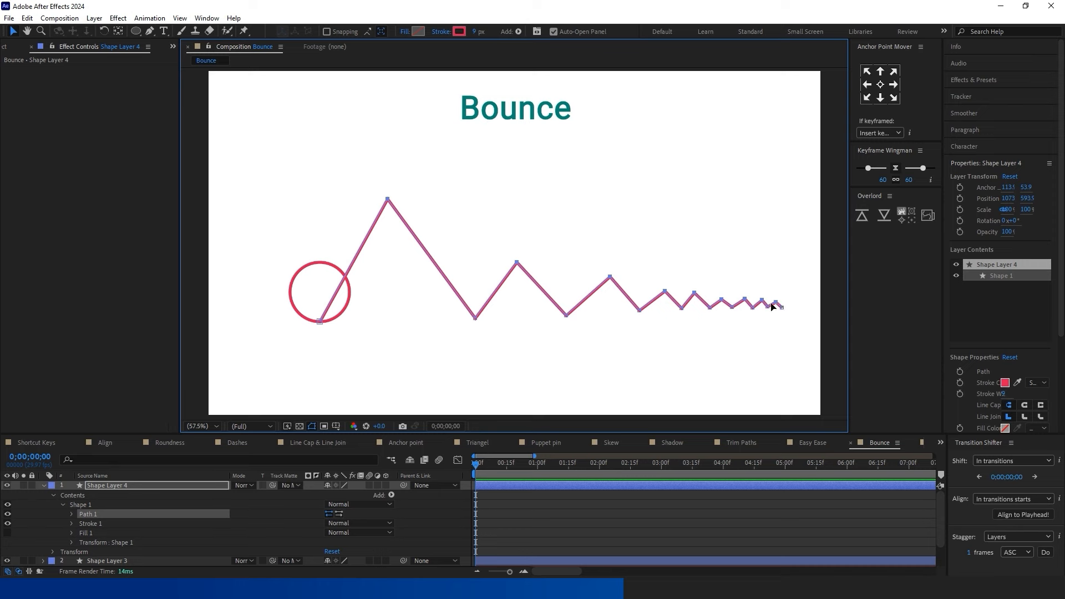
pyautogui.click(149, 31)
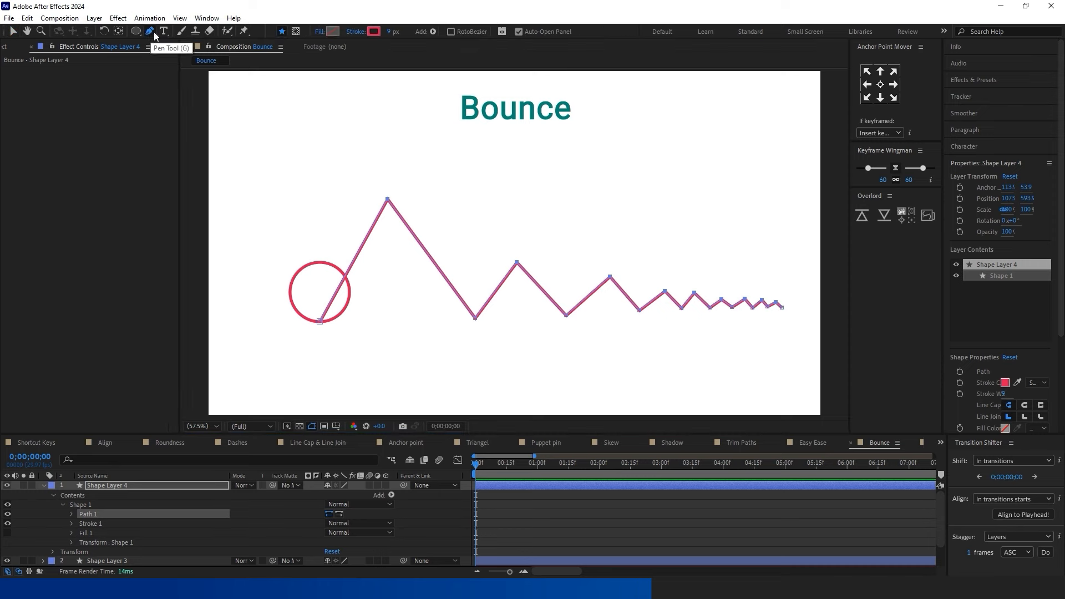
pyautogui.click(388, 199)
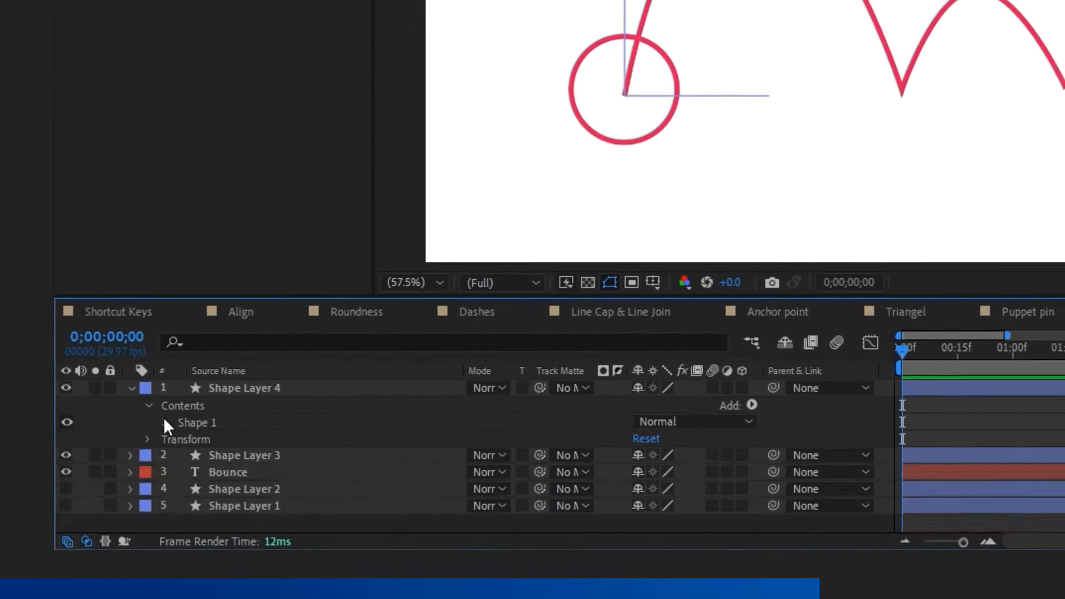
# Step: Copy the bounce line's Path, reveal the circle layer's Position, and move on to the Adjustment layer comp
pyautogui.click(168, 422)
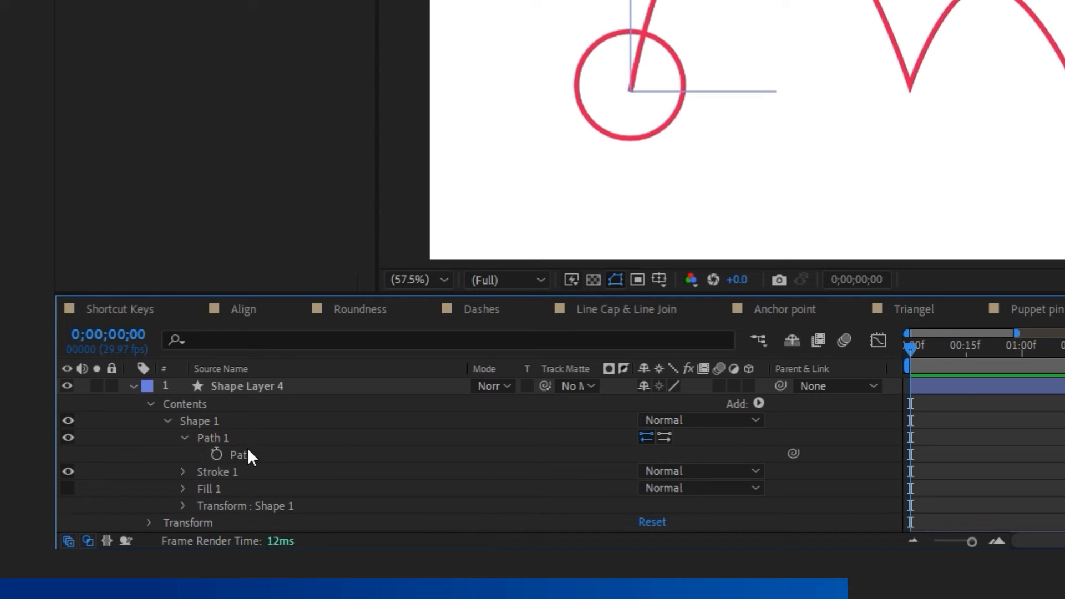
pyautogui.click(238, 455)
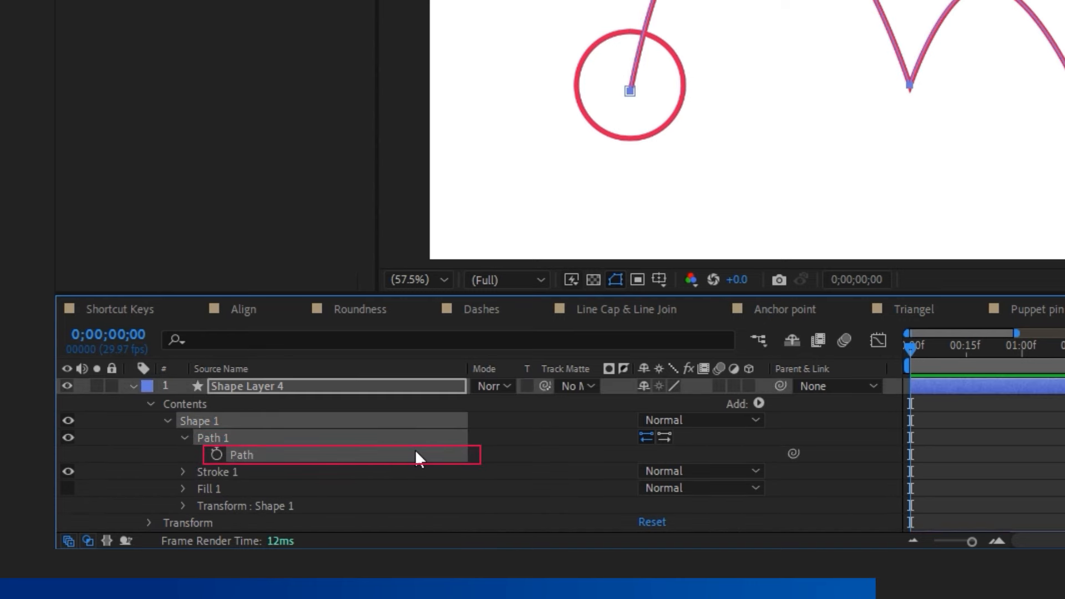
pyautogui.click(133, 386)
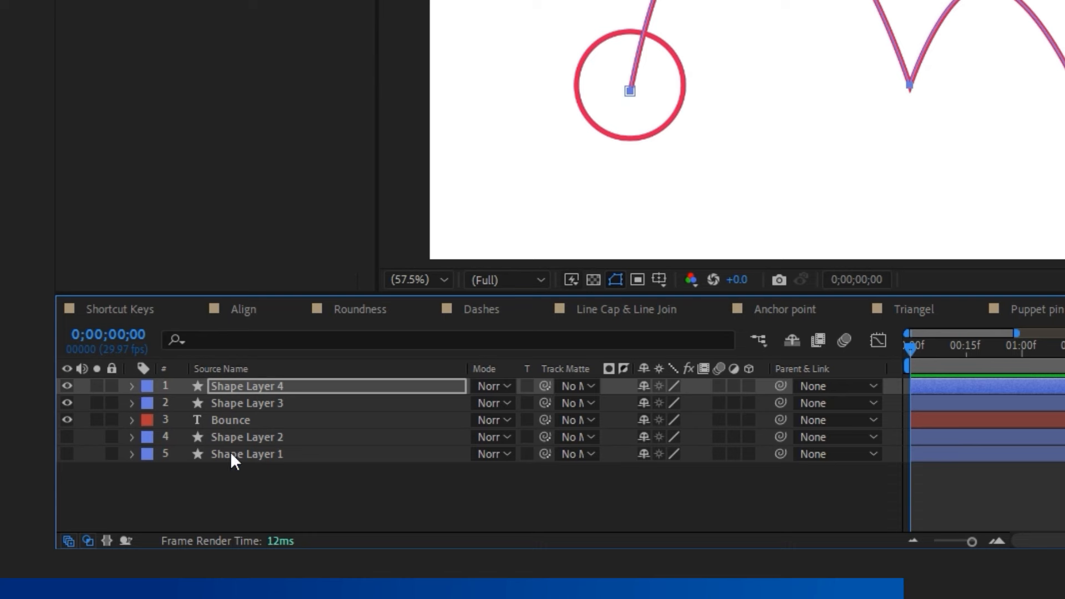
pyautogui.click(247, 403)
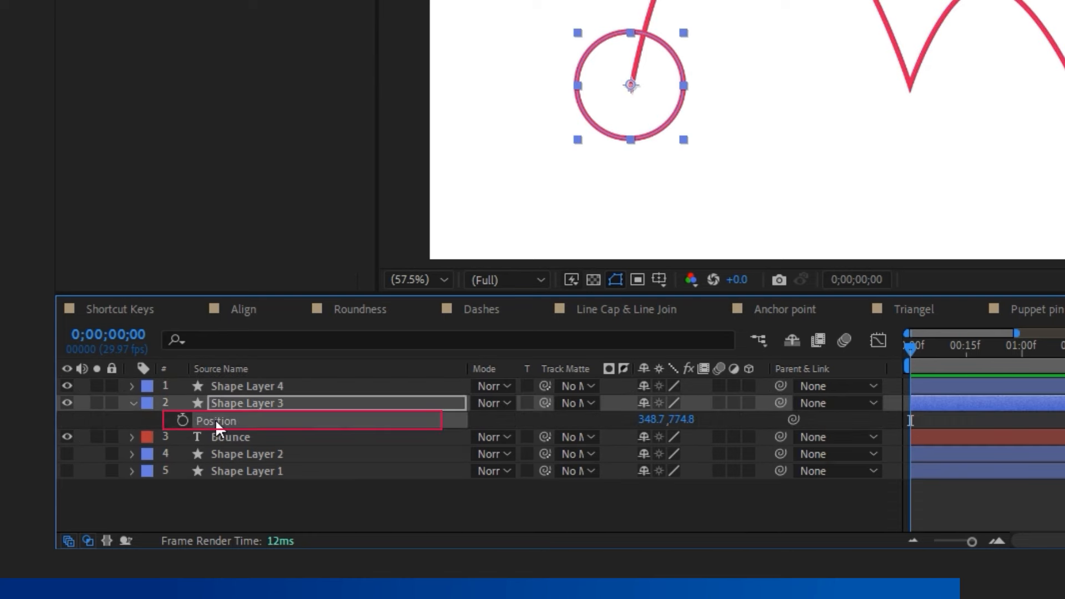
pyautogui.moveTo(323, 434)
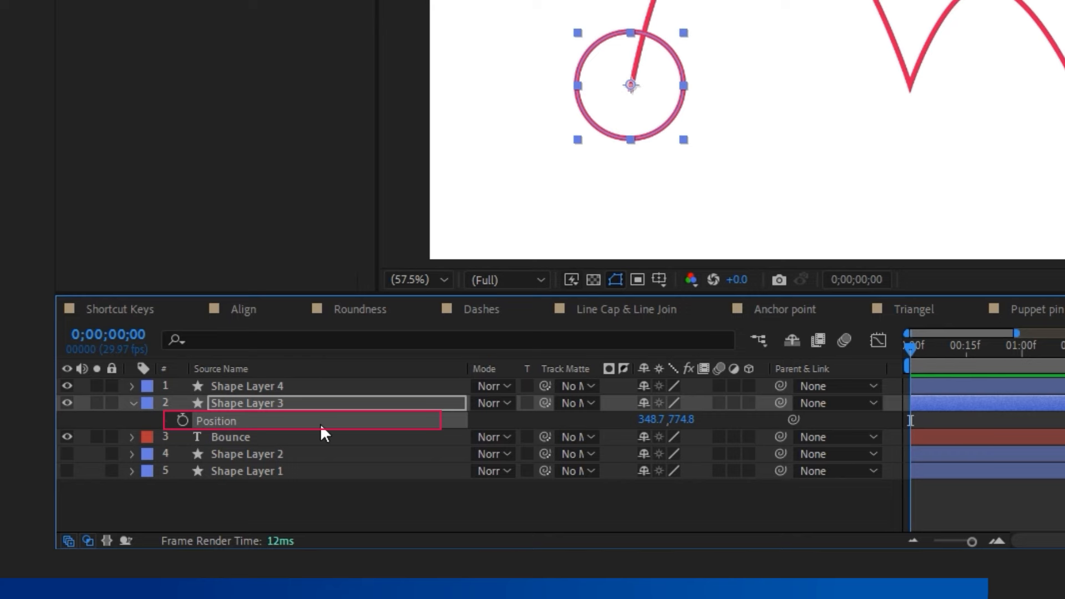
pyautogui.click(182, 421)
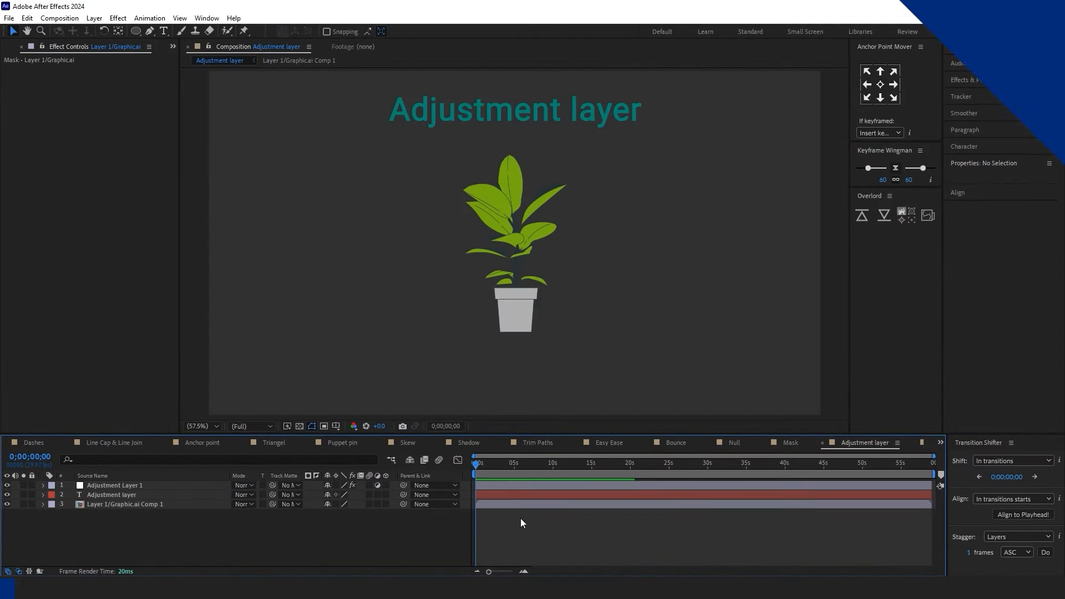
# Step: Show CC Rainfall and CC Snowfall on Adjustment Layer 1, search 'cc rain', and scrub to preview rain over the plant
pyautogui.click(114, 485)
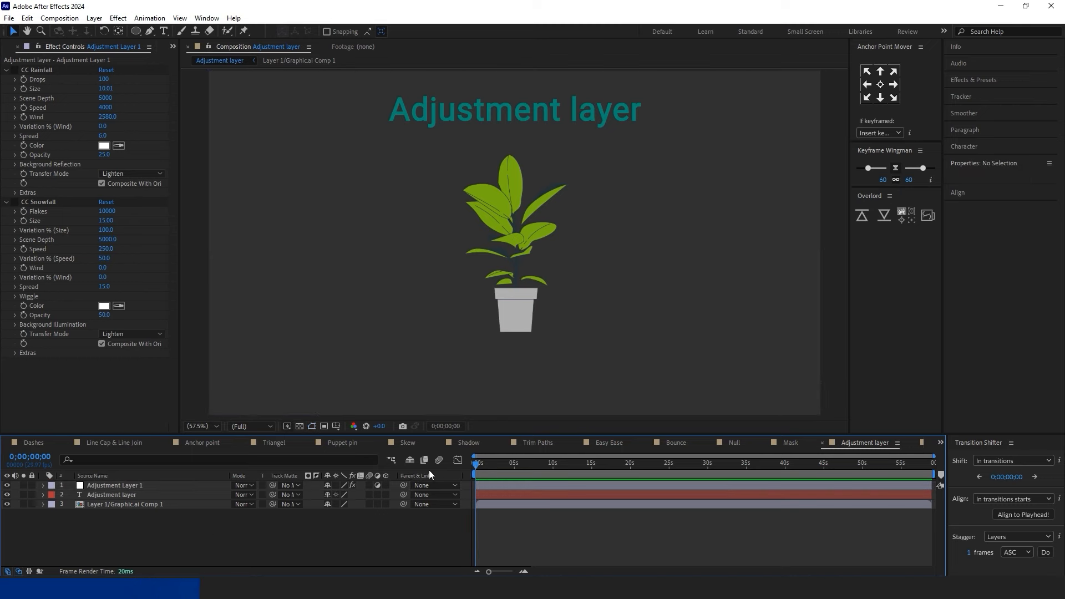
pyautogui.click(974, 79)
pyautogui.write('cc rain')
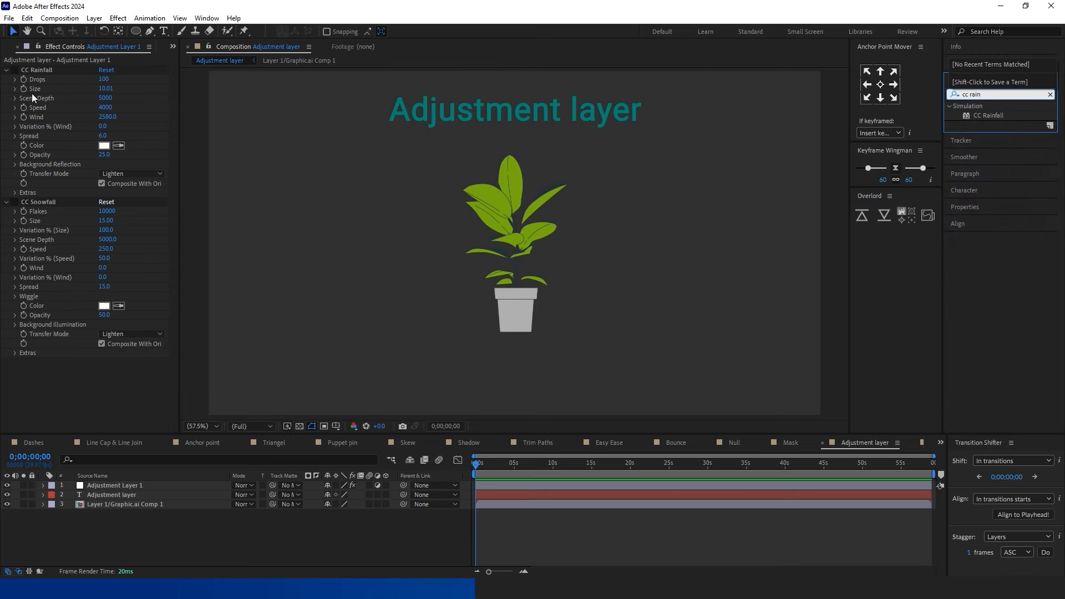
pyautogui.click(484, 464)
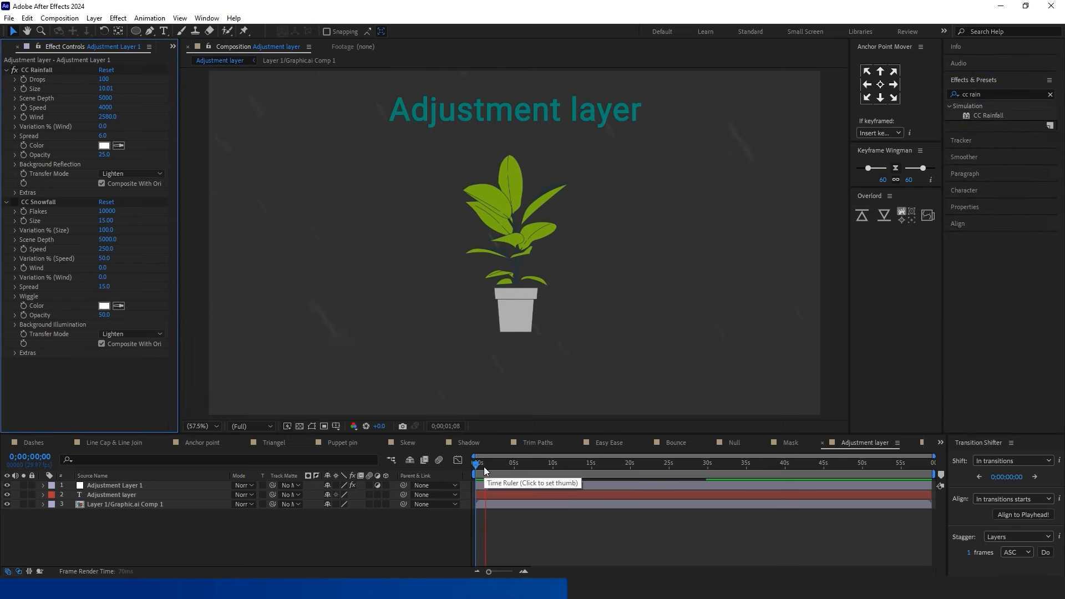
pyautogui.click(497, 463)
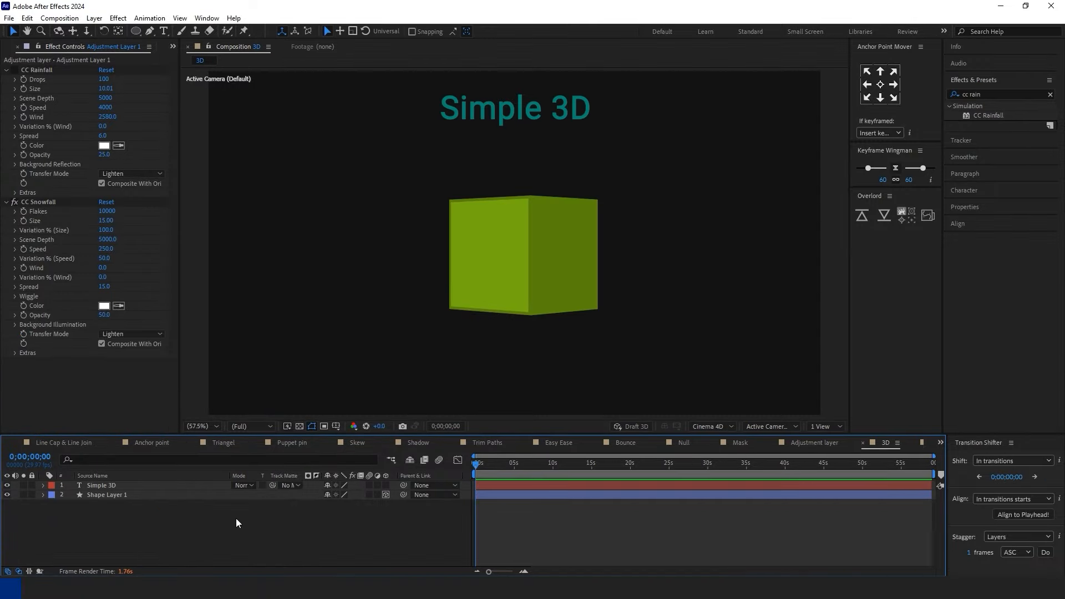
# Step: Draw a red-filled square as Shape Layer 1 below the Simple 3D title and select it
pyautogui.click(106, 495)
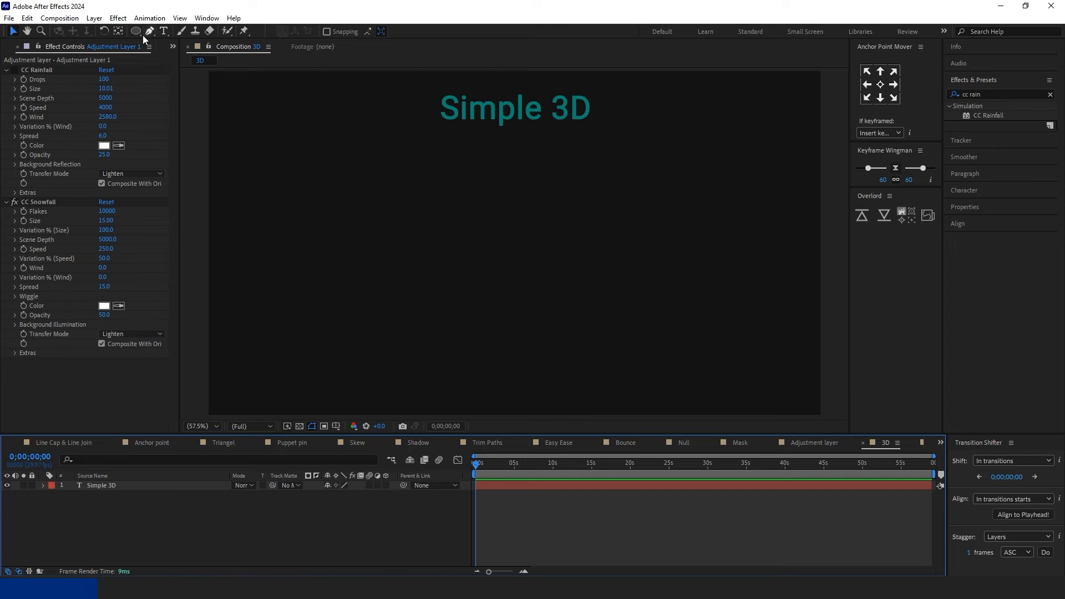
pyautogui.click(136, 31)
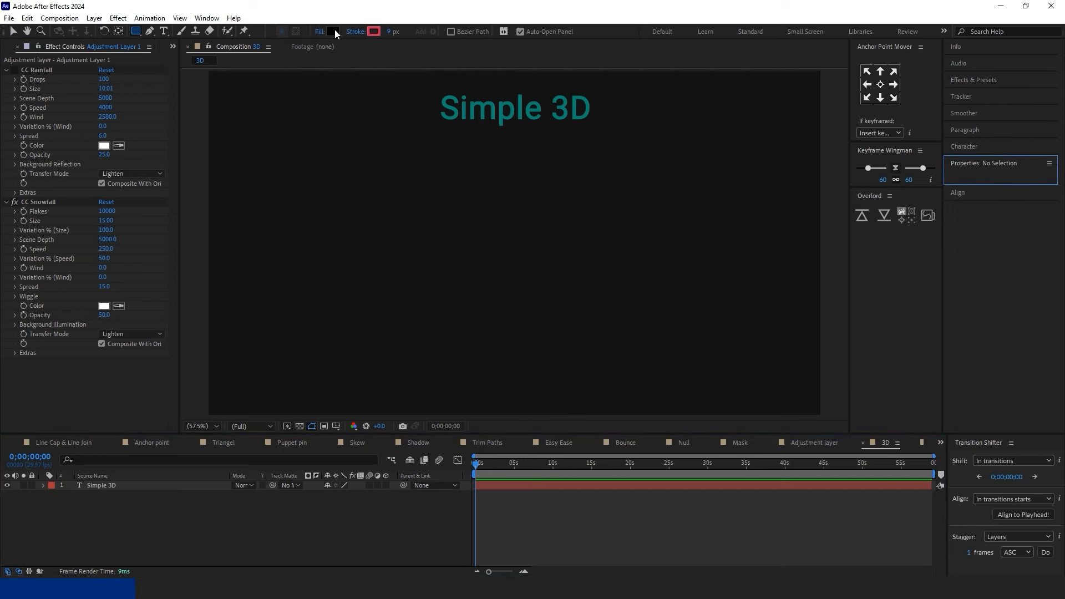
pyautogui.click(333, 31)
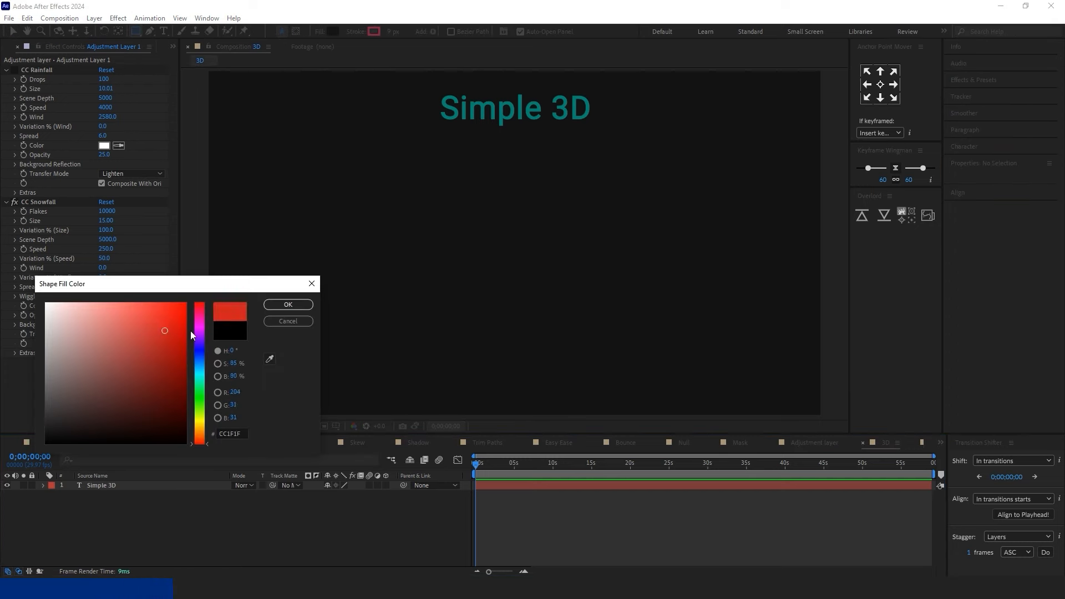
pyautogui.click(287, 304)
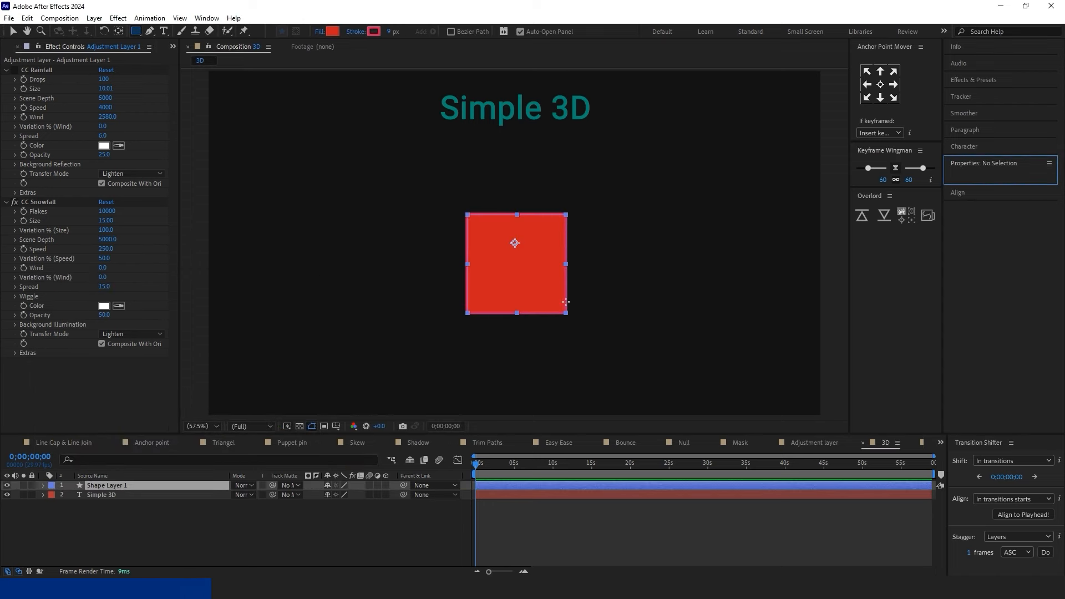
pyautogui.click(374, 31)
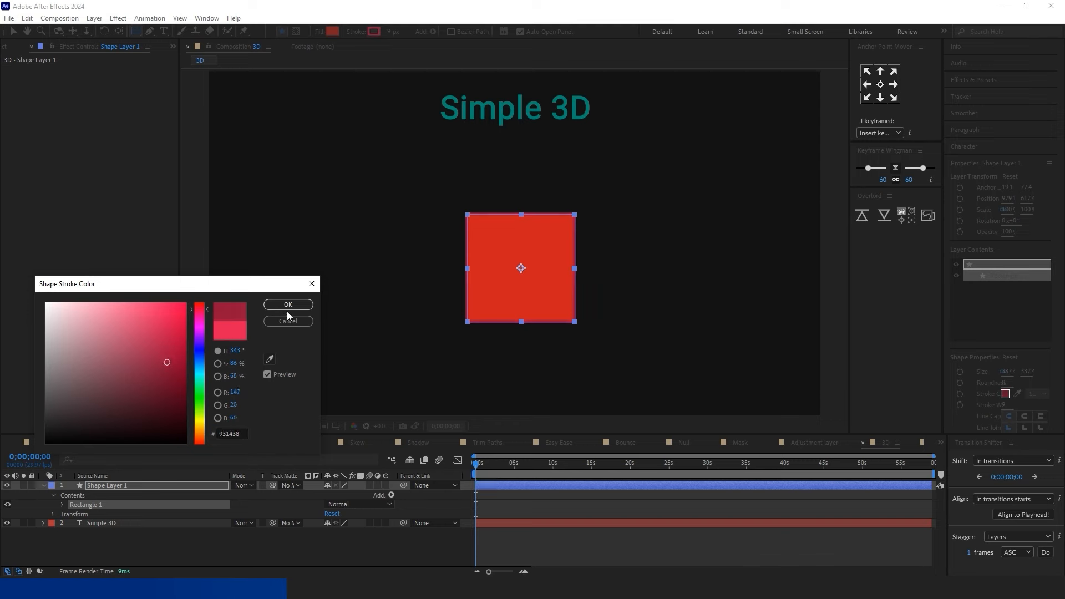
pyautogui.click(288, 304)
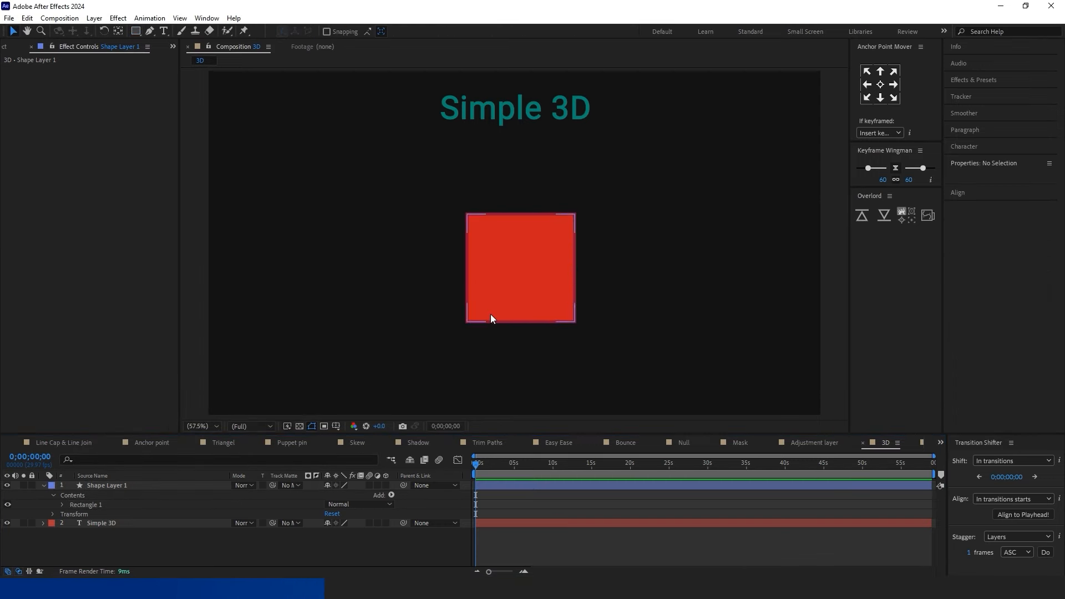
pyautogui.click(106, 485)
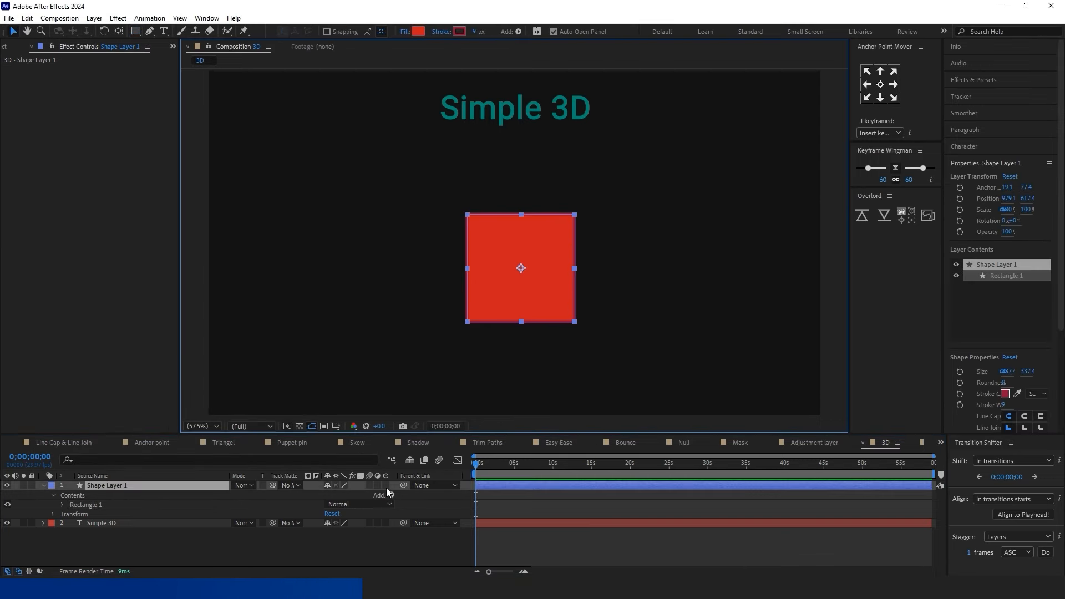
# Step: Make the square's layer 3D and toggle the renderer from Classic 3D back to Cinema 4D
pyautogui.click(386, 485)
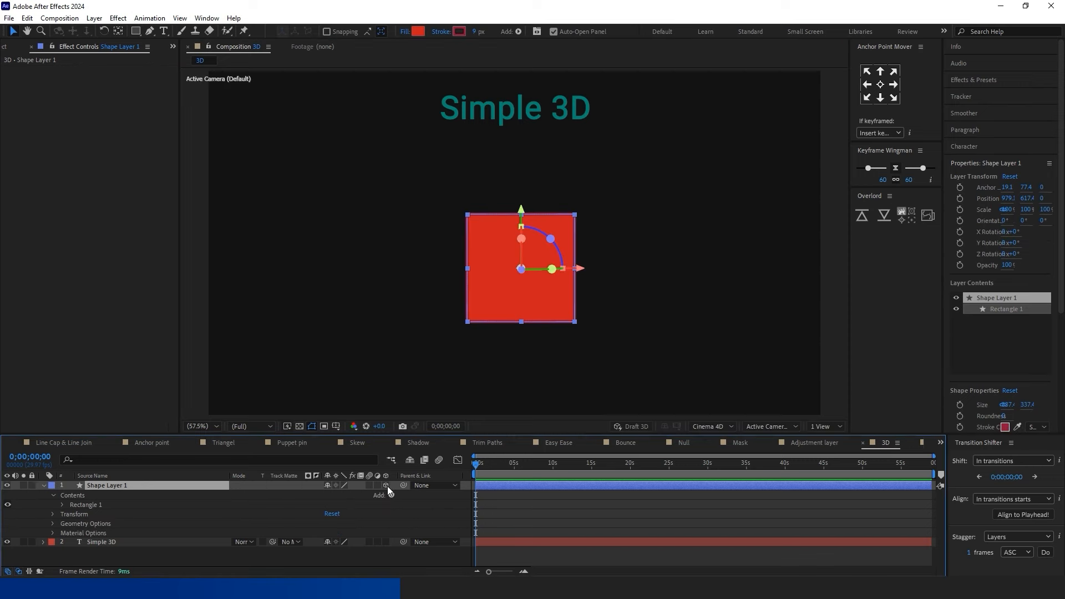
pyautogui.click(711, 426)
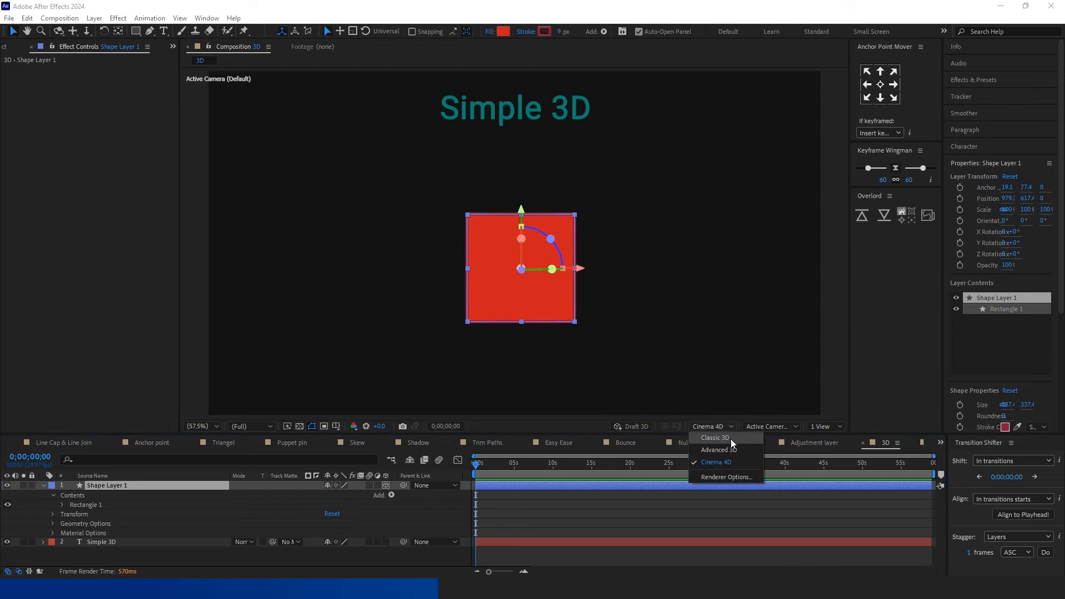
pyautogui.click(714, 438)
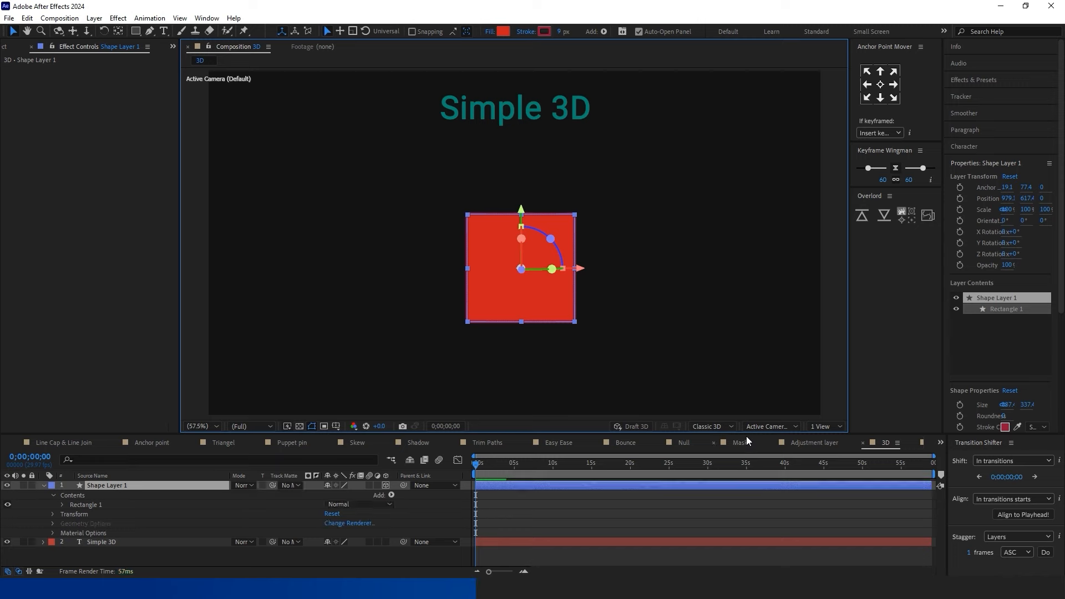
pyautogui.click(709, 426)
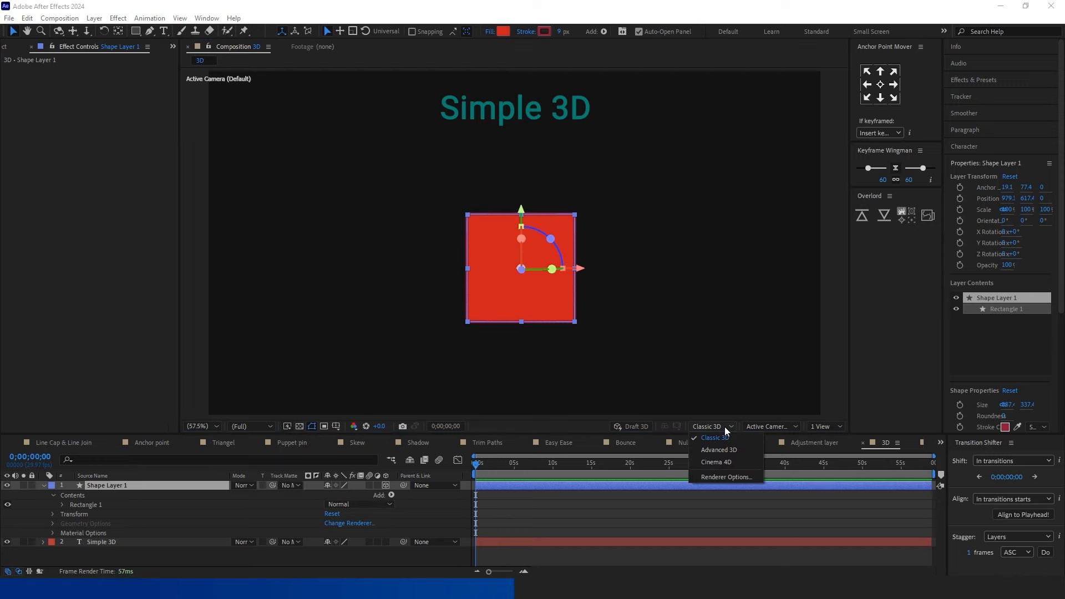
pyautogui.click(716, 461)
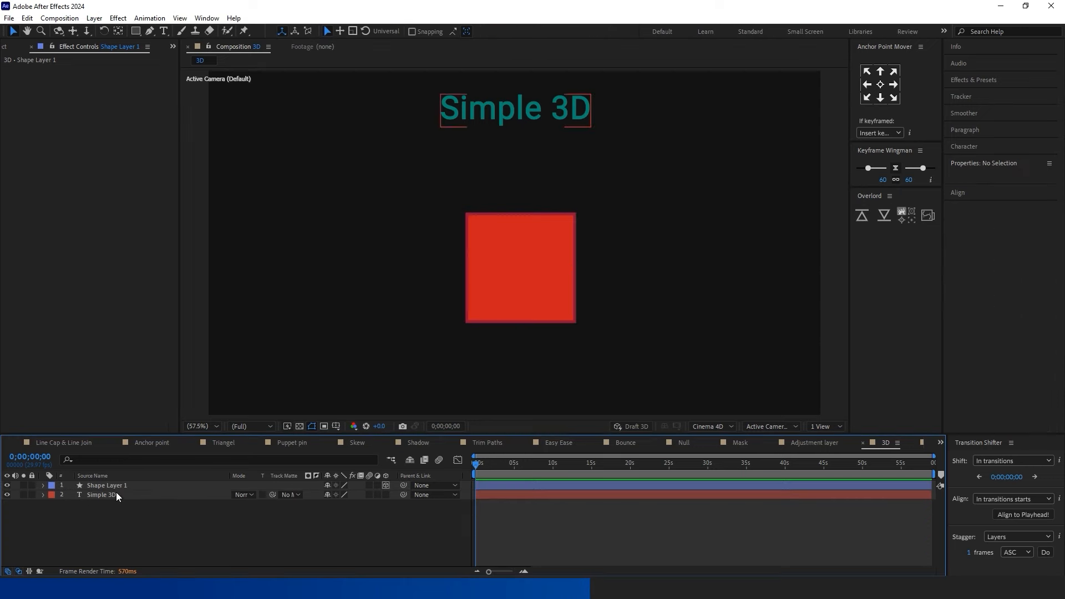
# Step: Reveal the square's geometry options for extrusion depth and Y Rotation
pyautogui.click(107, 485)
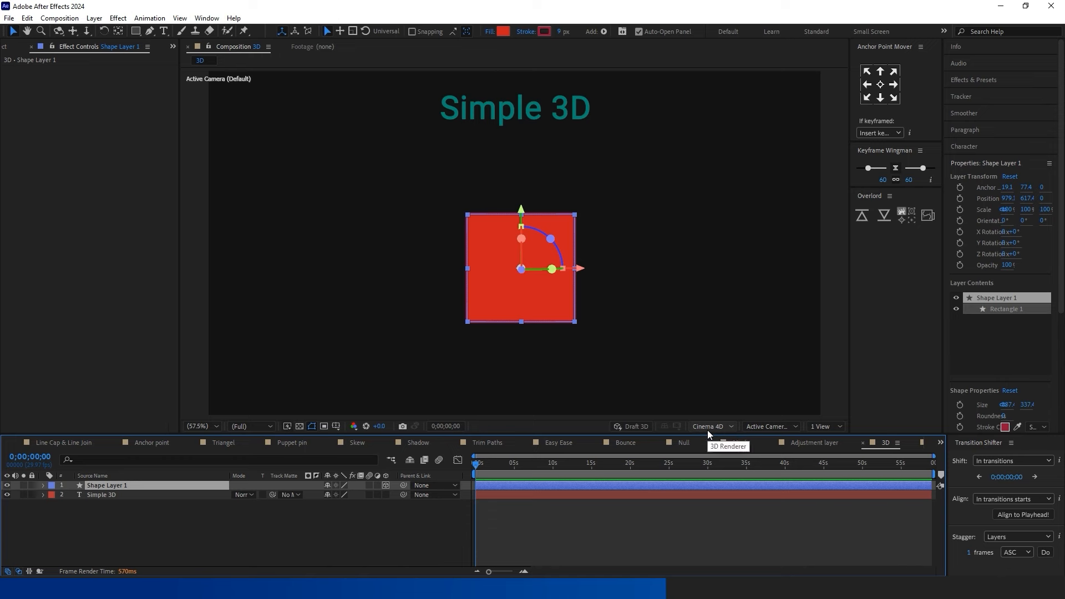
pyautogui.click(43, 485)
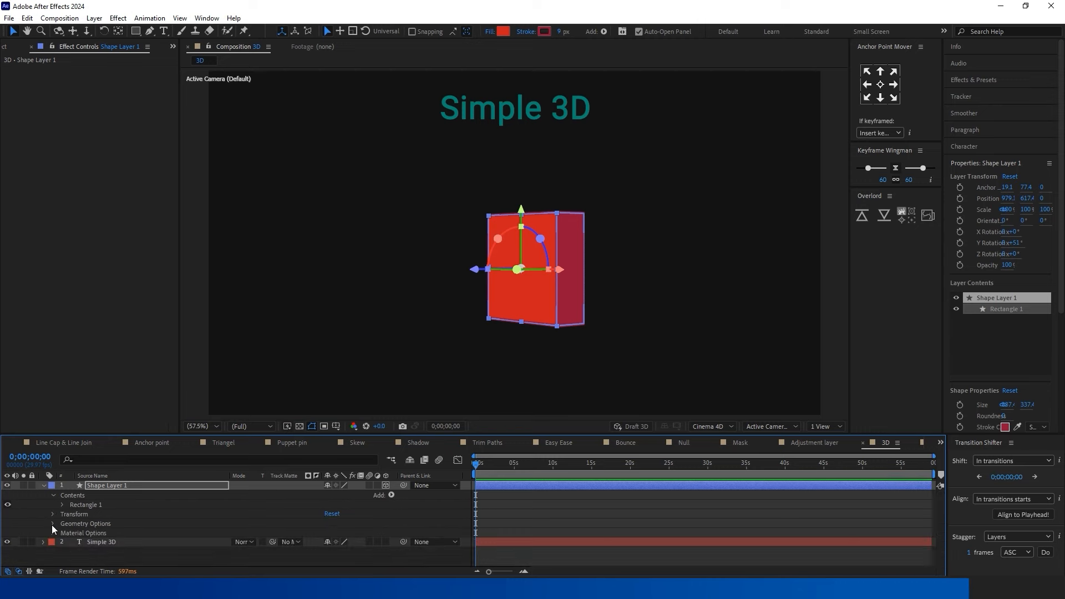
pyautogui.click(54, 506)
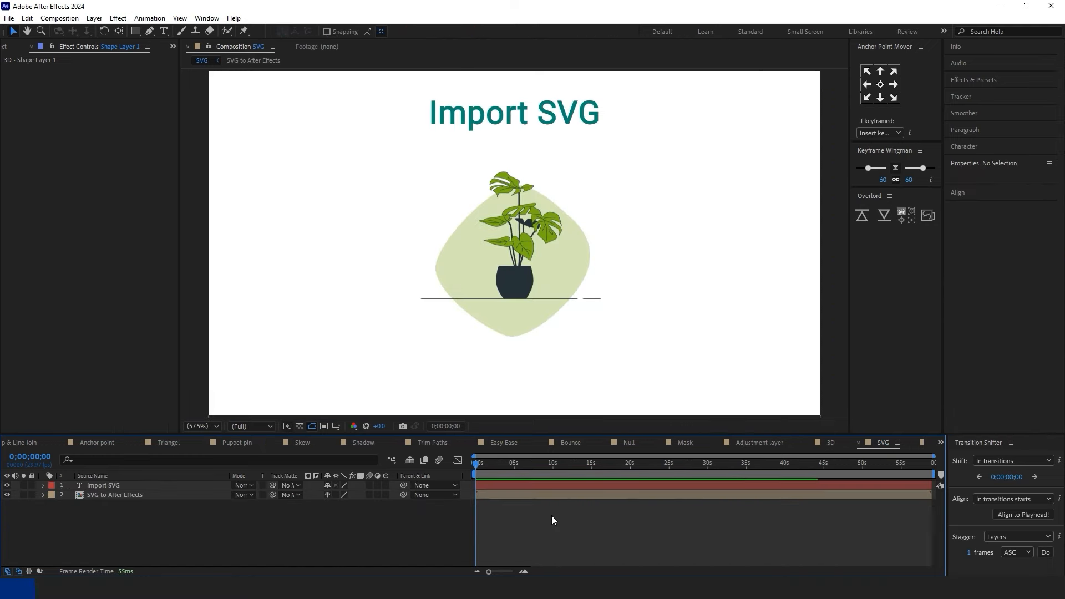
pyautogui.moveTo(390, 574)
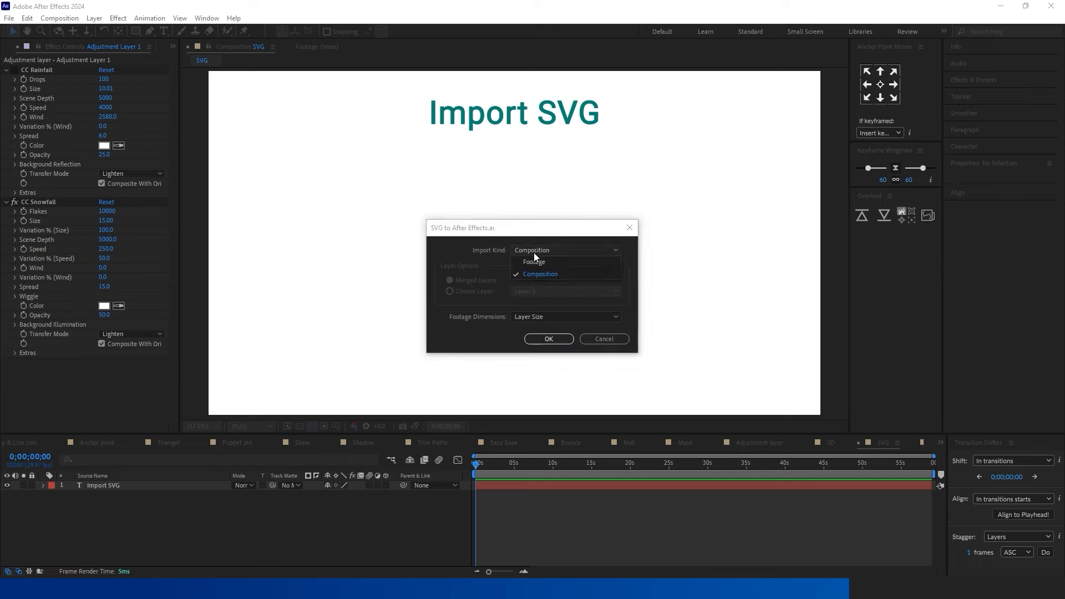
# Step: Import SVG to After Effects.ai with Import Kind set to Composition
pyautogui.click(540, 274)
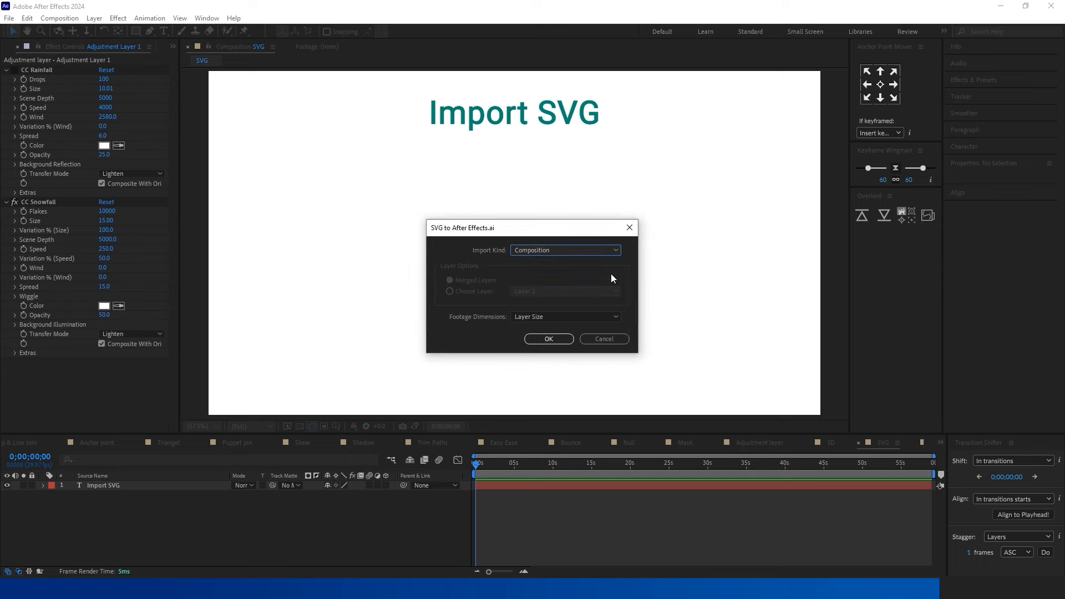
pyautogui.click(547, 339)
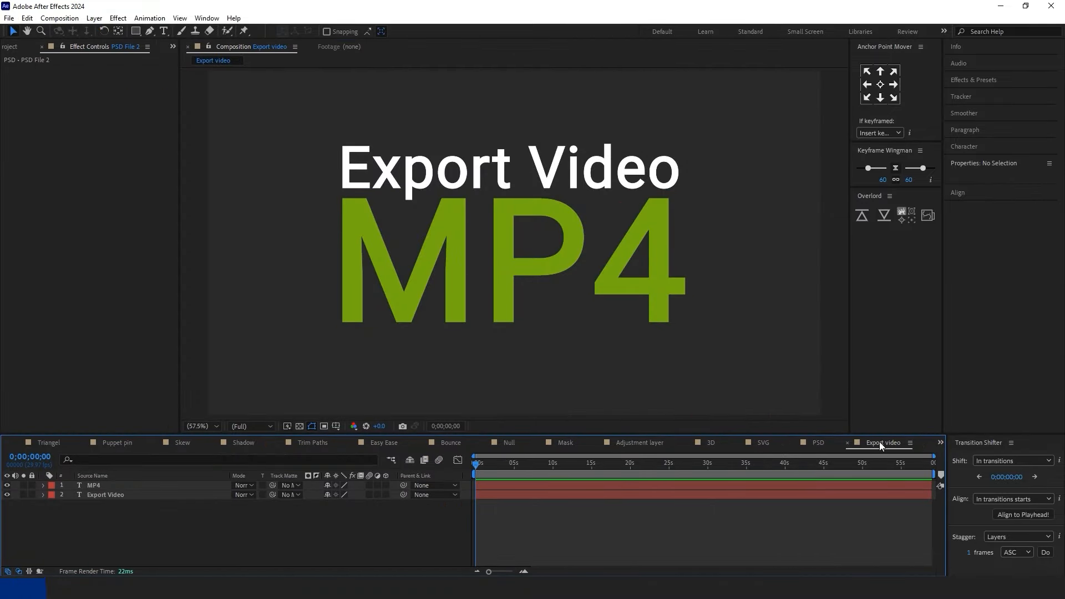
pyautogui.moveTo(541, 519)
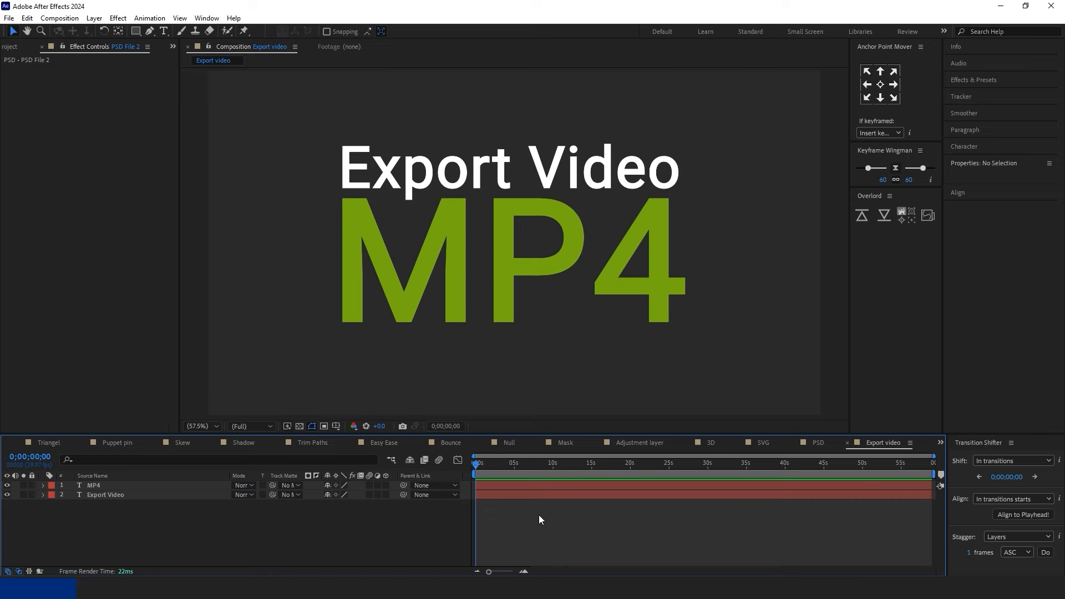
pyautogui.moveTo(543, 534)
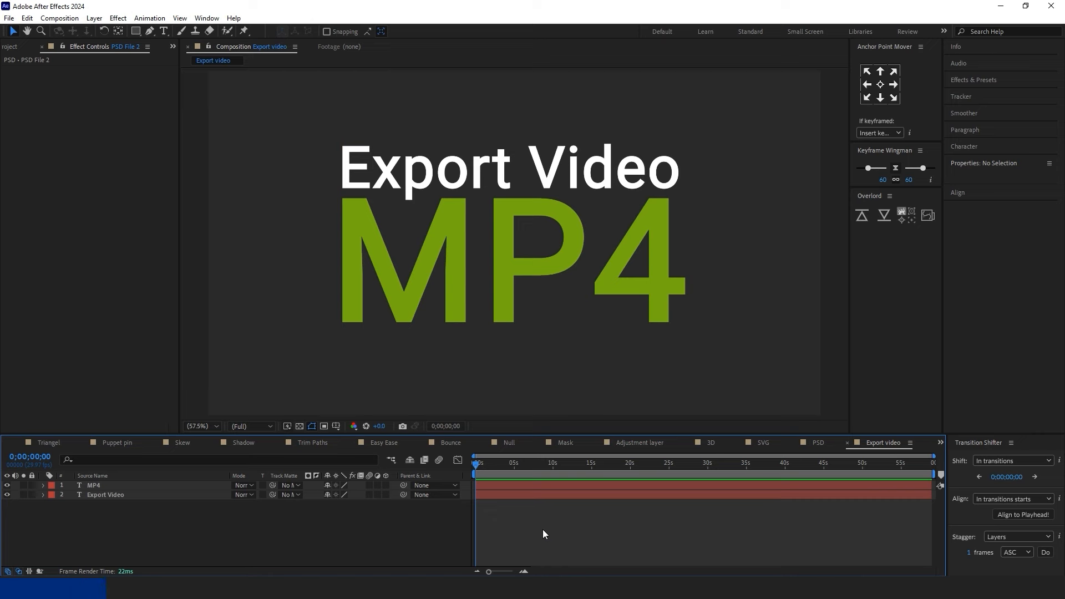
pyautogui.moveTo(448, 298)
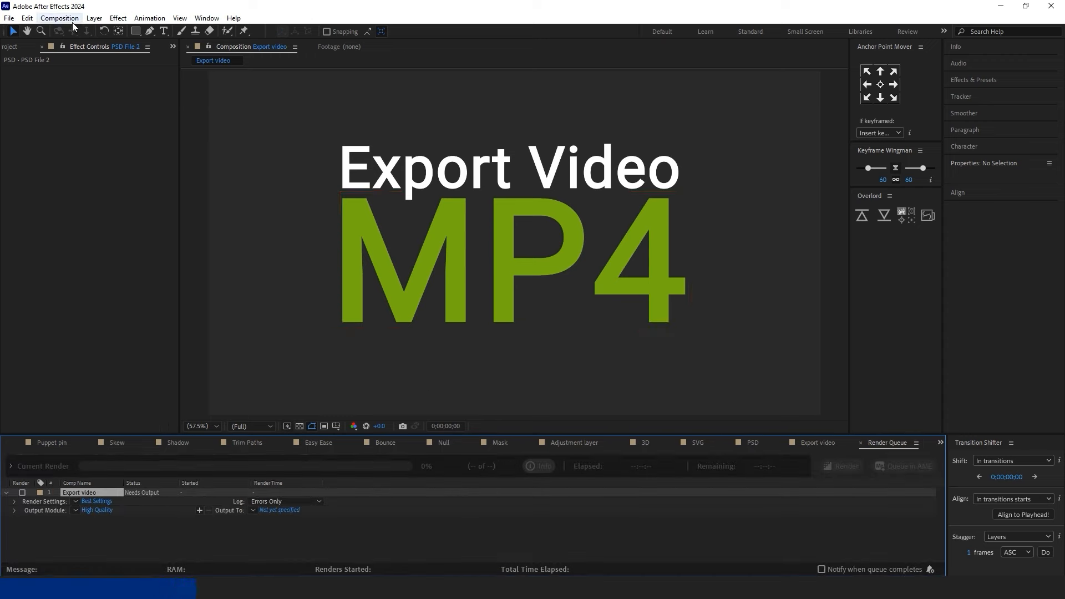
# Step: Look at the File menu's export commands after queuing the Export video comp
pyautogui.click(9, 18)
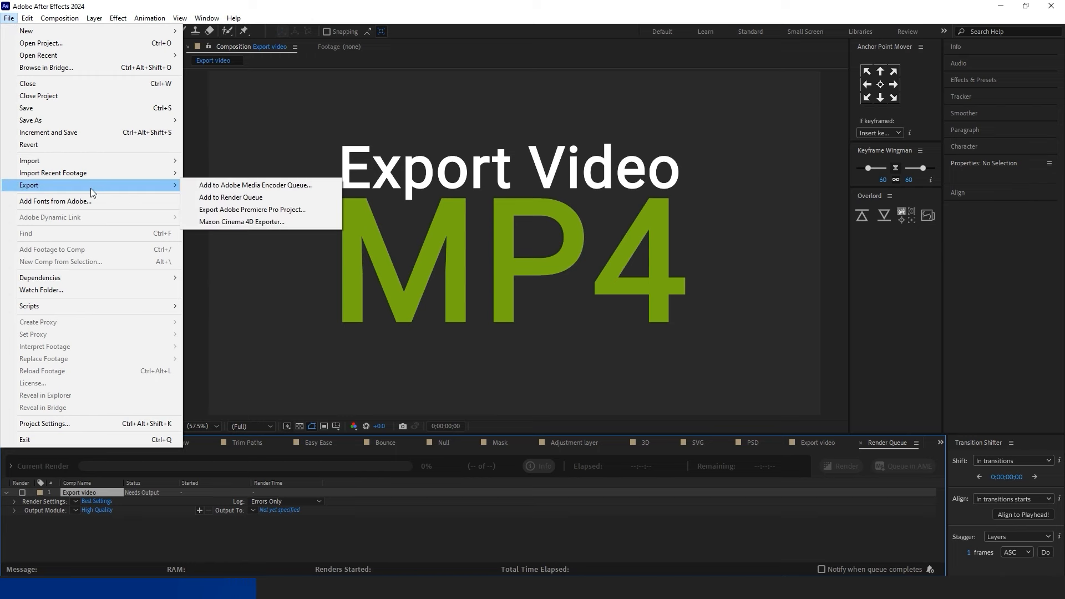
pyautogui.moveTo(259, 197)
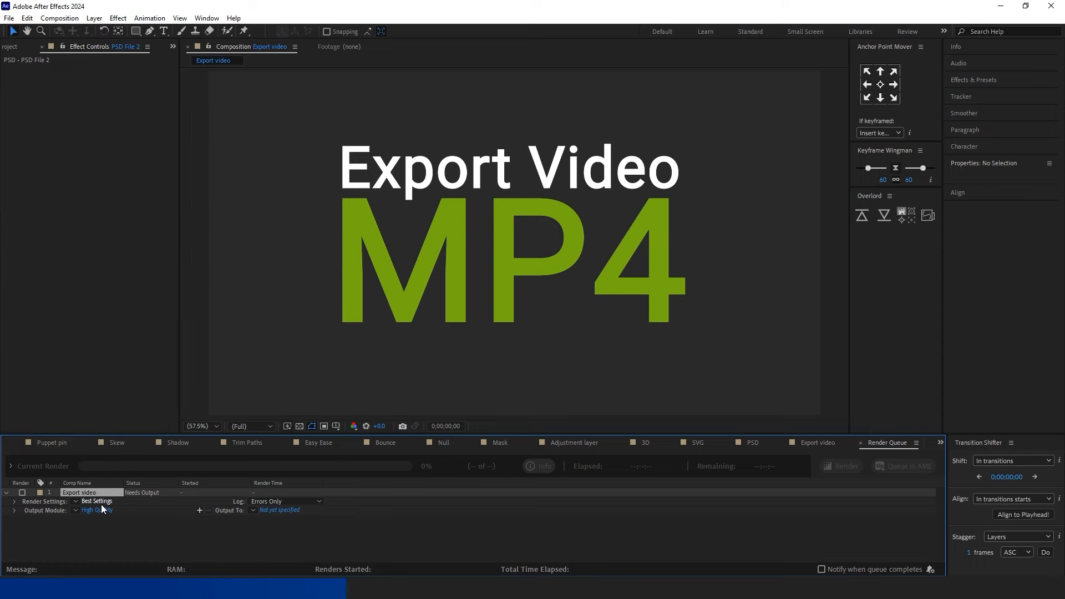
# Step: Set the render item's output module to H.264 and its Output To file as Export video.mp4
pyautogui.click(96, 511)
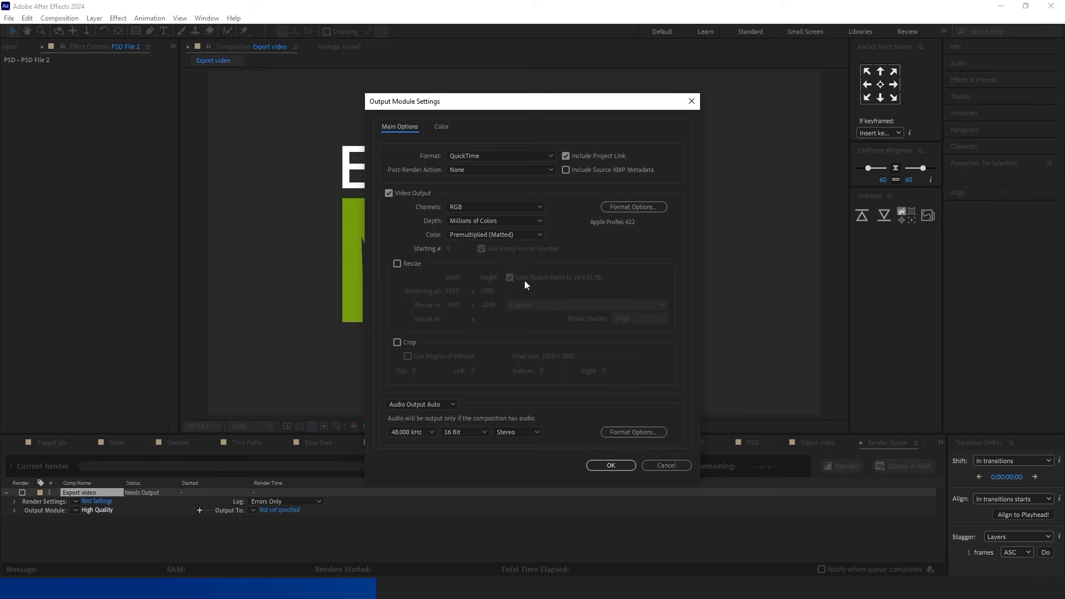
pyautogui.click(500, 155)
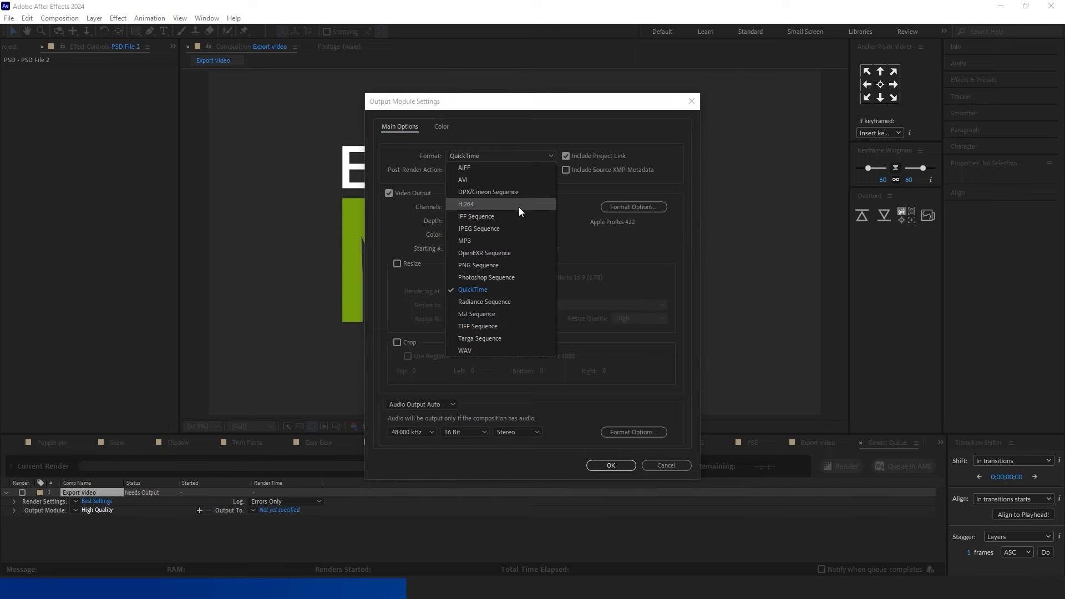
pyautogui.click(473, 290)
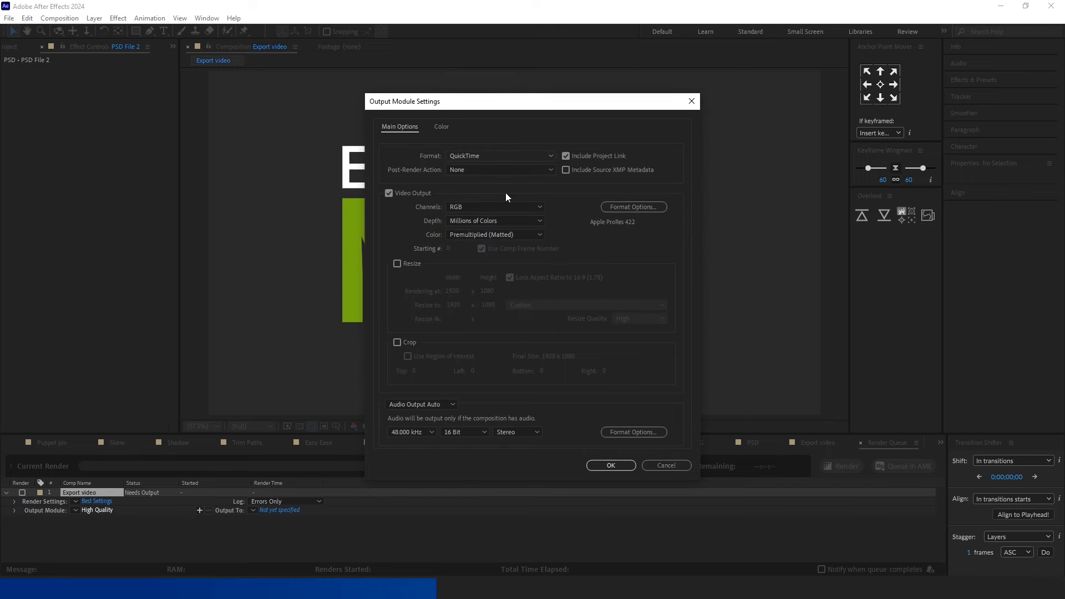
pyautogui.click(500, 156)
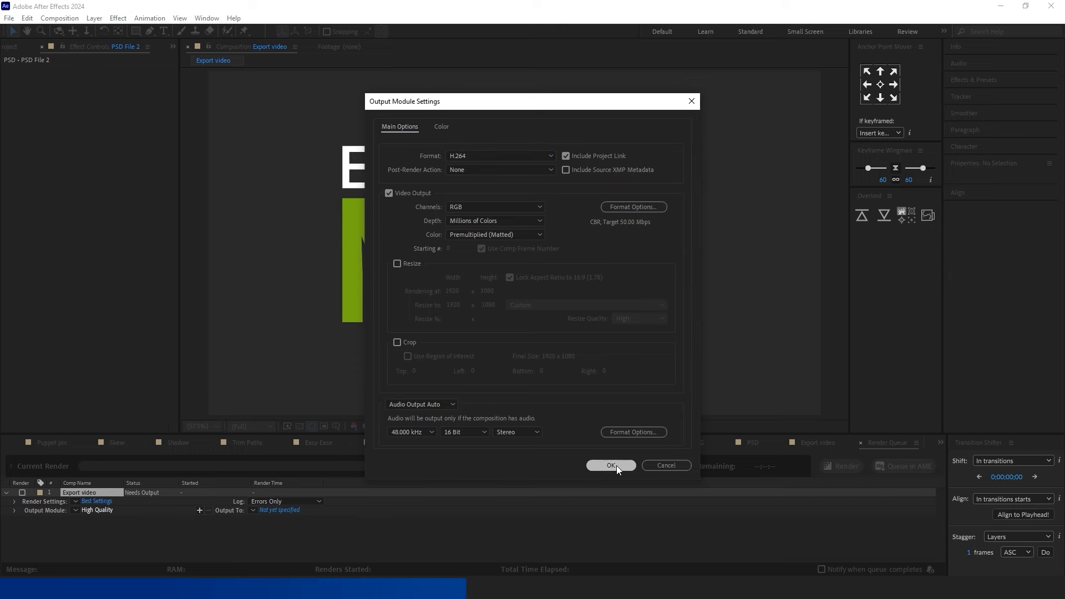
pyautogui.click(611, 465)
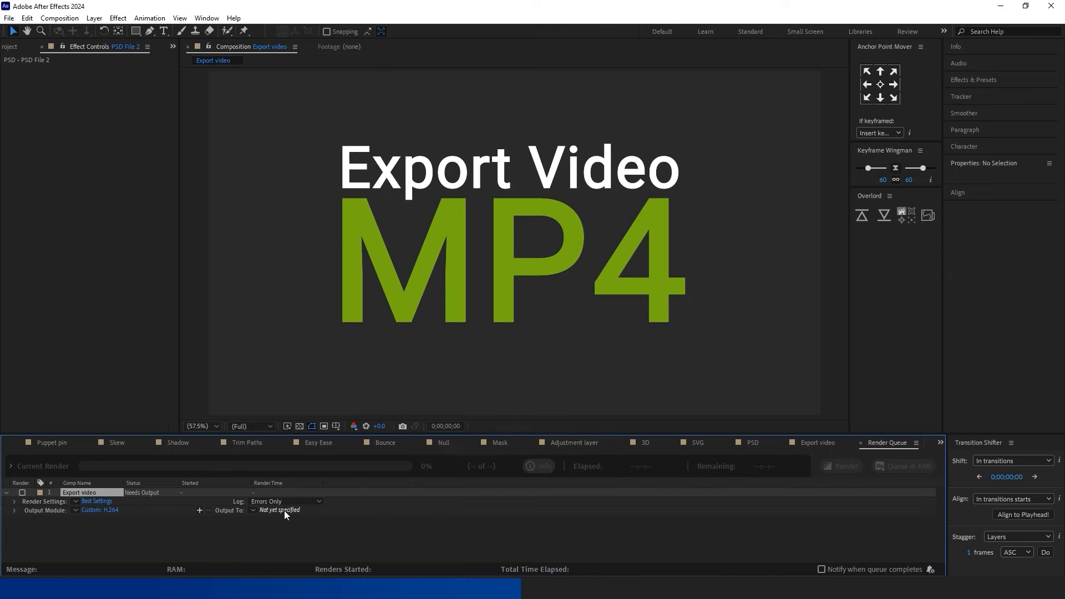
pyautogui.click(279, 511)
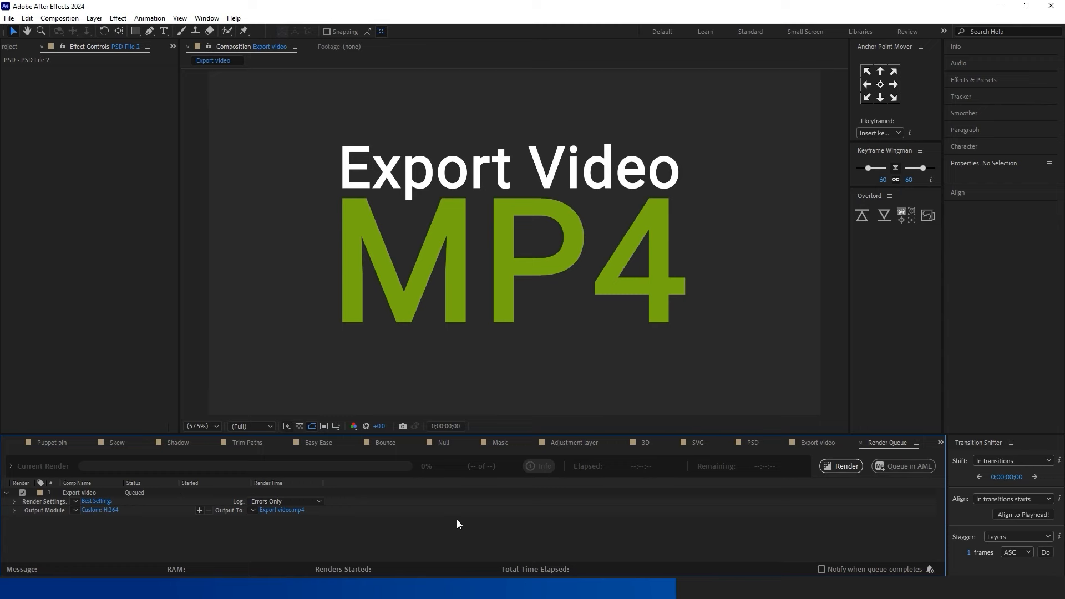
pyautogui.click(885, 443)
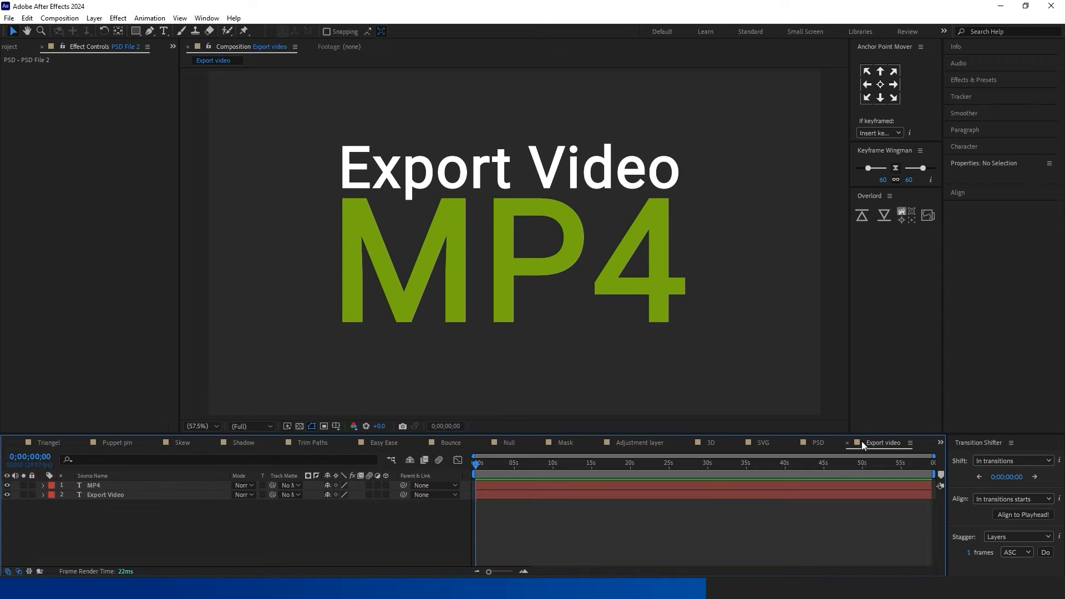
# Step: Add the Export video comp to the Adobe Media Encoder queue via the Composition menu
pyautogui.click(59, 18)
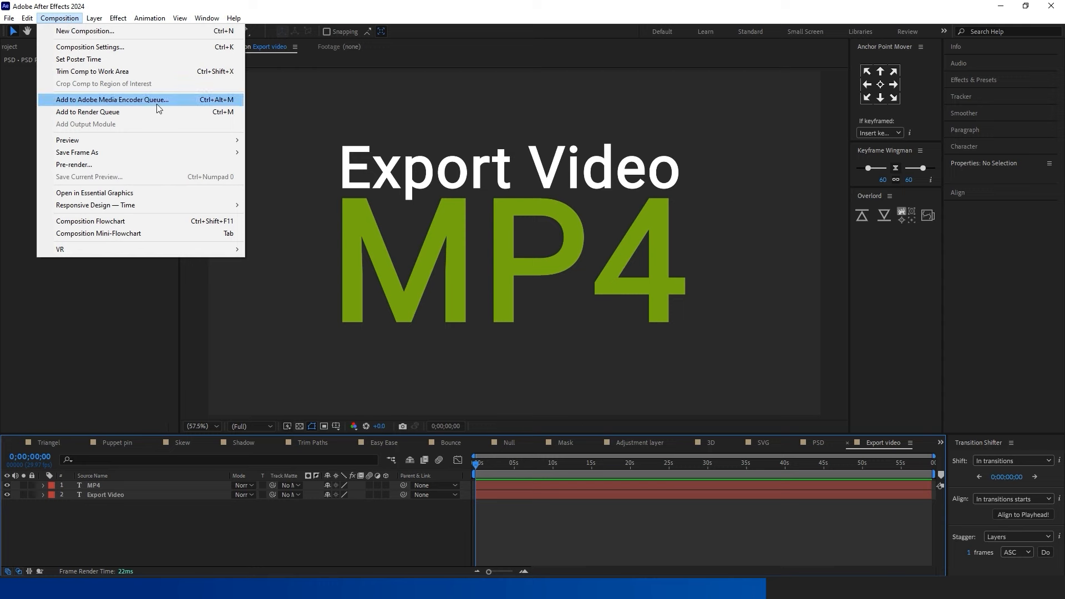
pyautogui.moveTo(86, 106)
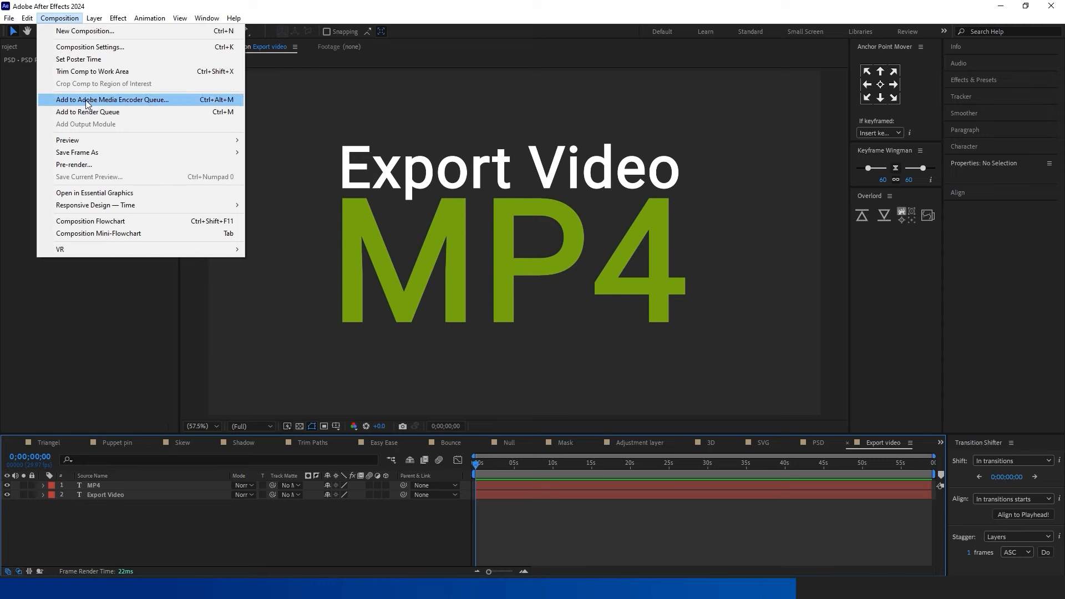
pyautogui.click(111, 100)
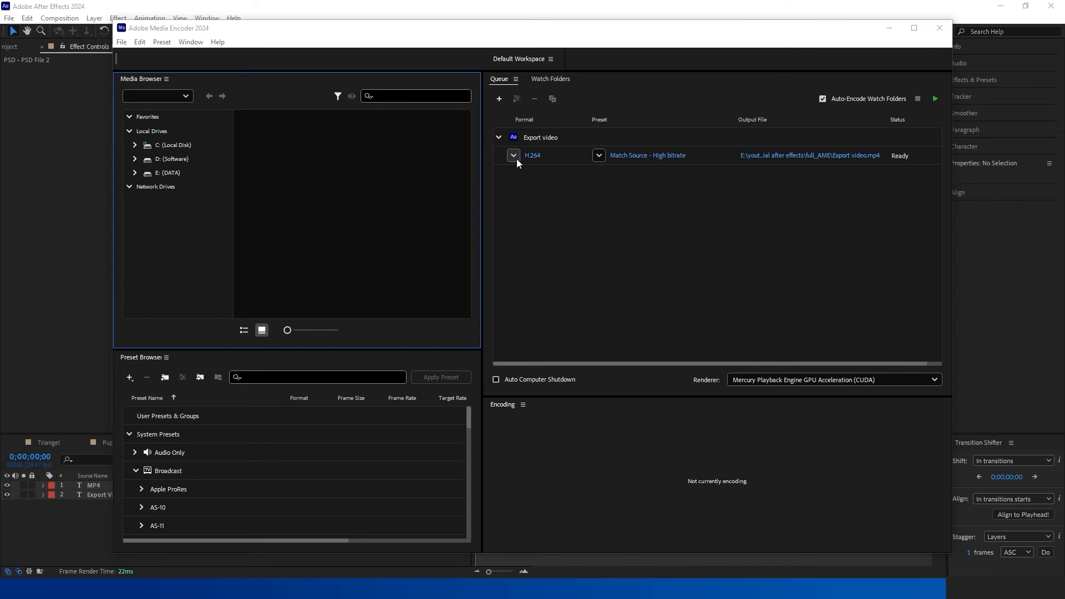
# Step: Review the Format list for the Export video job and keep H.264
pyautogui.click(513, 156)
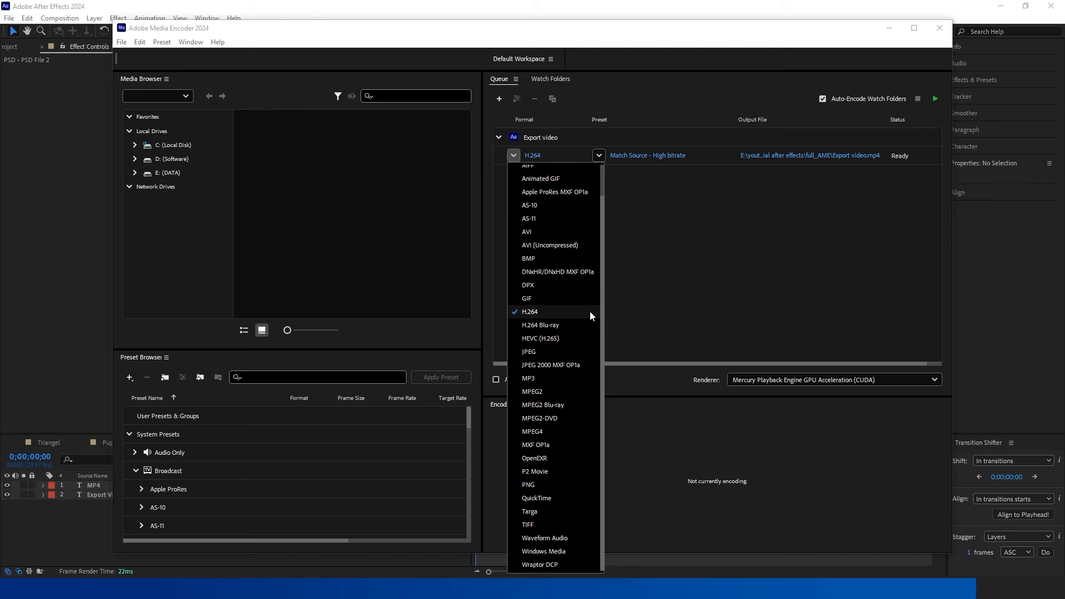
pyautogui.click(530, 311)
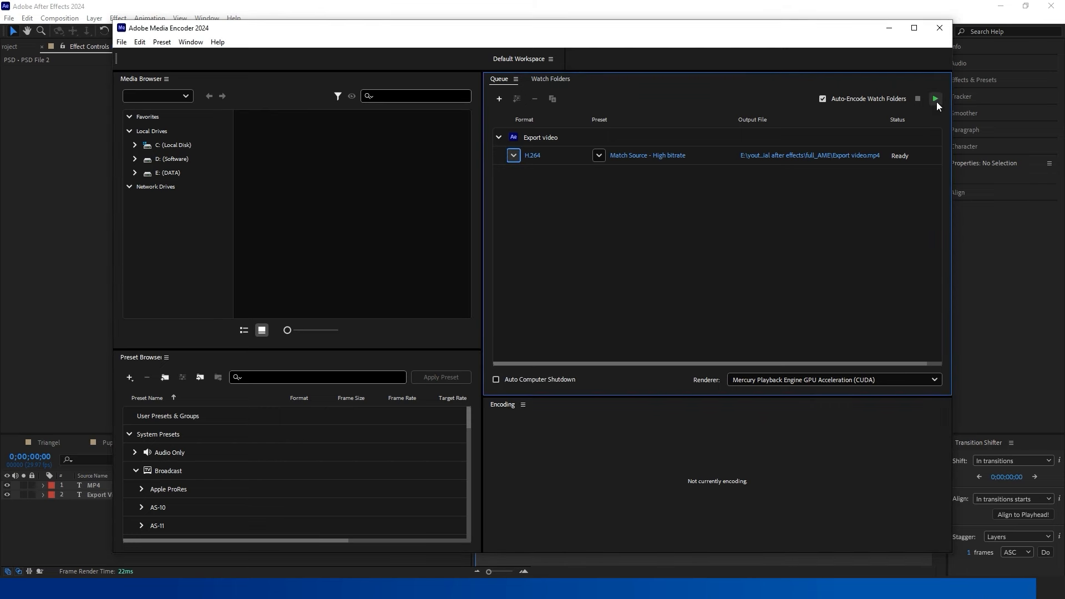
pyautogui.moveTo(1059, 38)
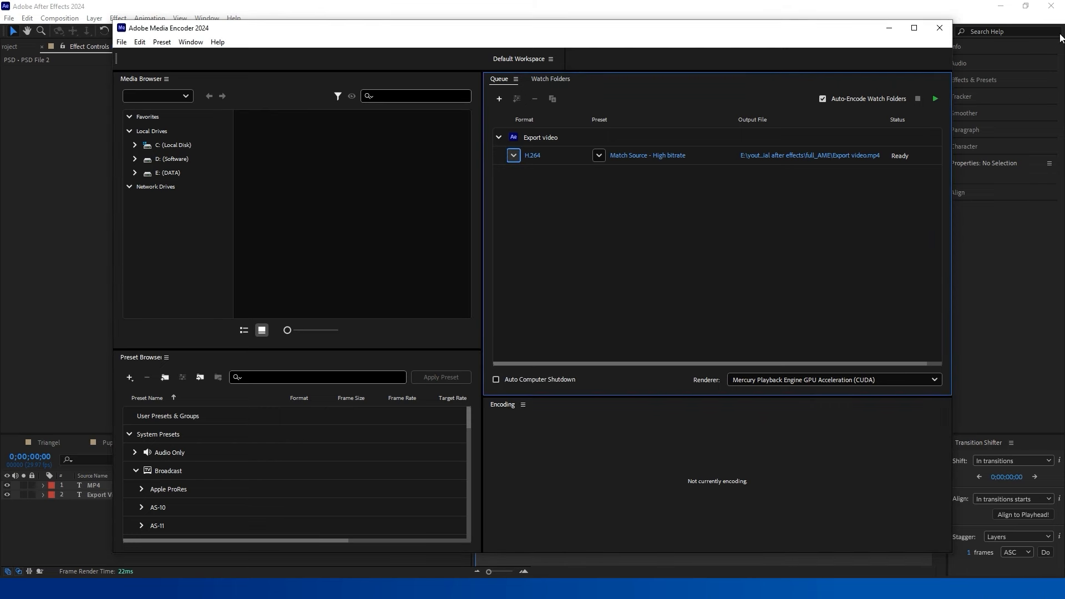